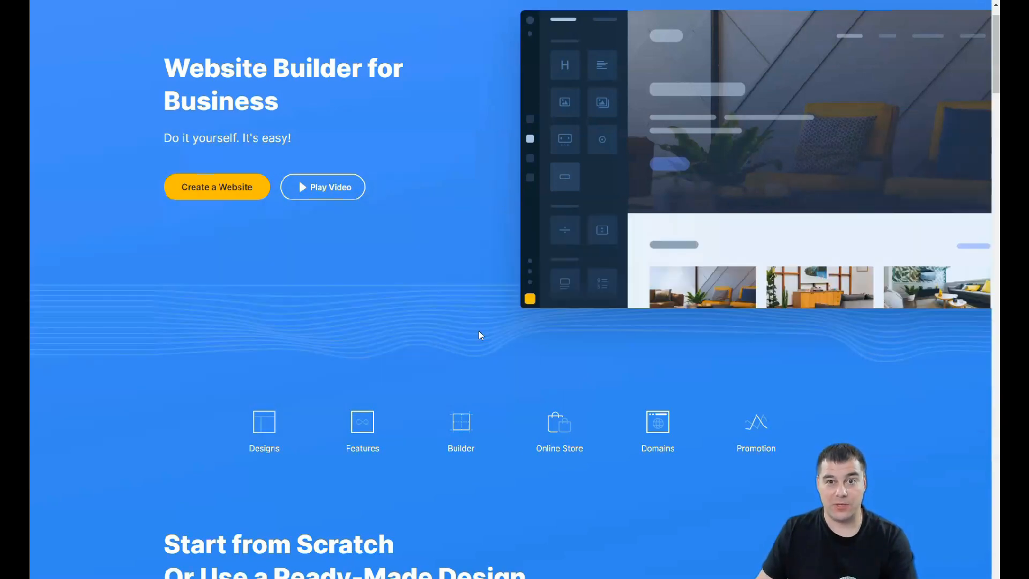
# - Scroll through the uKit homepage before creating a website and reaching its dashboard
pyautogui.scroll(-3)
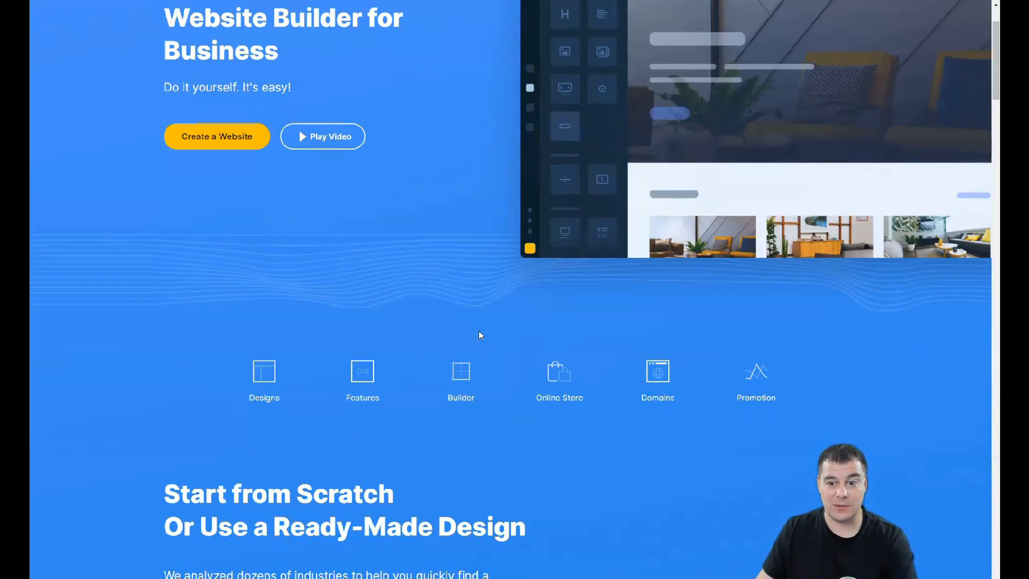
pyautogui.scroll(-3)
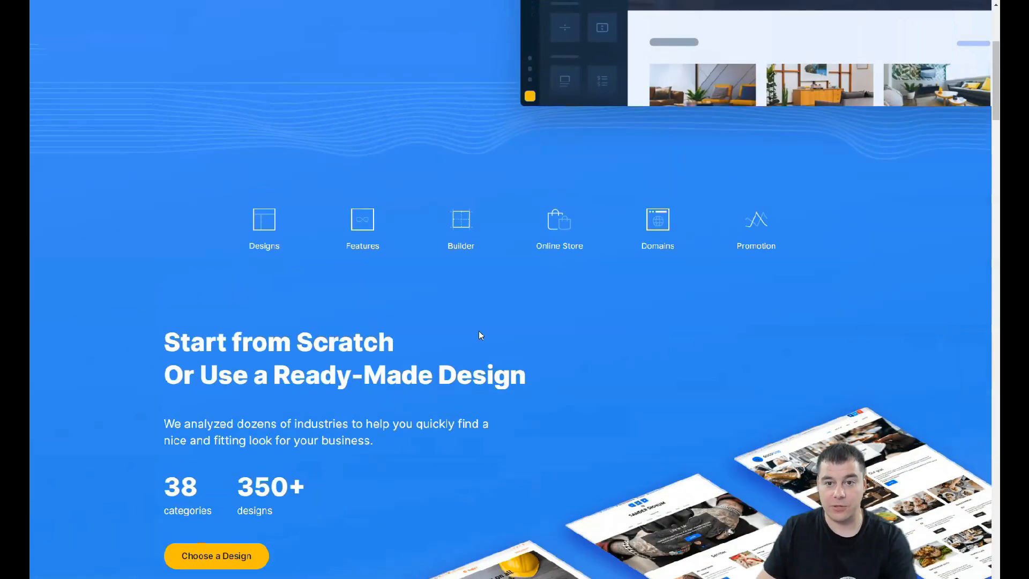
pyautogui.scroll(3)
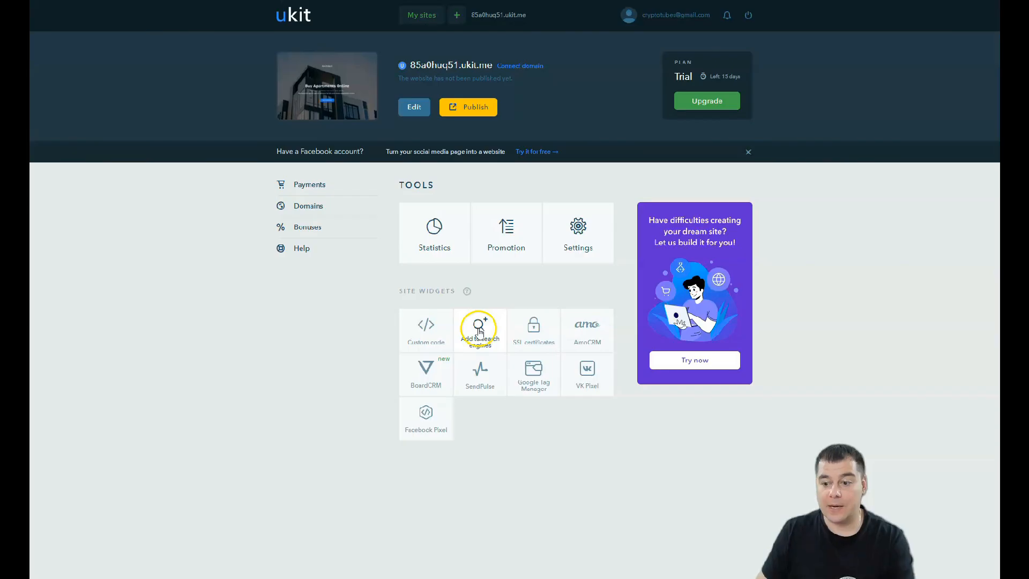
pyautogui.moveTo(352, 227)
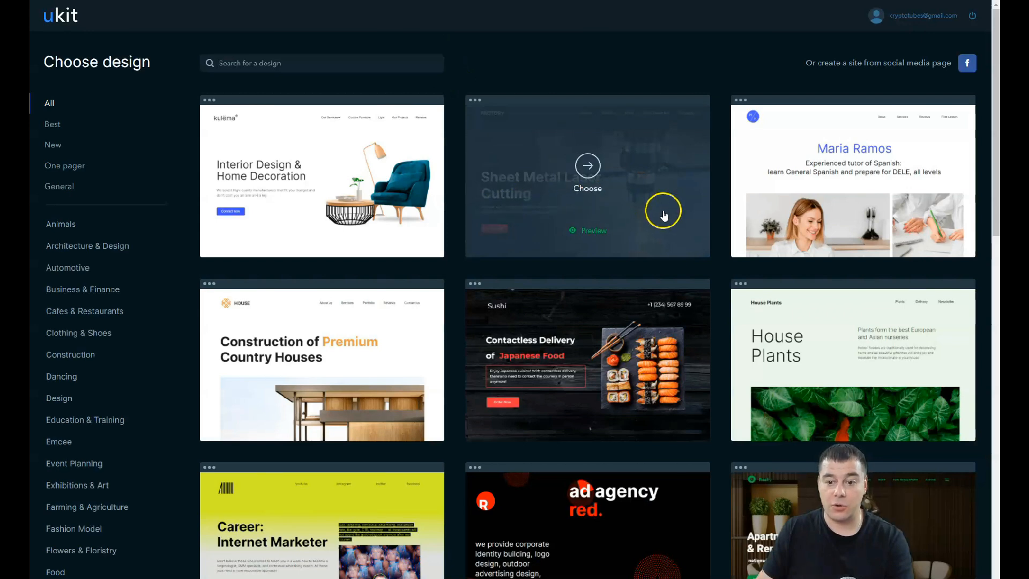
# - Browse down the design catalogue to the Apartments and Houses for Sale & Rent realty template
pyautogui.scroll(-3)
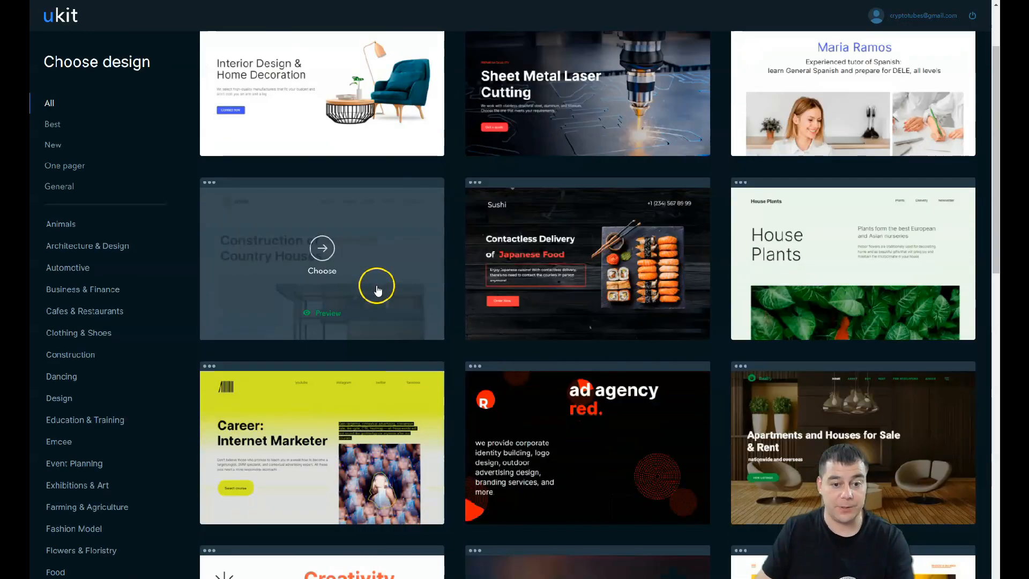
pyautogui.scroll(-3)
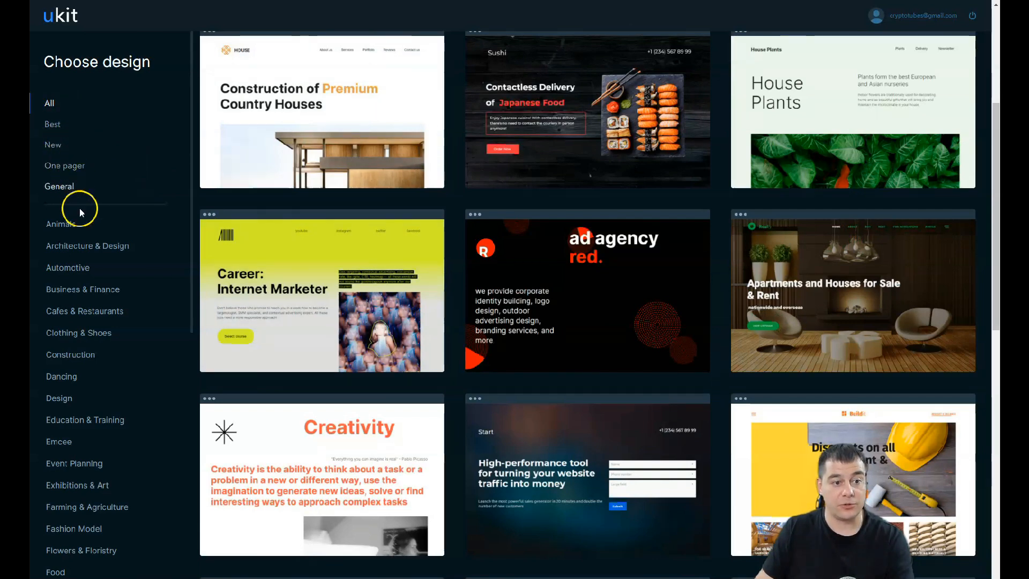
pyautogui.scroll(-3)
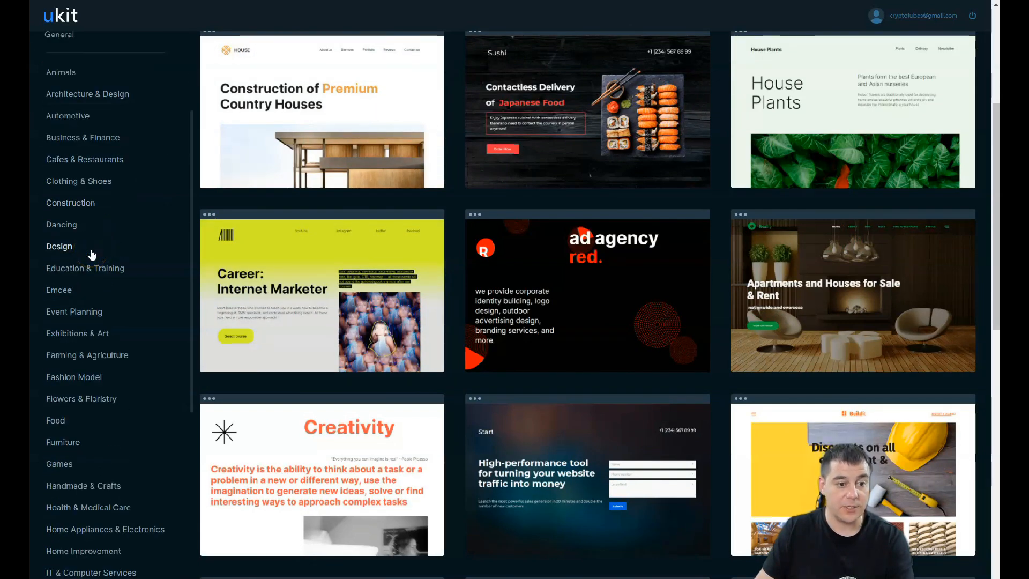
pyautogui.scroll(-3)
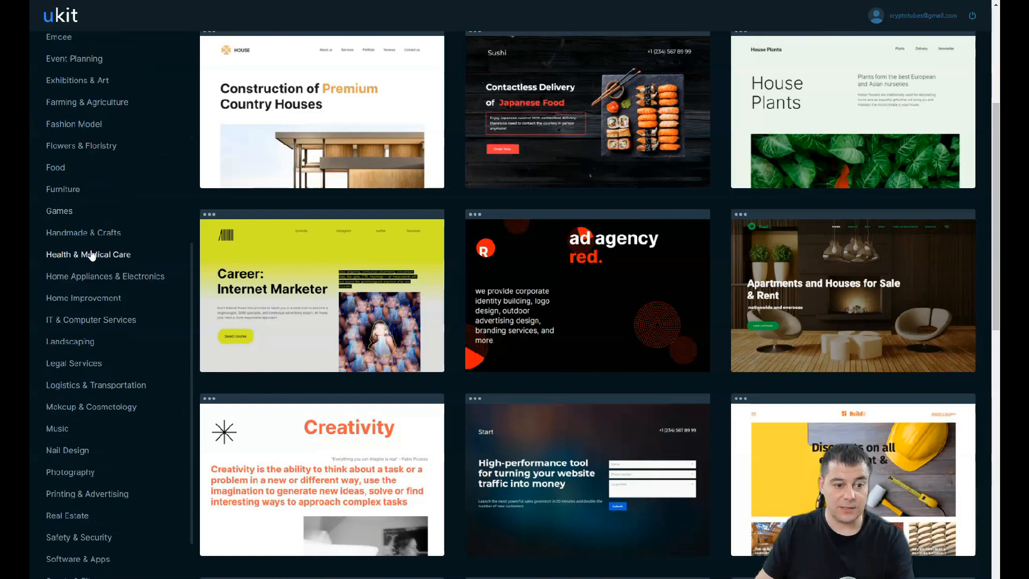
pyautogui.scroll(-3)
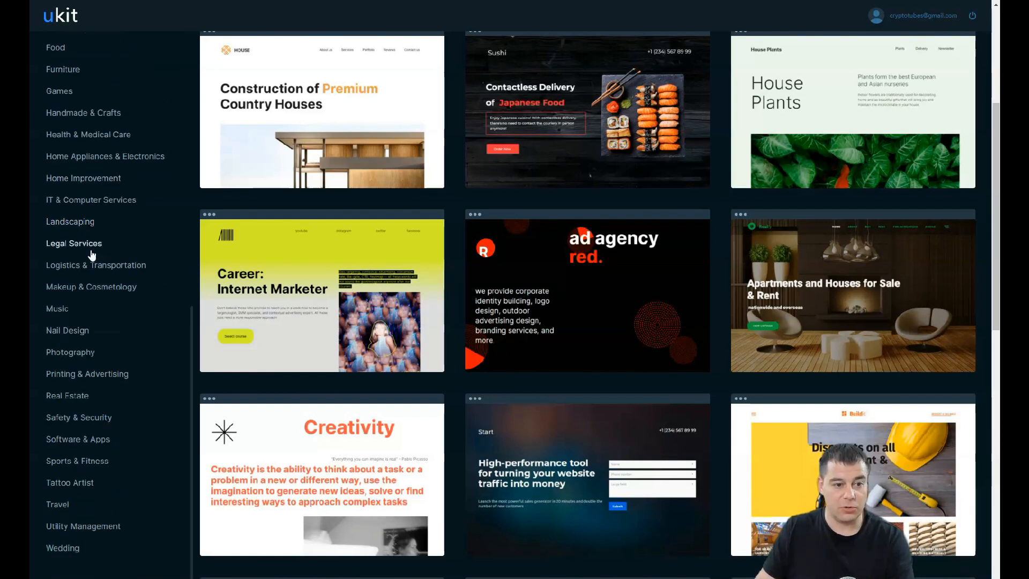
pyautogui.moveTo(77, 308)
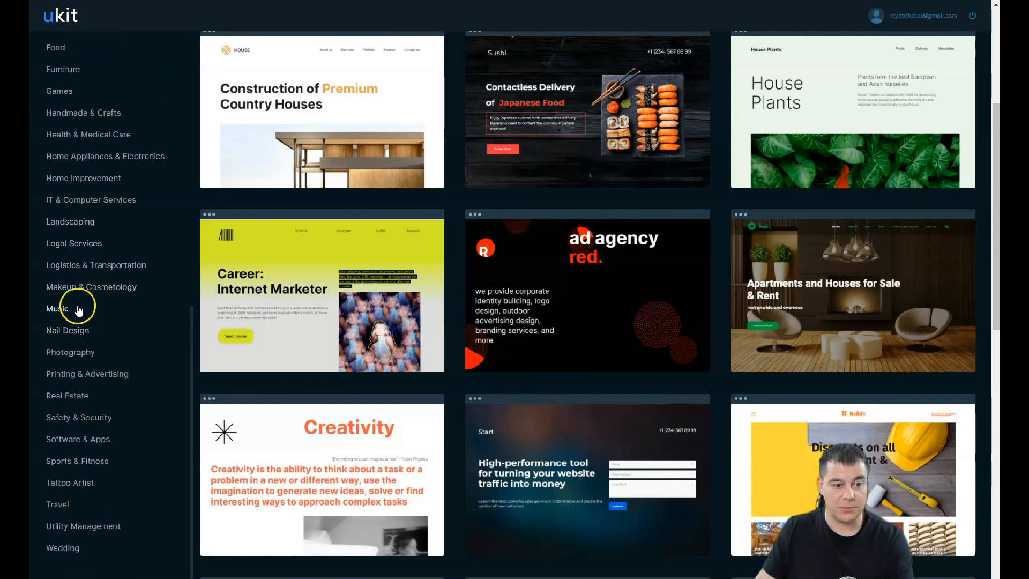
pyautogui.moveTo(68, 330)
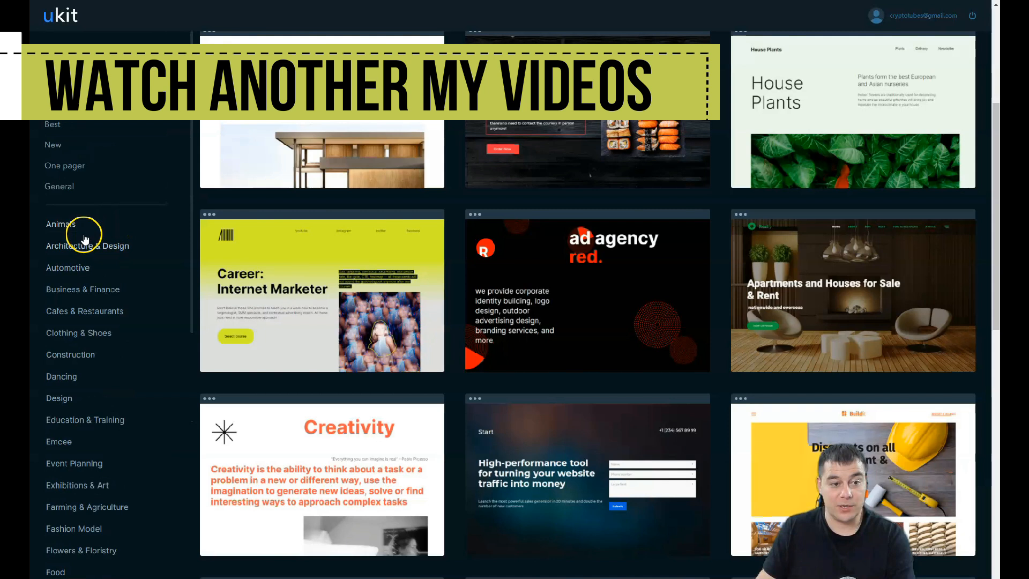
pyautogui.moveTo(106, 384)
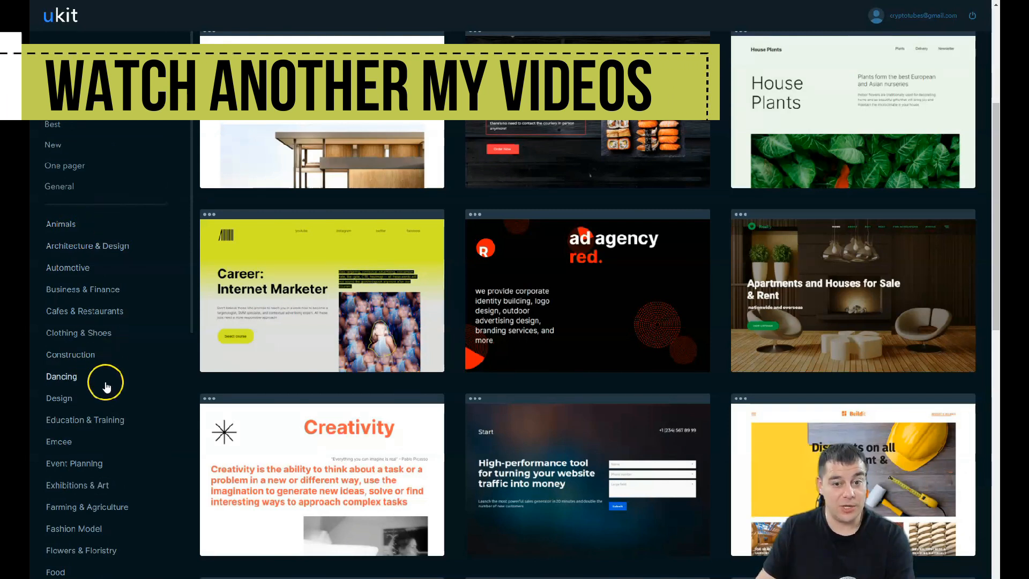
pyautogui.moveTo(195, 219)
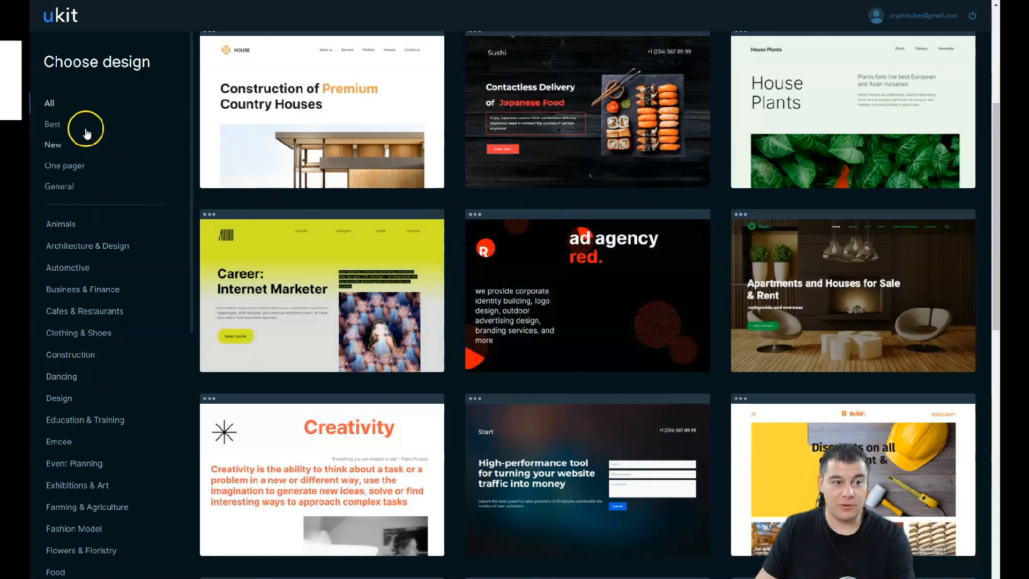
pyautogui.scroll(-3)
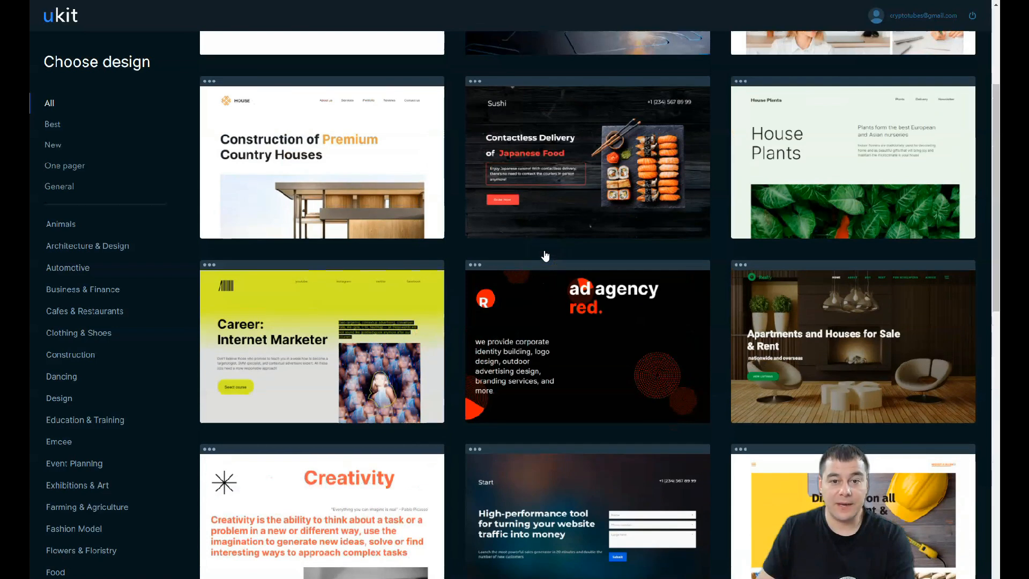
pyautogui.scroll(-3)
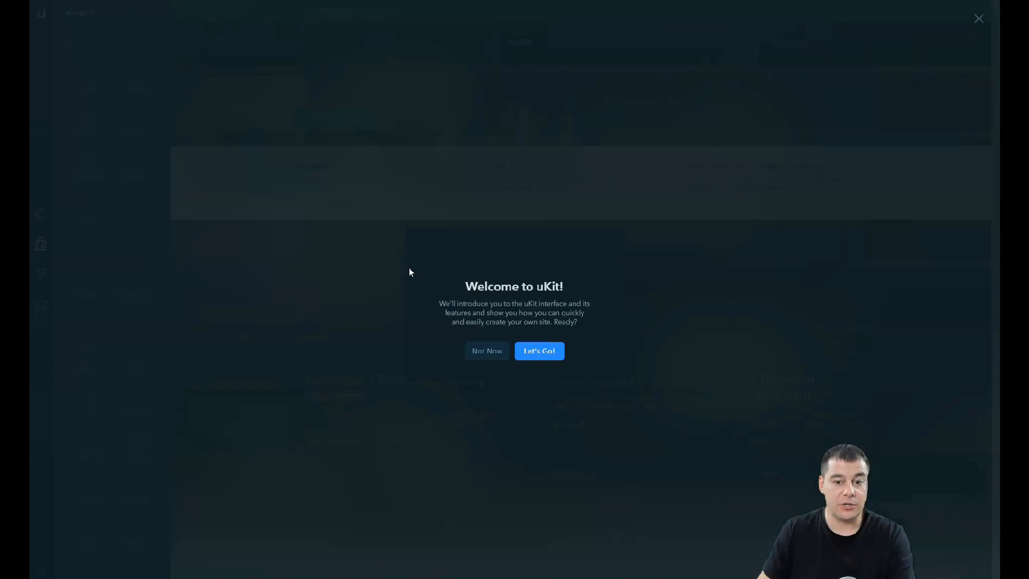
# - Dismiss the welcome tour with Not Now and show the adaptive desktop/tablet/mobile view settings
pyautogui.click(487, 350)
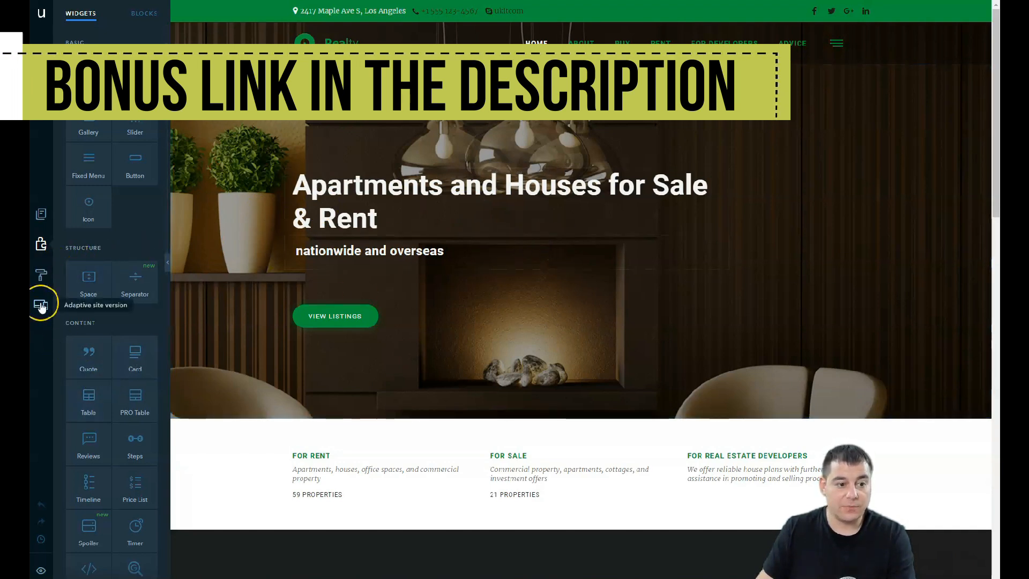
pyautogui.moveTo(43, 328)
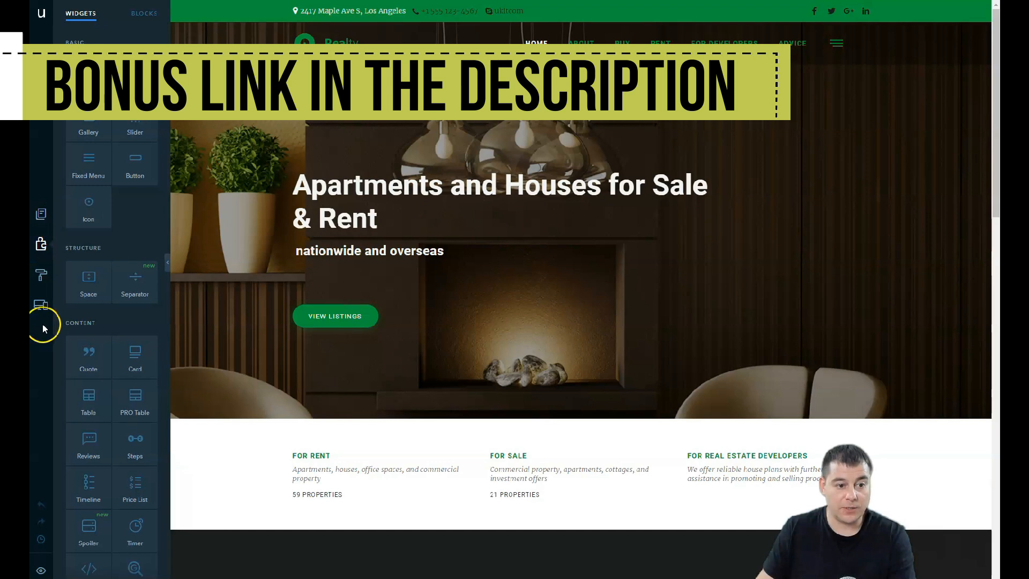
pyautogui.moveTo(41, 244)
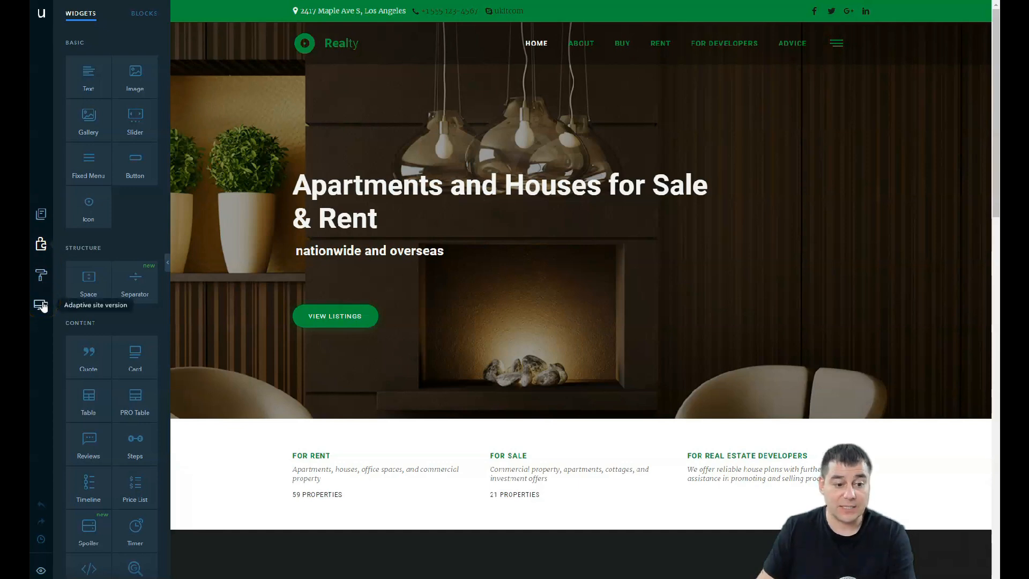
pyautogui.click(41, 306)
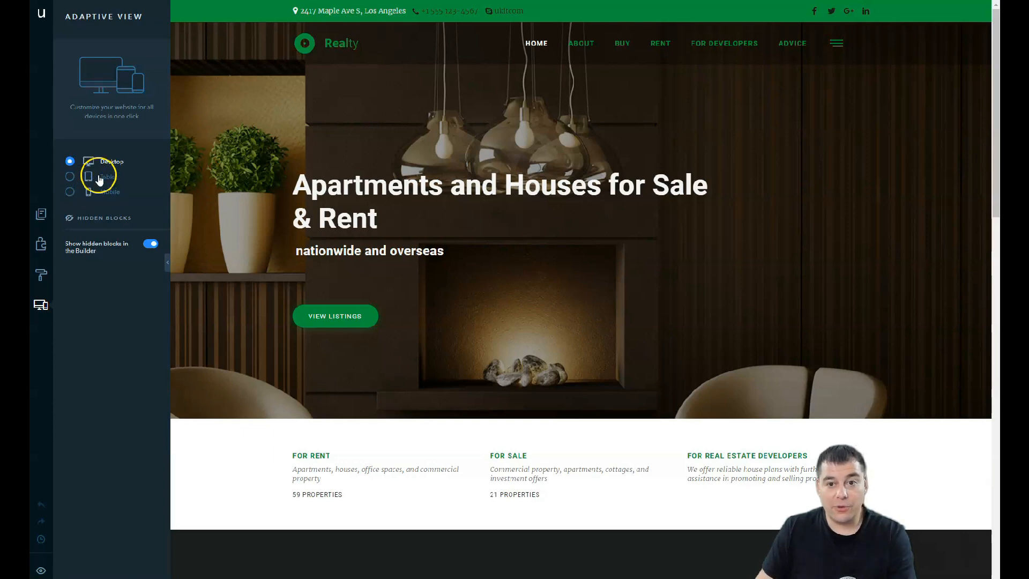
pyautogui.moveTo(102, 204)
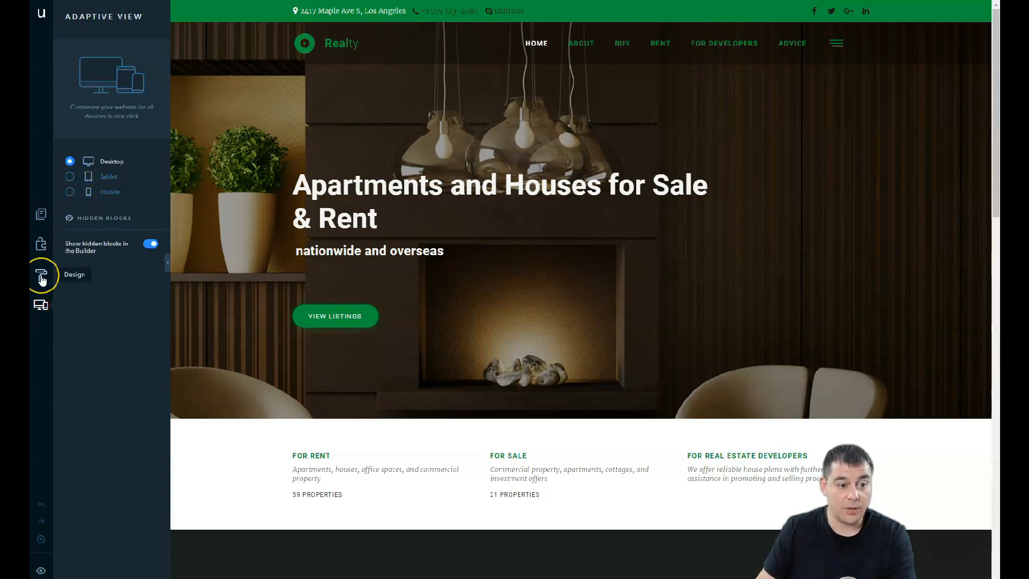
# - In Design, preview the orange and red colour schemes for the site
pyautogui.click(40, 275)
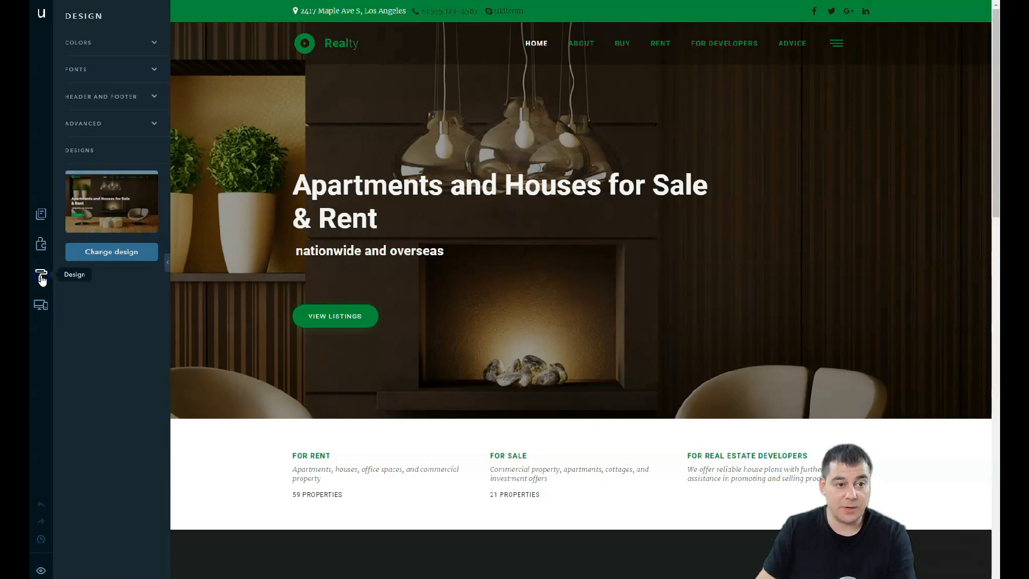
pyautogui.click(77, 42)
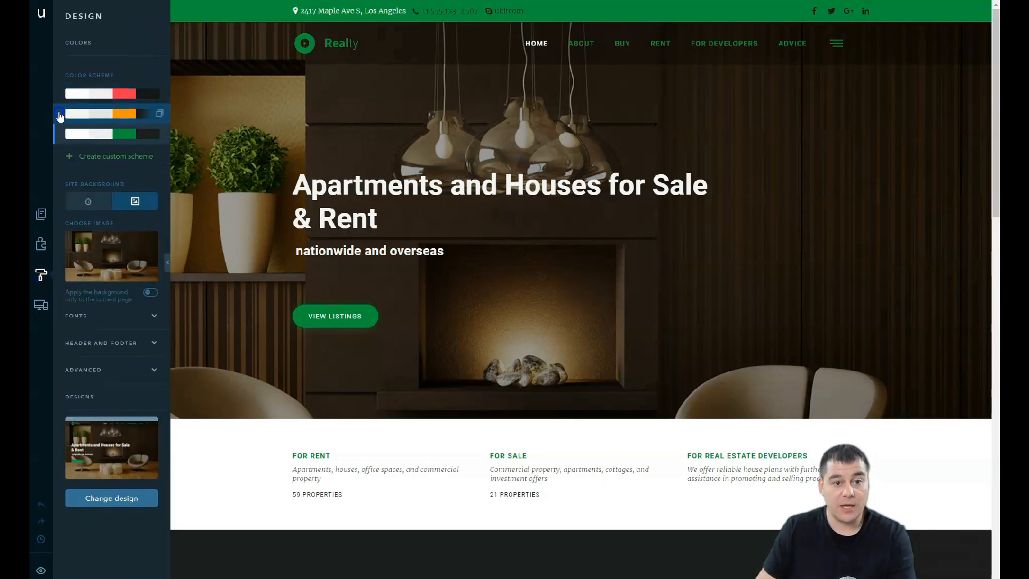
pyautogui.click(101, 113)
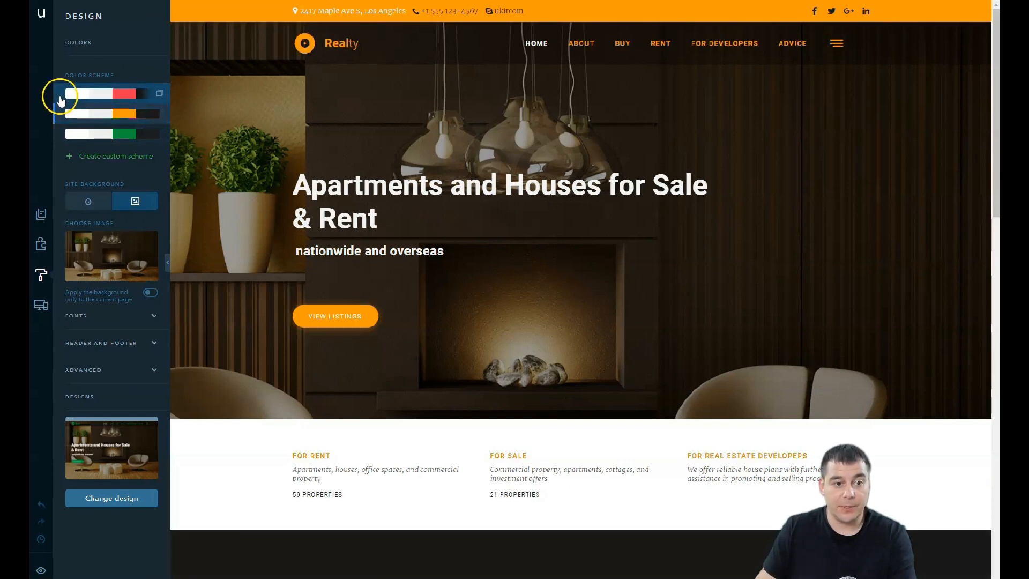
pyautogui.click(57, 97)
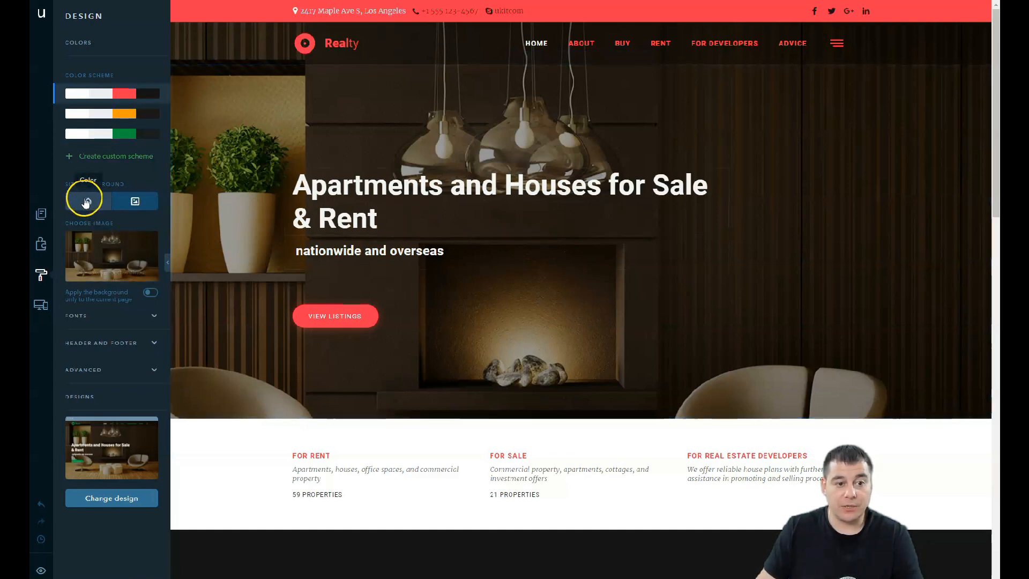
# - Try the Roboto–Ubuntu pair, then apply the Open Sans–Fira Sans font pair
pyautogui.click(89, 201)
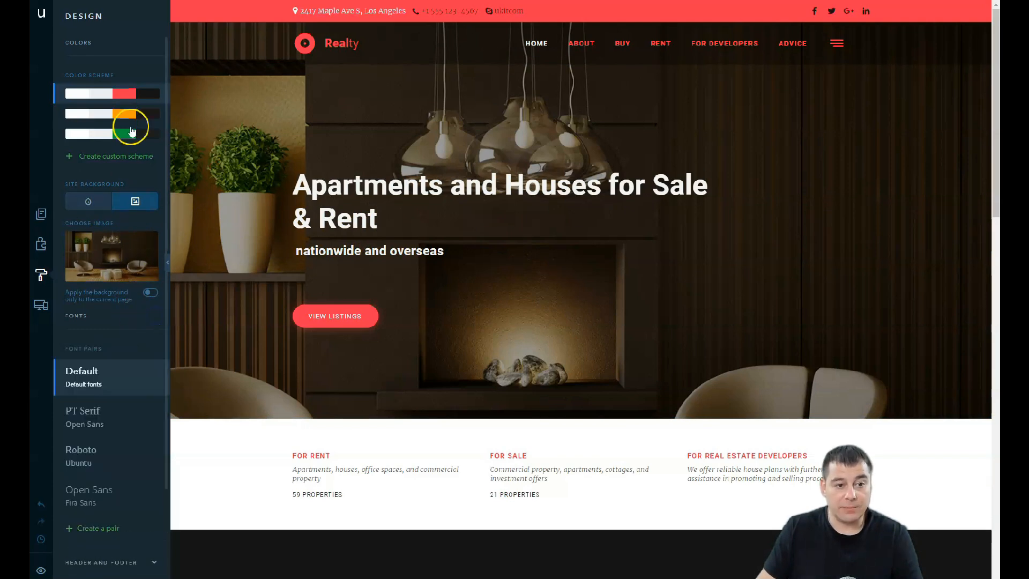
pyautogui.click(153, 41)
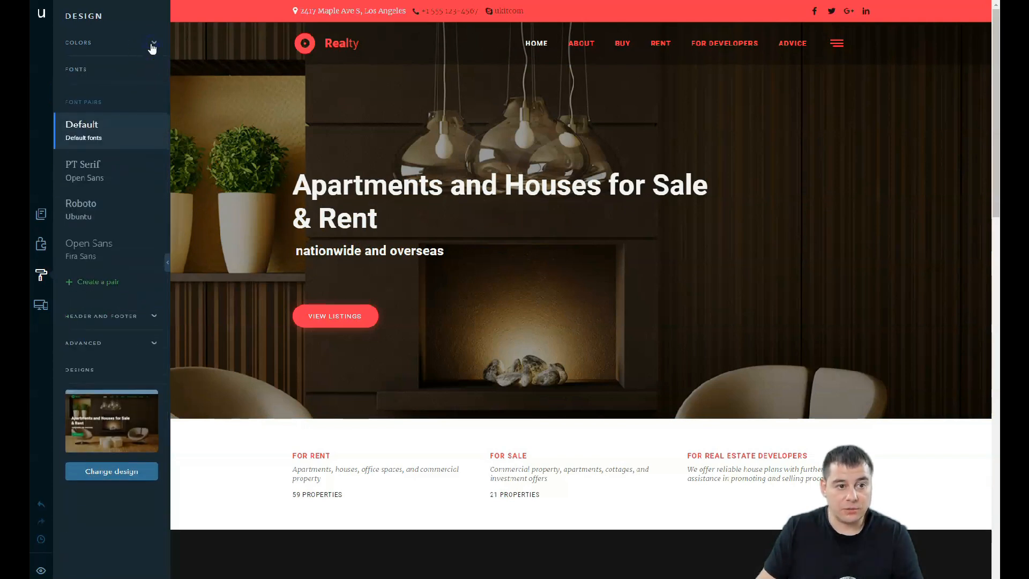
pyautogui.click(82, 170)
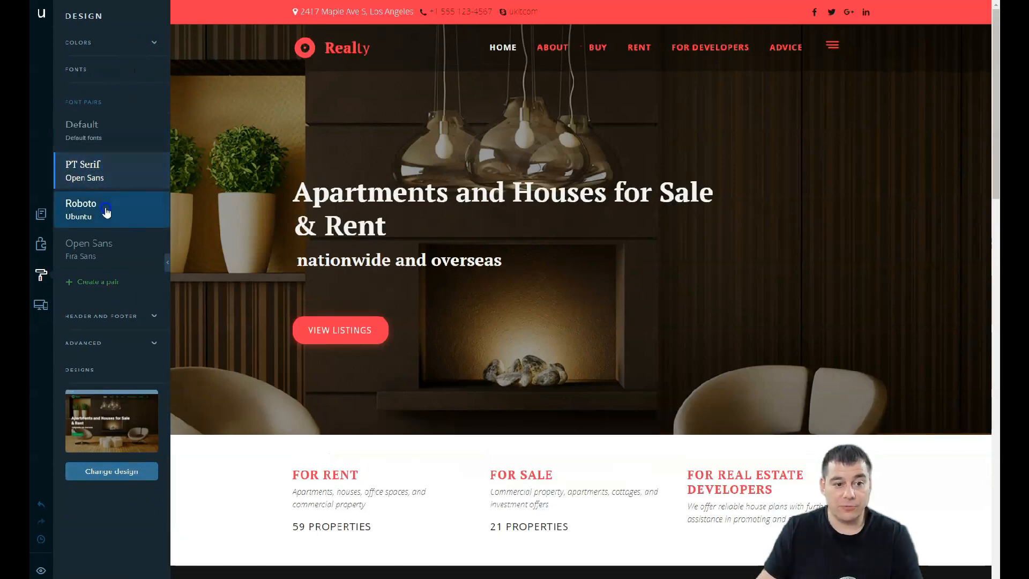
pyautogui.click(83, 209)
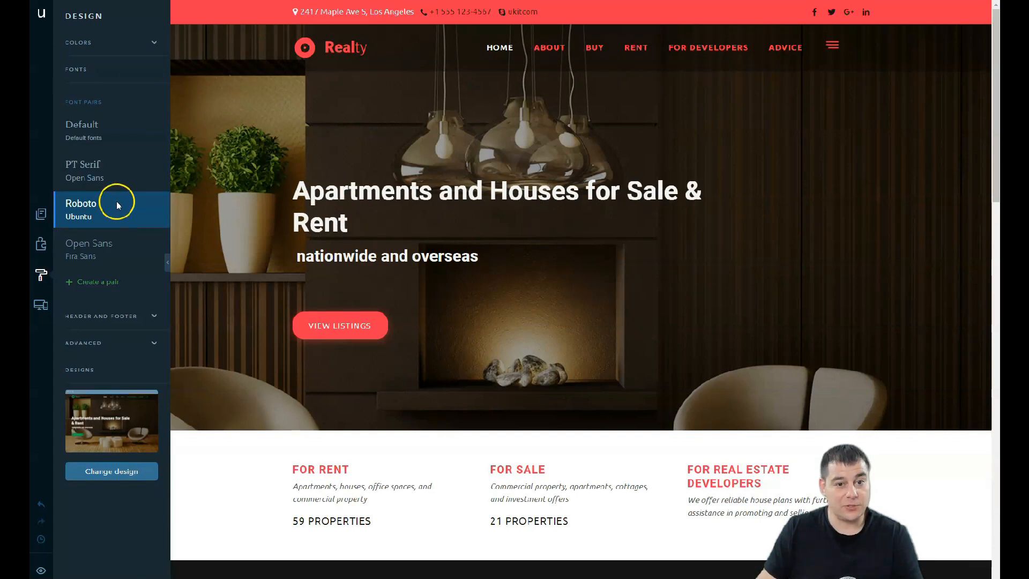
pyautogui.click(89, 250)
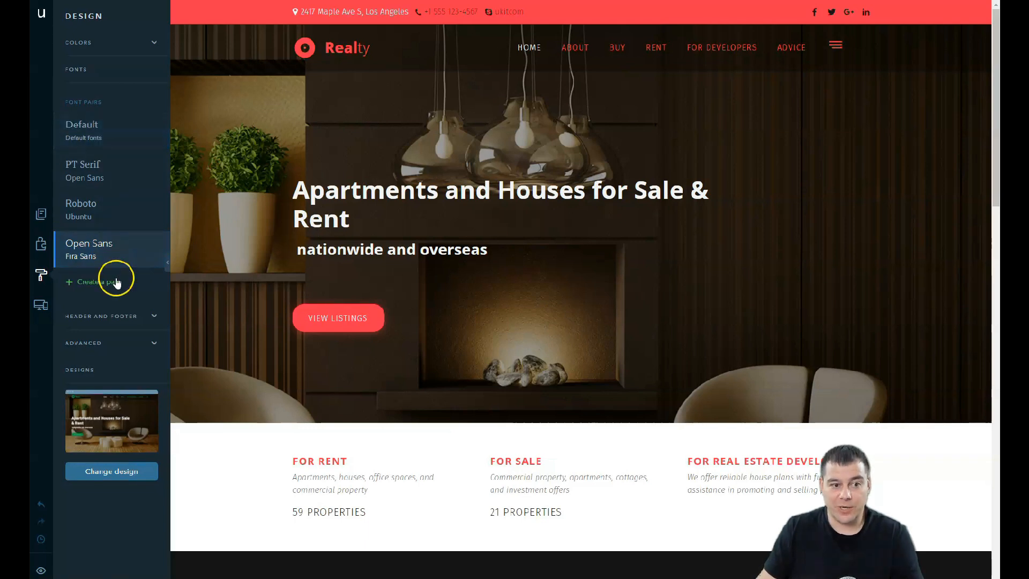
pyautogui.click(151, 69)
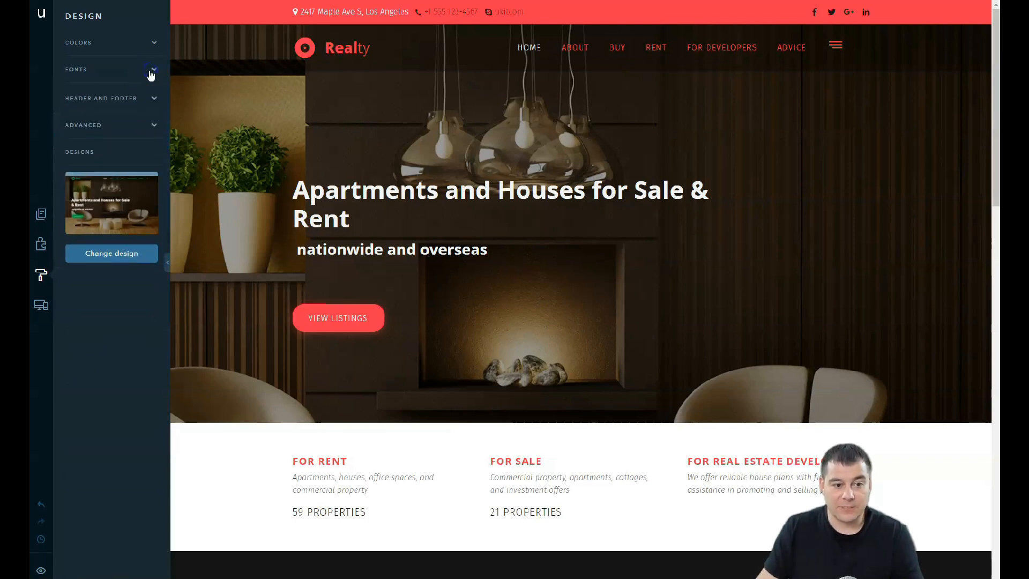
# - In Header and Footer and Advanced settings, toggle footer visibility and turn widget animation on
pyautogui.click(100, 97)
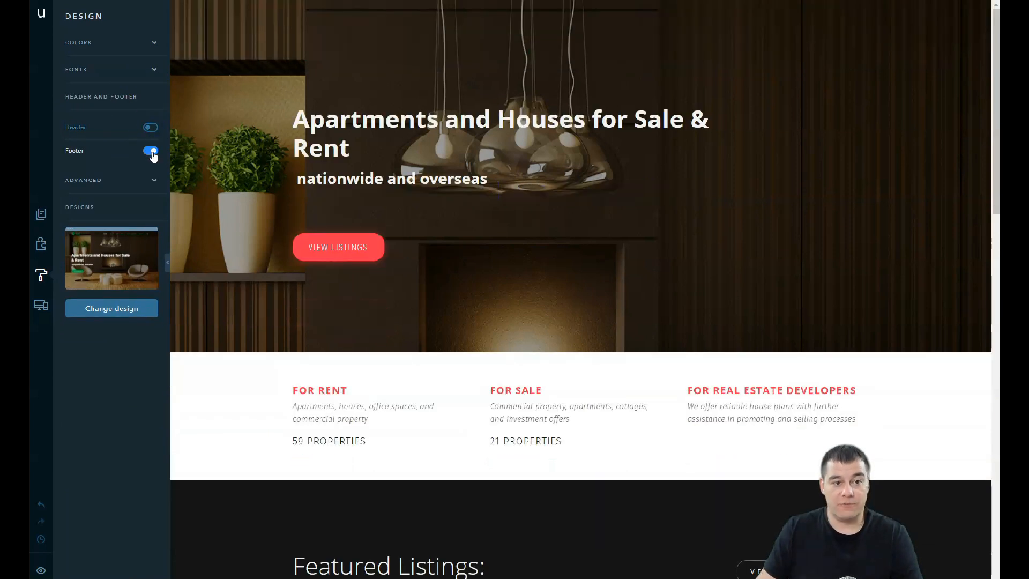
pyautogui.click(150, 128)
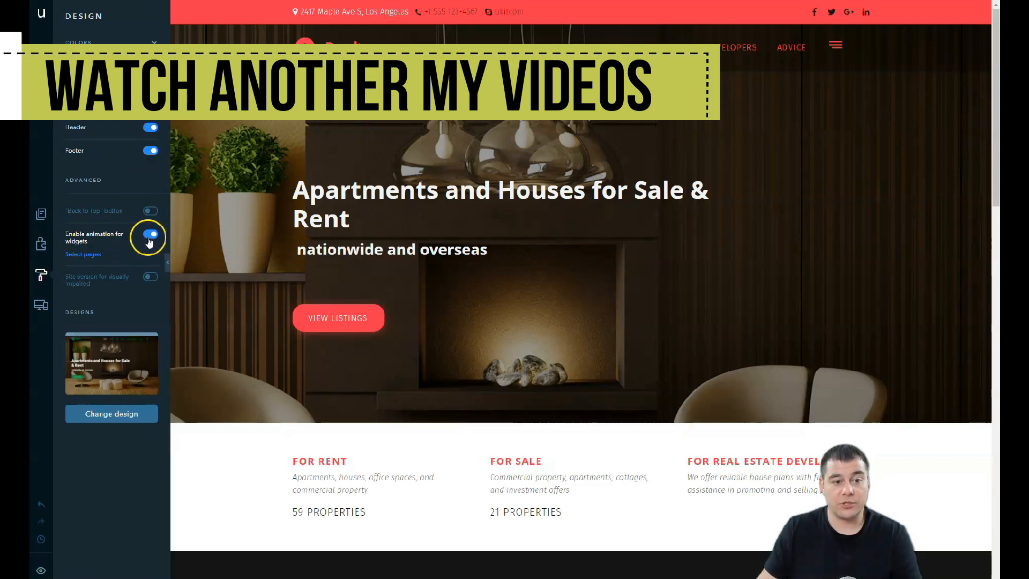
pyautogui.click(83, 179)
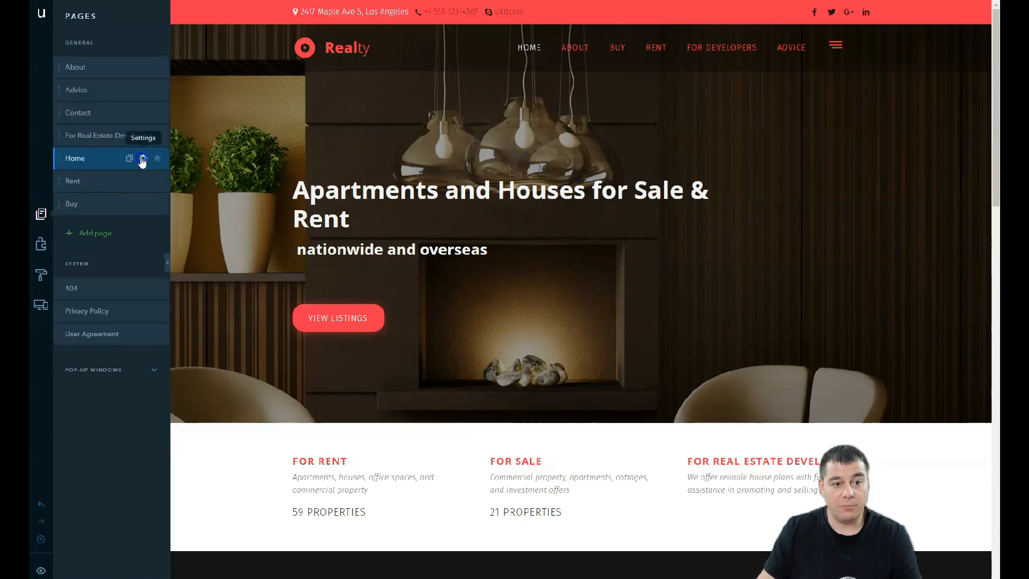
# - Scroll the page preview, expand the Pop-up windows list, then bring up the widgets catalogue
pyautogui.scroll(-3)
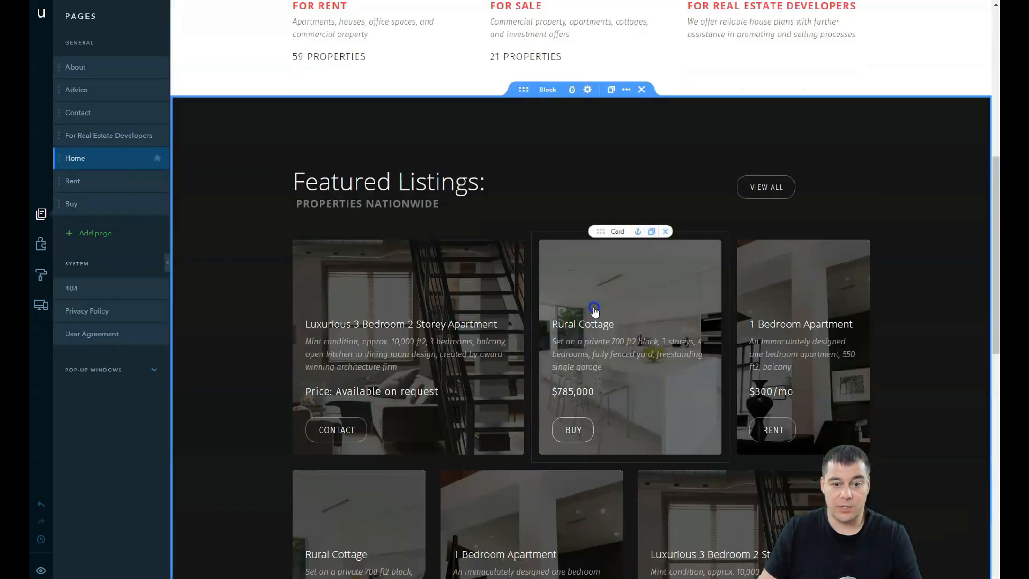
pyautogui.scroll(-3)
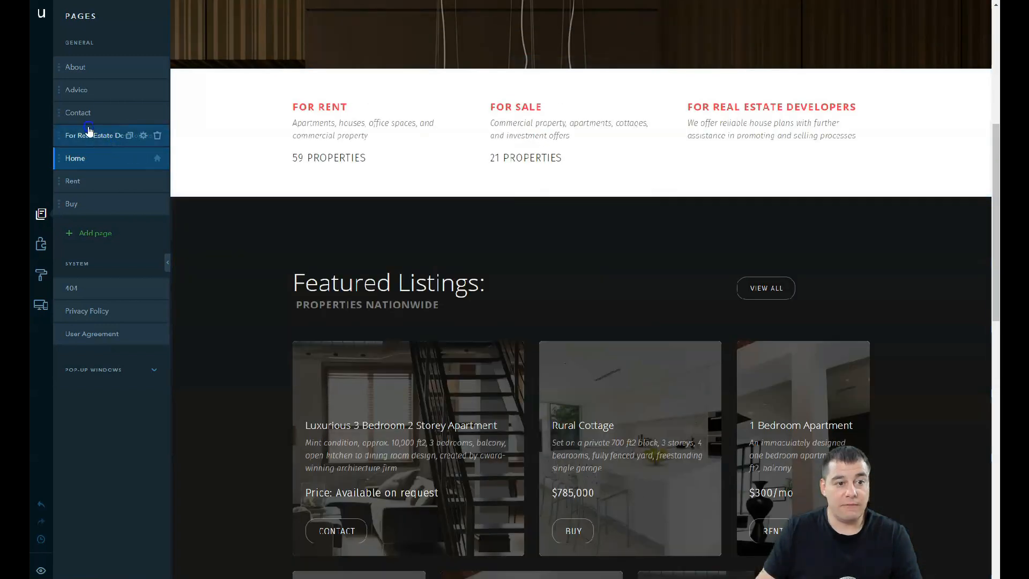
pyautogui.moveTo(77, 113)
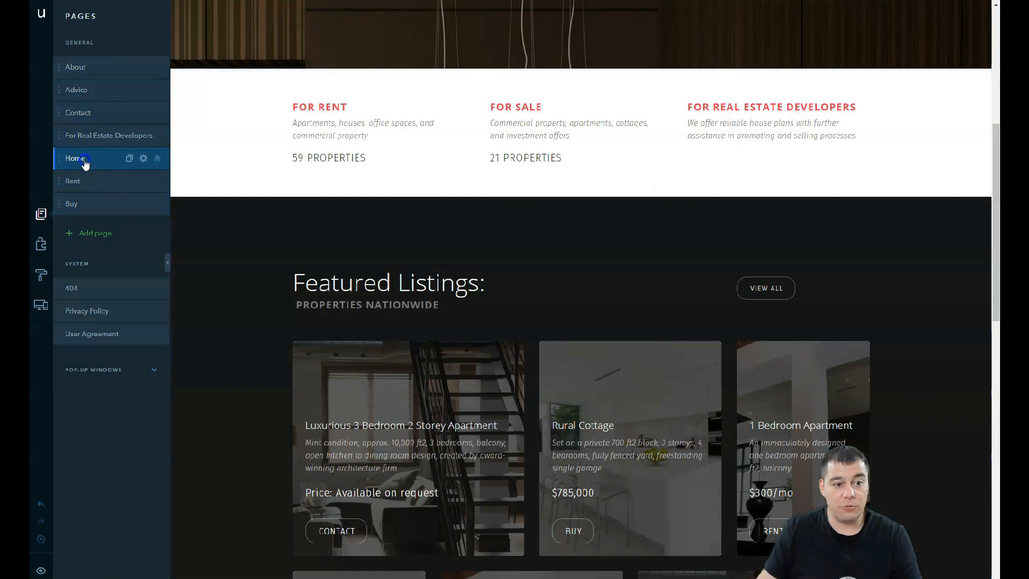
pyautogui.scroll(-3)
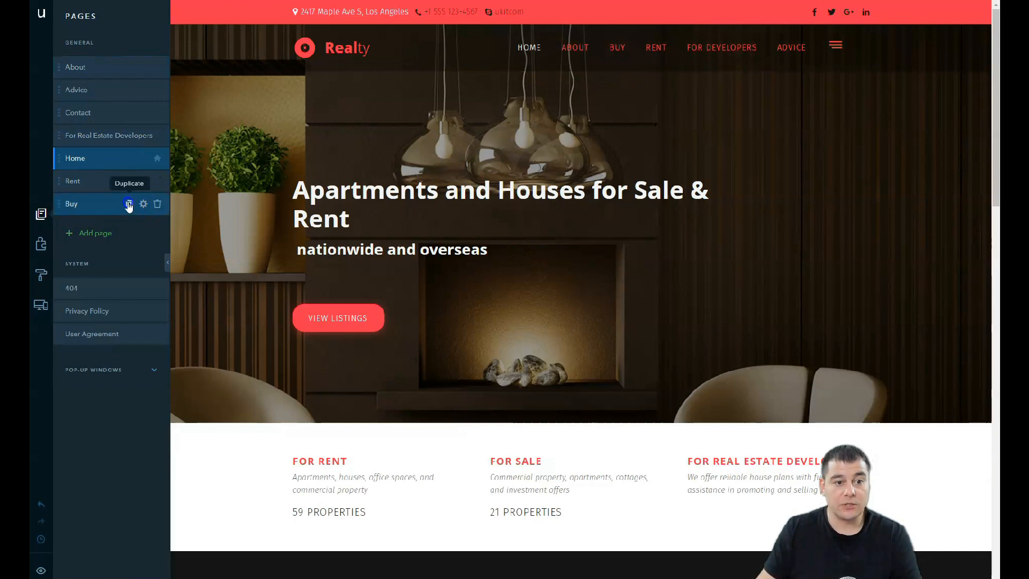
pyautogui.moveTo(143, 203)
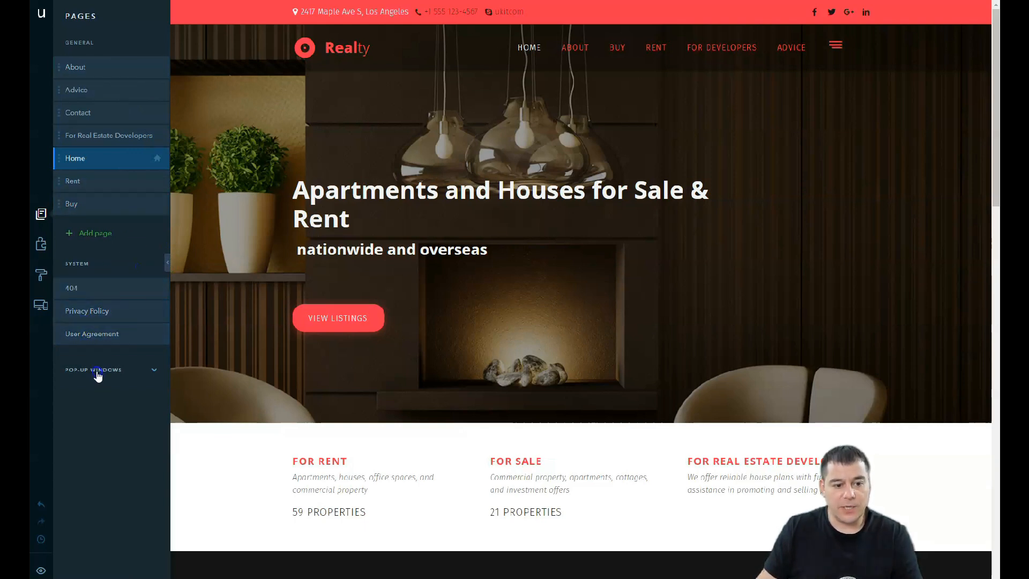
pyautogui.click(92, 370)
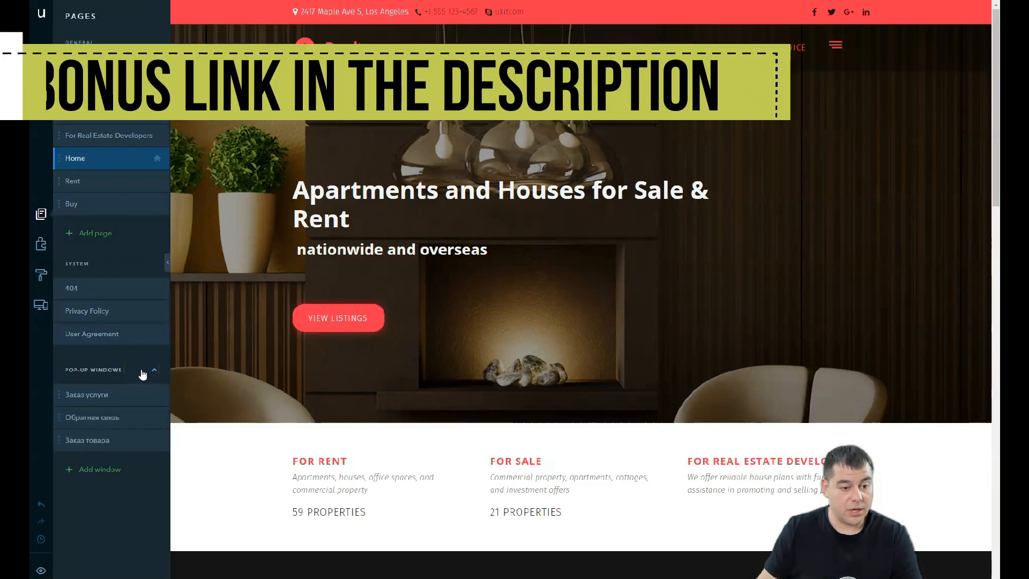
pyautogui.click(99, 469)
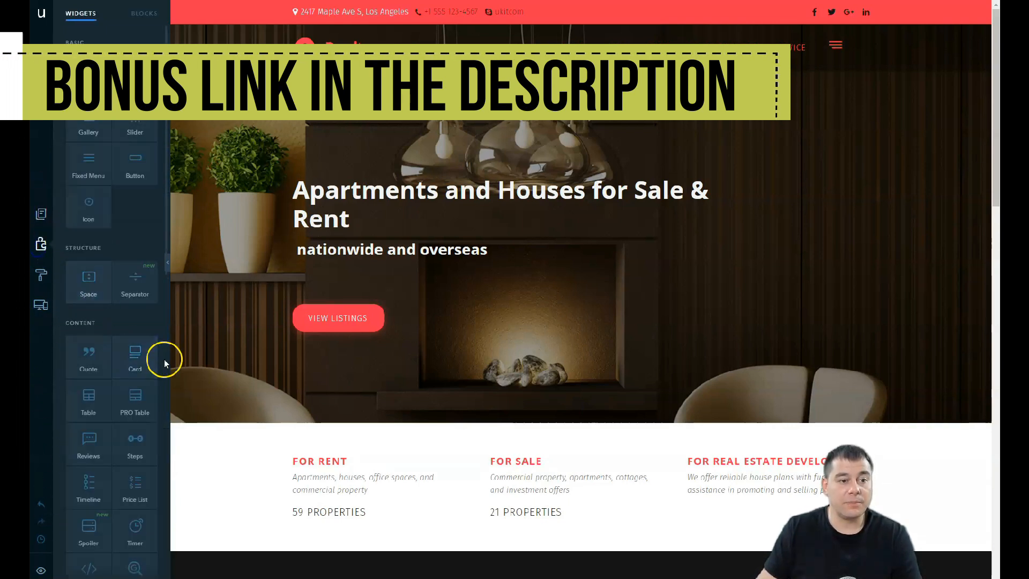
pyautogui.scroll(-3)
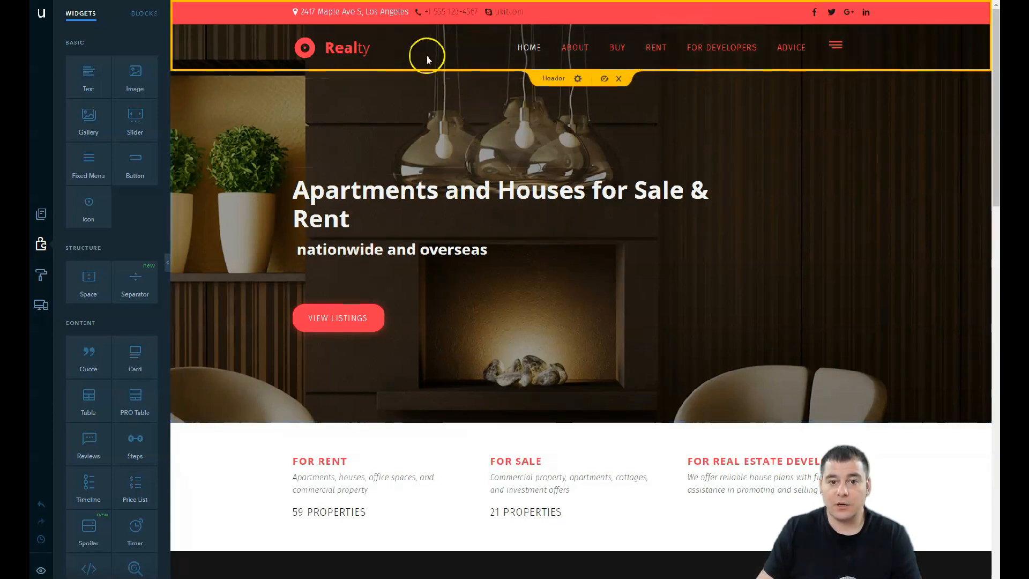
pyautogui.scroll(-3)
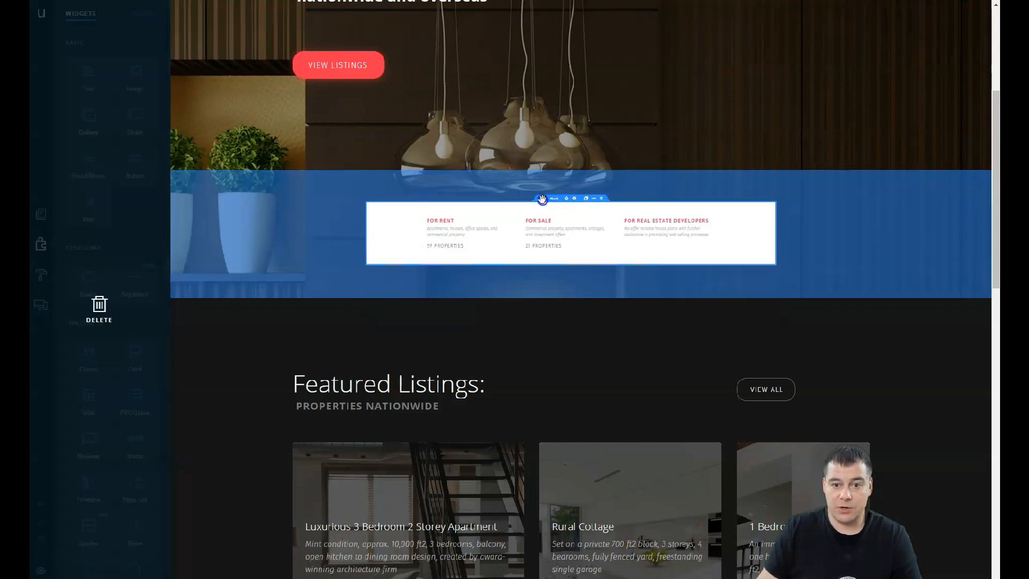
pyautogui.moveTo(542, 198); pyautogui.dragTo(541, 322)
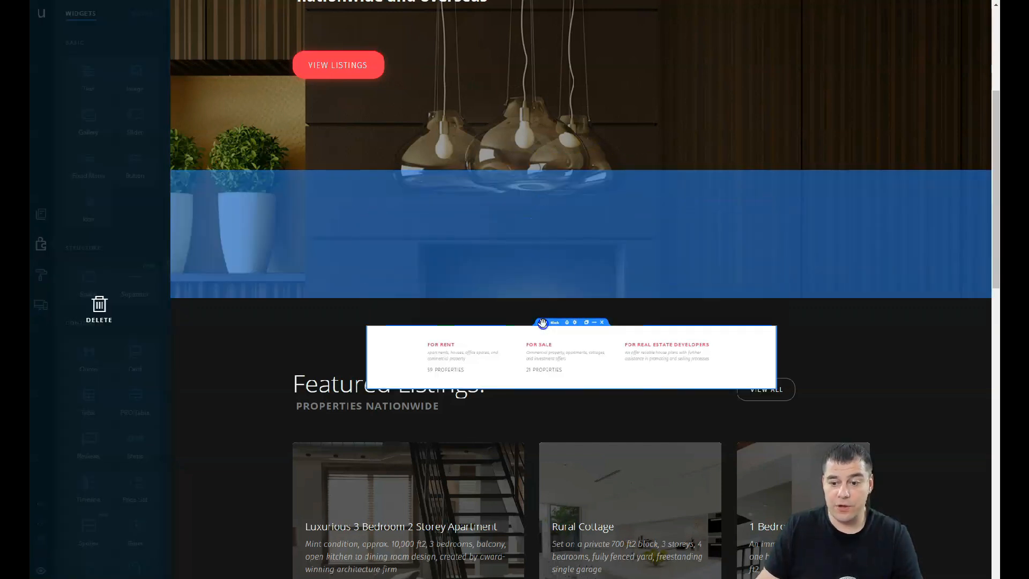
pyautogui.moveTo(571, 322); pyautogui.dragTo(565, 207)
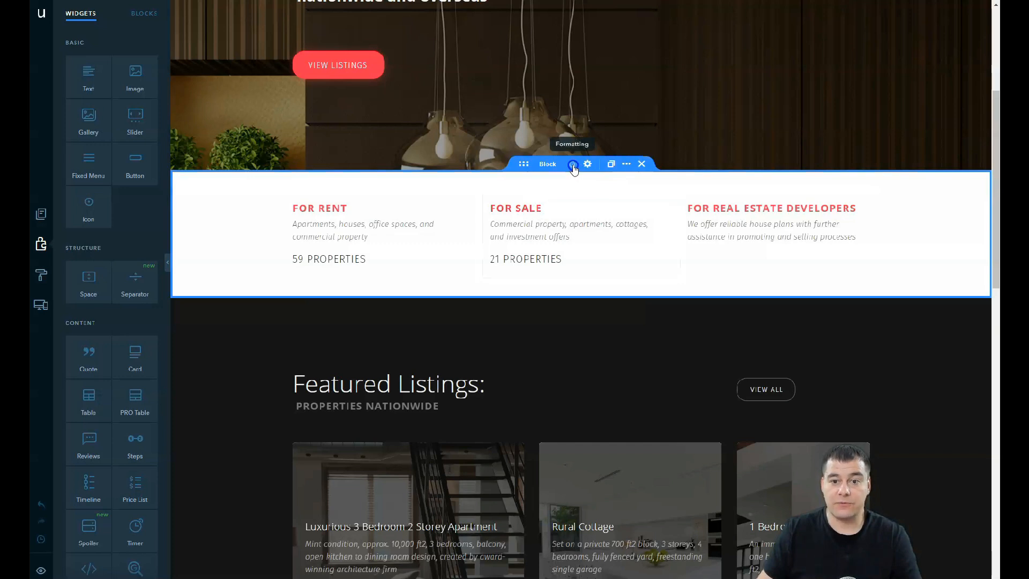
pyautogui.moveTo(587, 162)
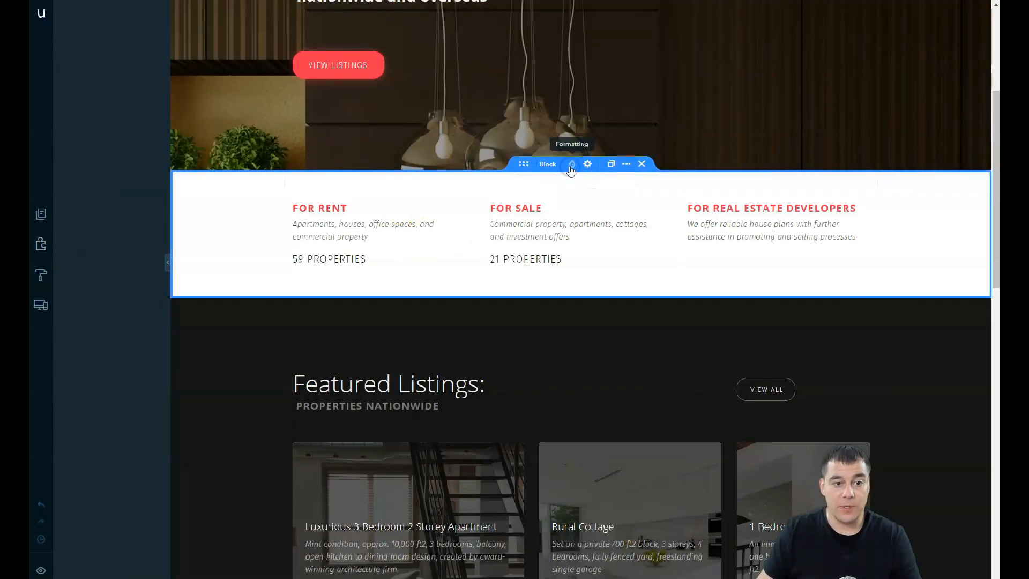
# - Preview white, light grey and red backgrounds for the For Rent/For Sale strip and keep the dark one
pyautogui.click(571, 163)
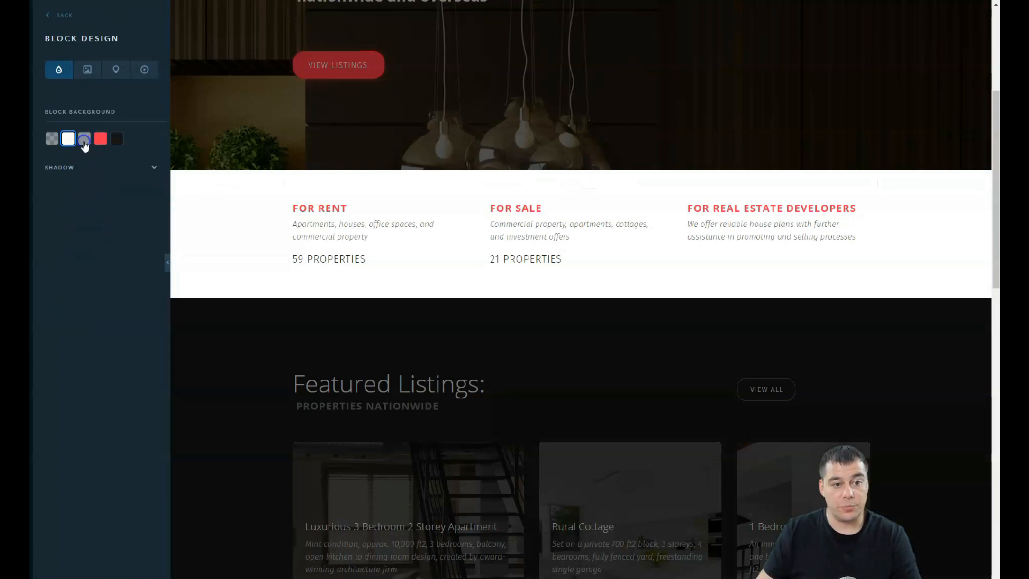
pyautogui.click(117, 139)
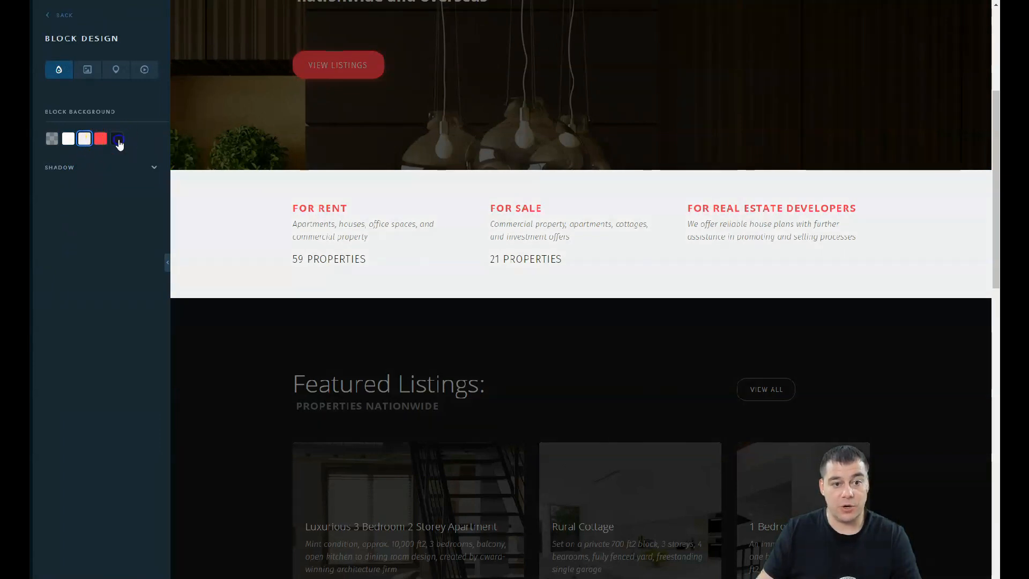
pyautogui.click(100, 138)
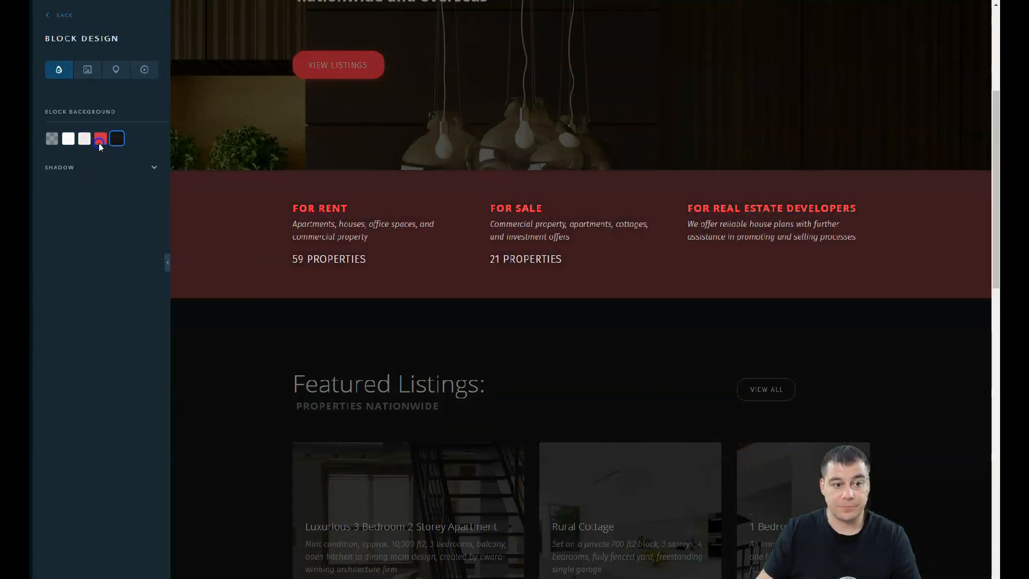
pyautogui.click(100, 139)
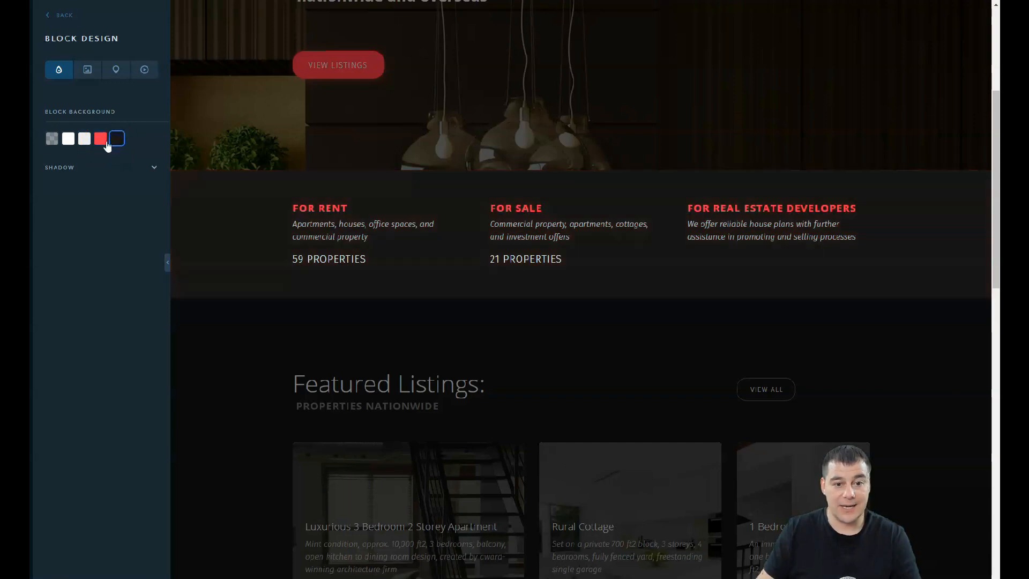
pyautogui.click(68, 138)
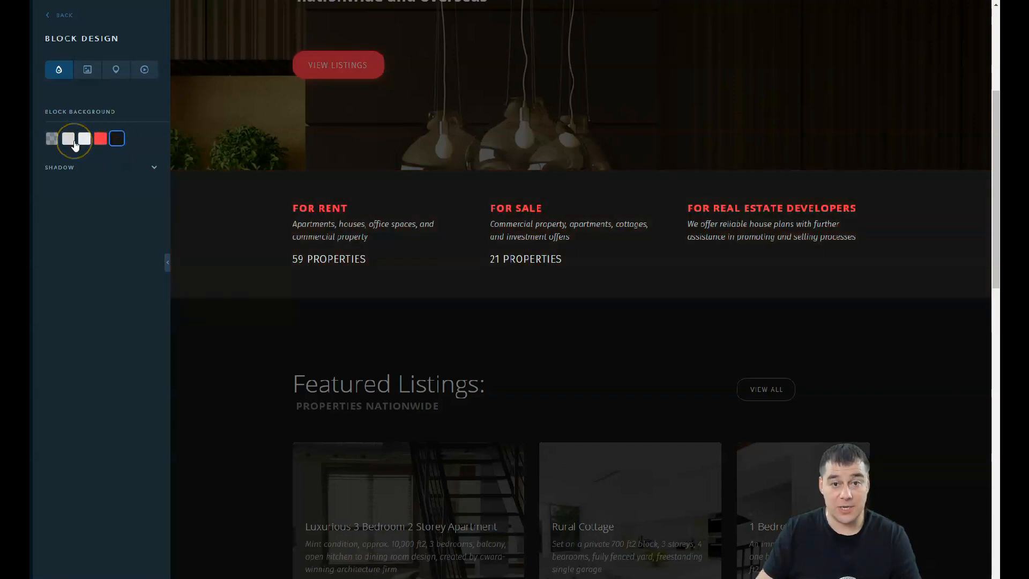
pyautogui.click(68, 139)
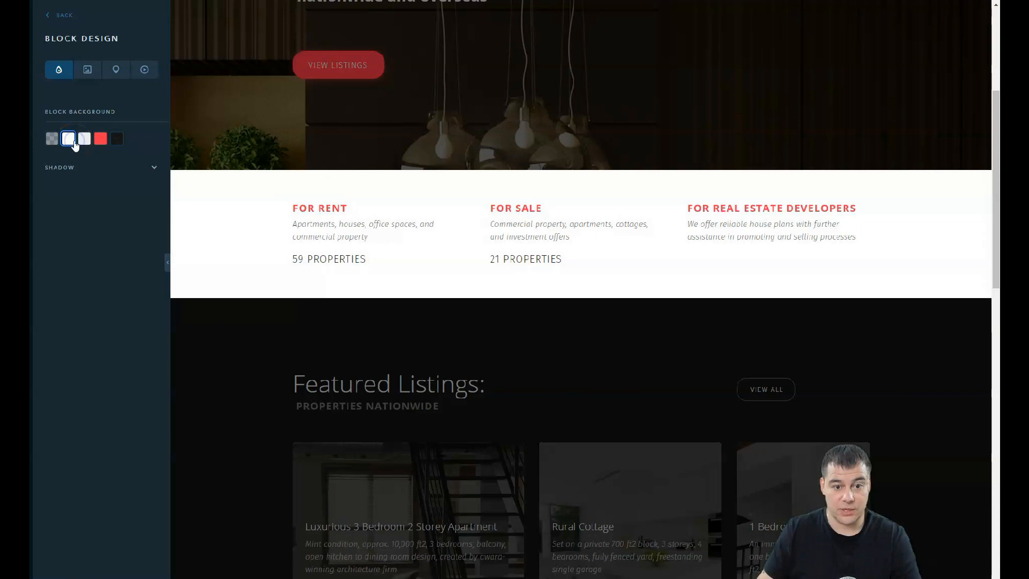
pyautogui.click(83, 138)
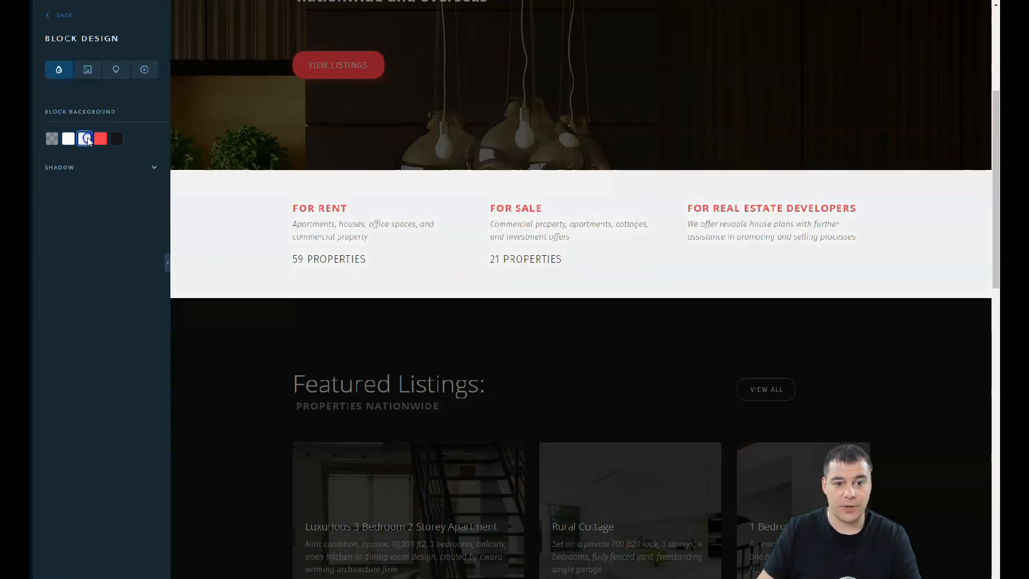
pyautogui.click(115, 138)
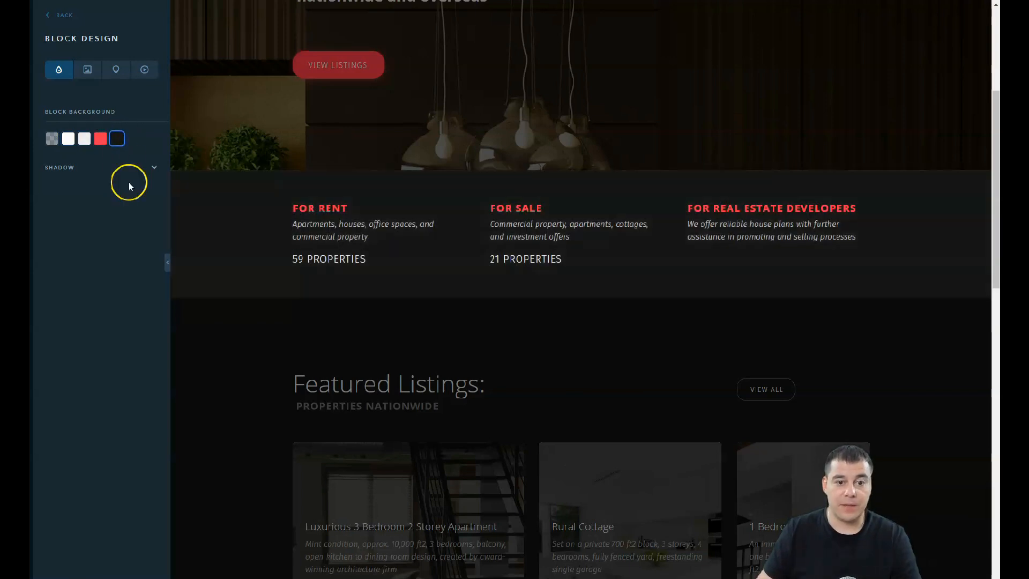
pyautogui.click(67, 139)
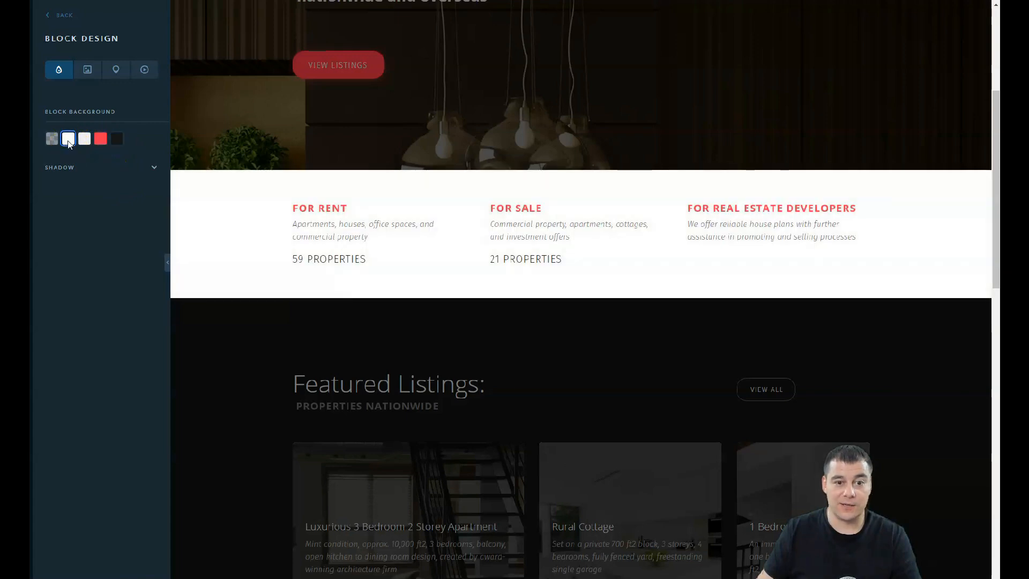
pyautogui.click(84, 138)
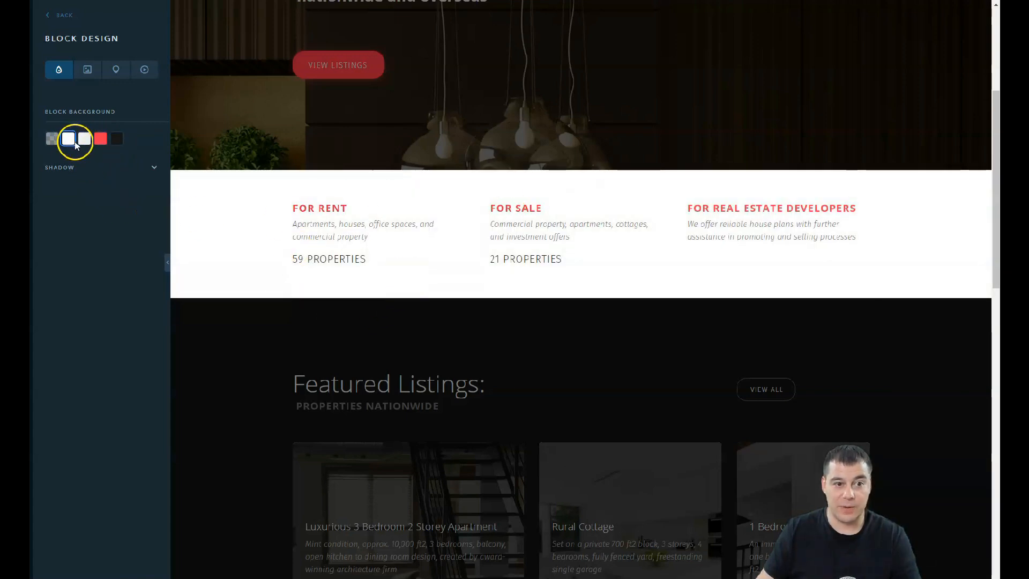
pyautogui.click(117, 138)
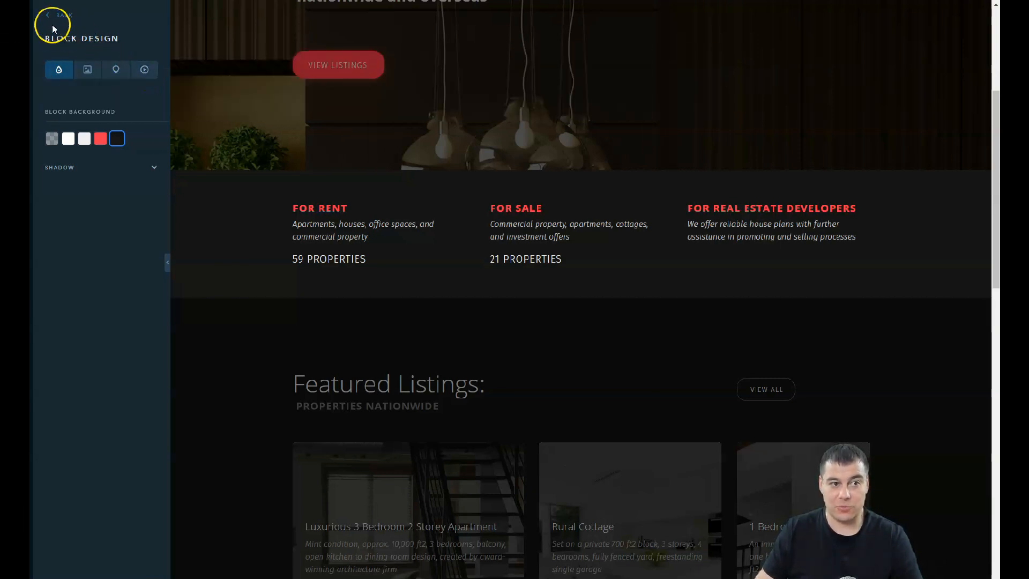
pyautogui.moveTo(116, 70)
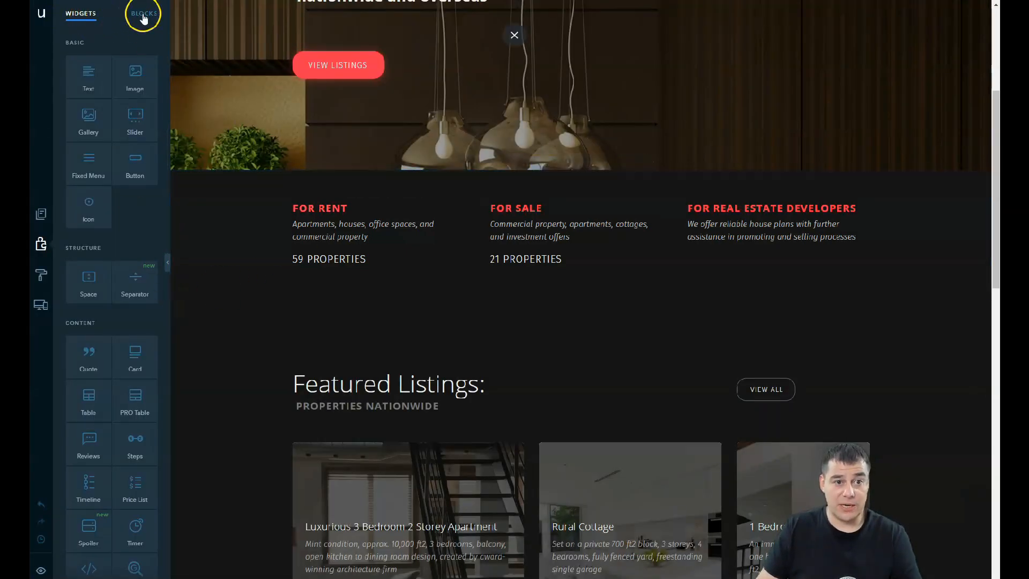
# - From Blocks, place a Blank block below the properties strip, then return to the widgets list
pyautogui.click(143, 13)
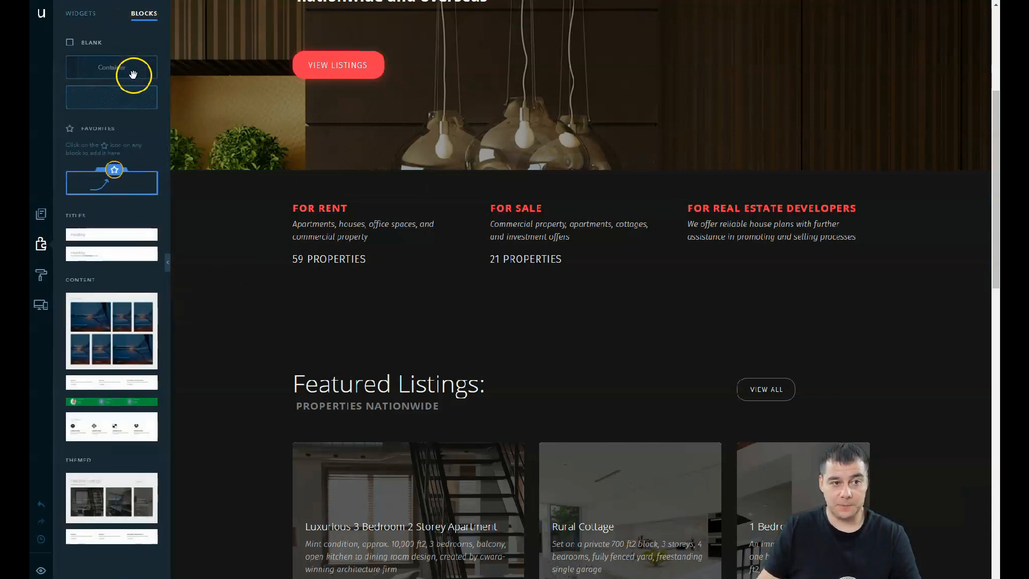
pyautogui.moveTo(110, 66)
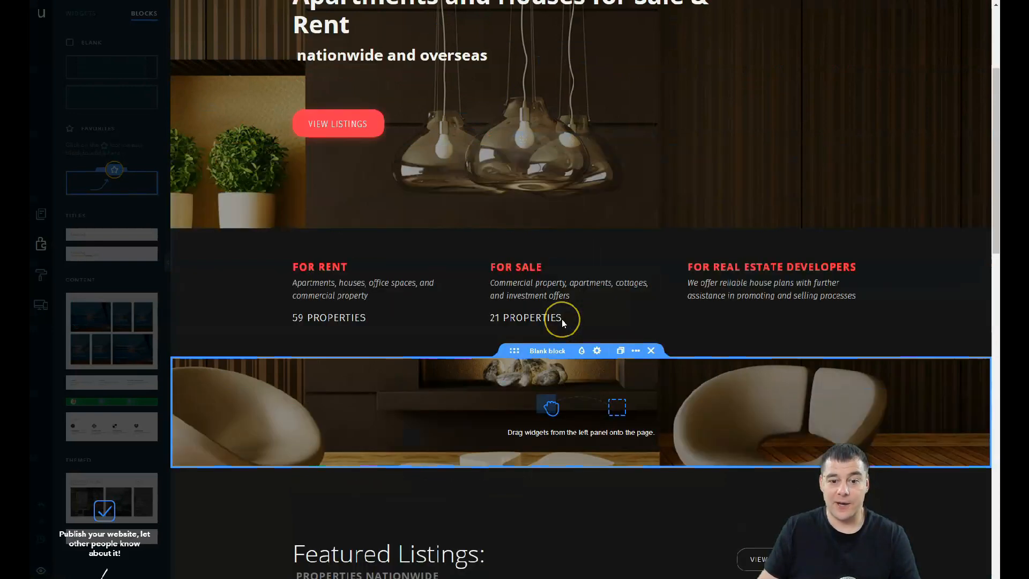
pyautogui.scroll(-3)
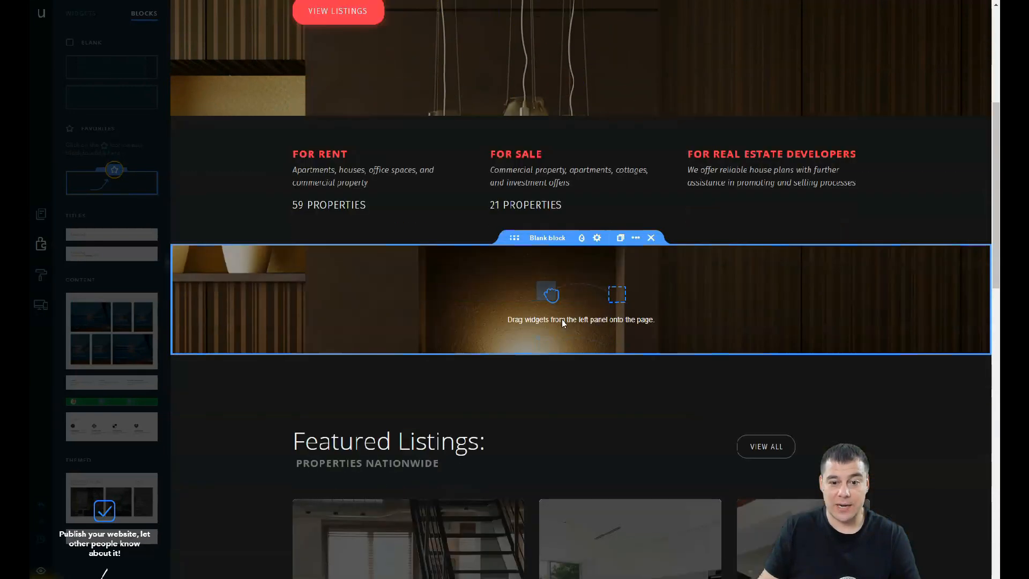
pyautogui.scroll(-3)
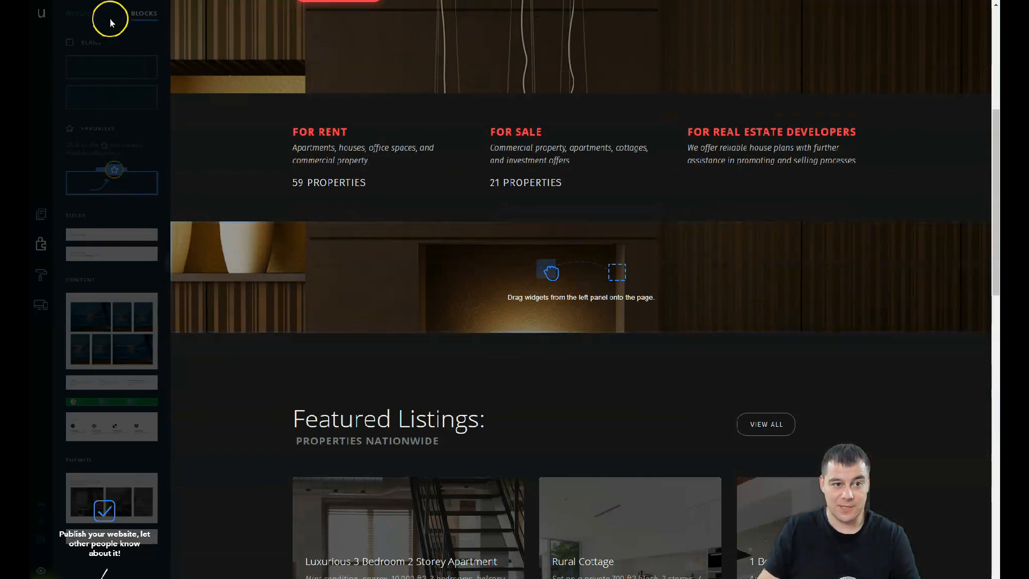
pyautogui.click(580, 275)
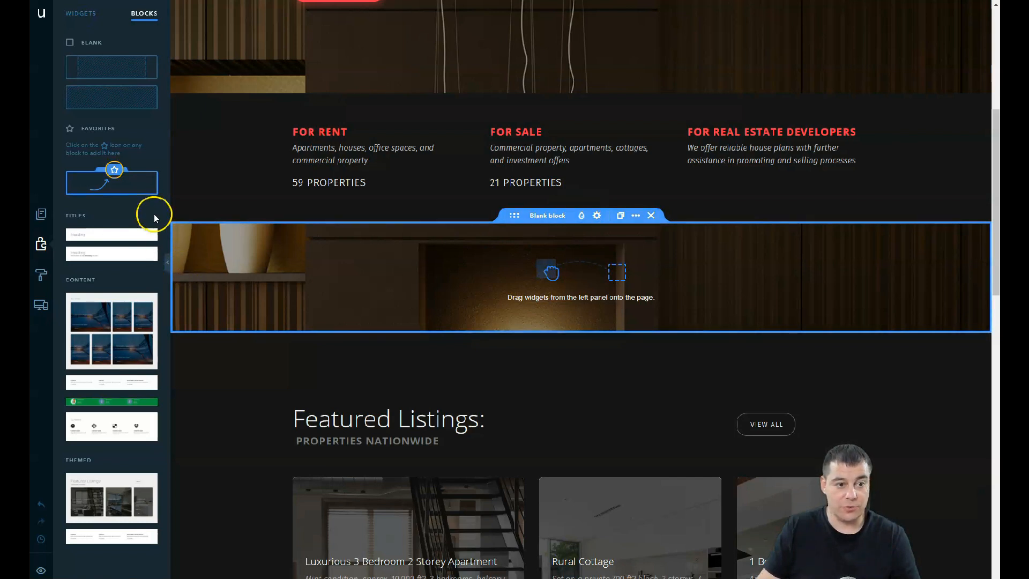
pyautogui.click(81, 13)
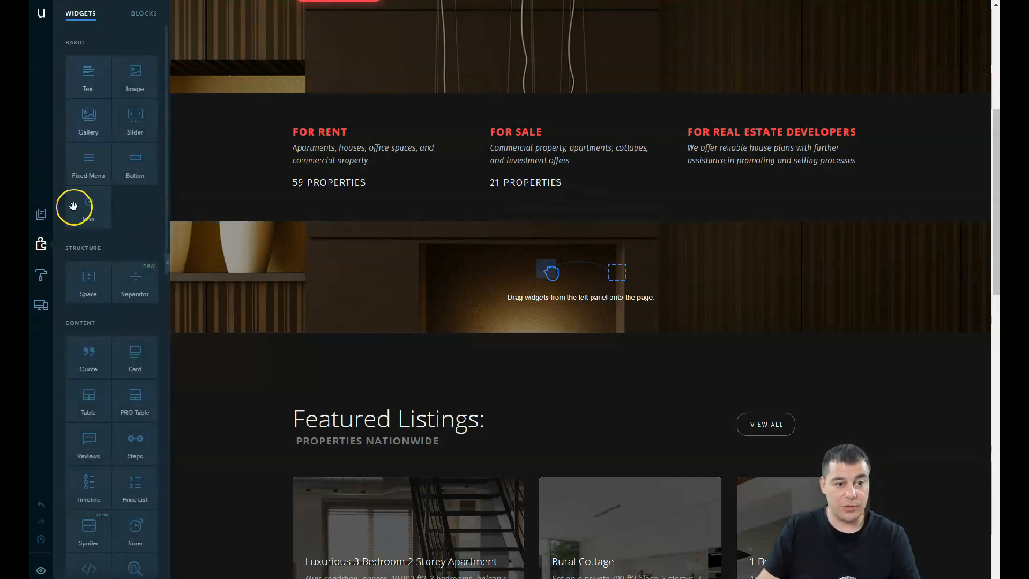
# - Drag a Text widget into the new block and drop the paragraph to the right of the video
pyautogui.scroll(-3)
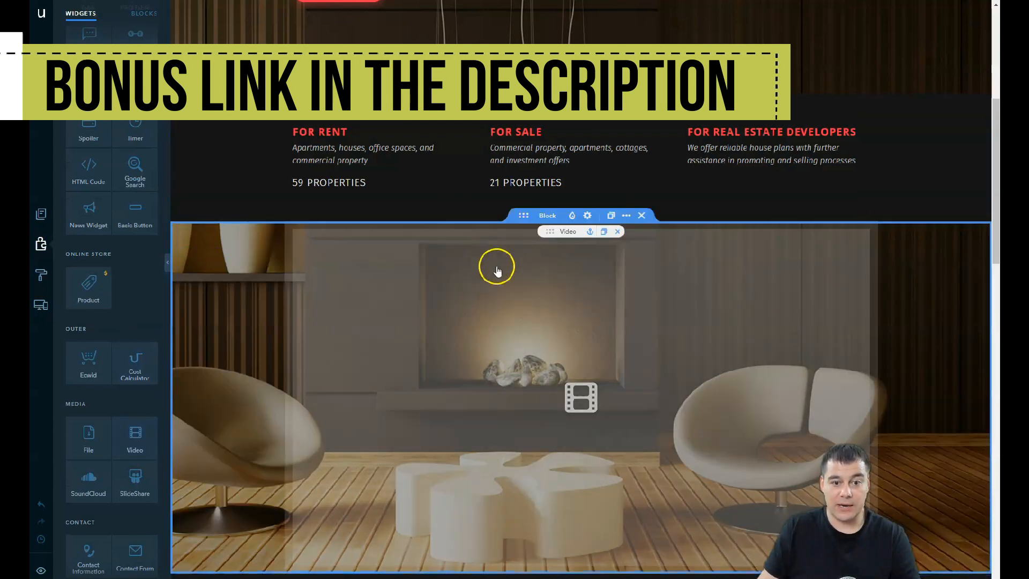
pyautogui.scroll(-3)
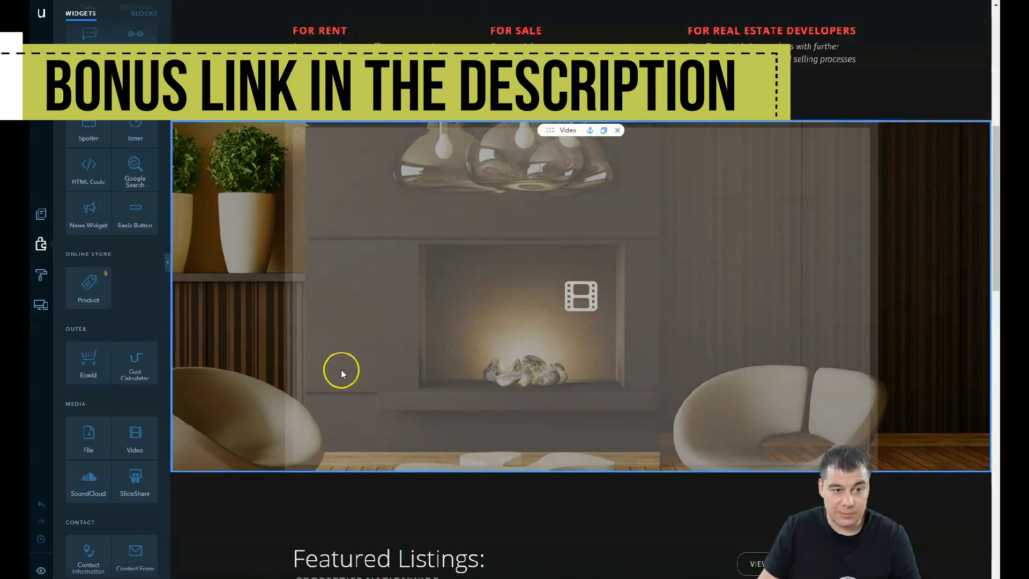
pyautogui.scroll(-3)
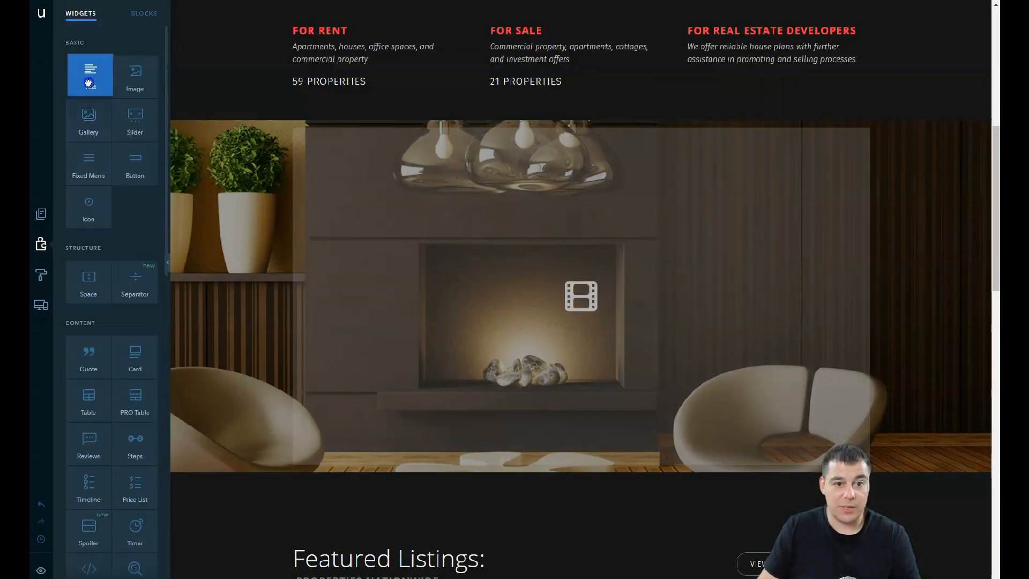
pyautogui.moveTo(90, 75); pyautogui.dragTo(523, 139)
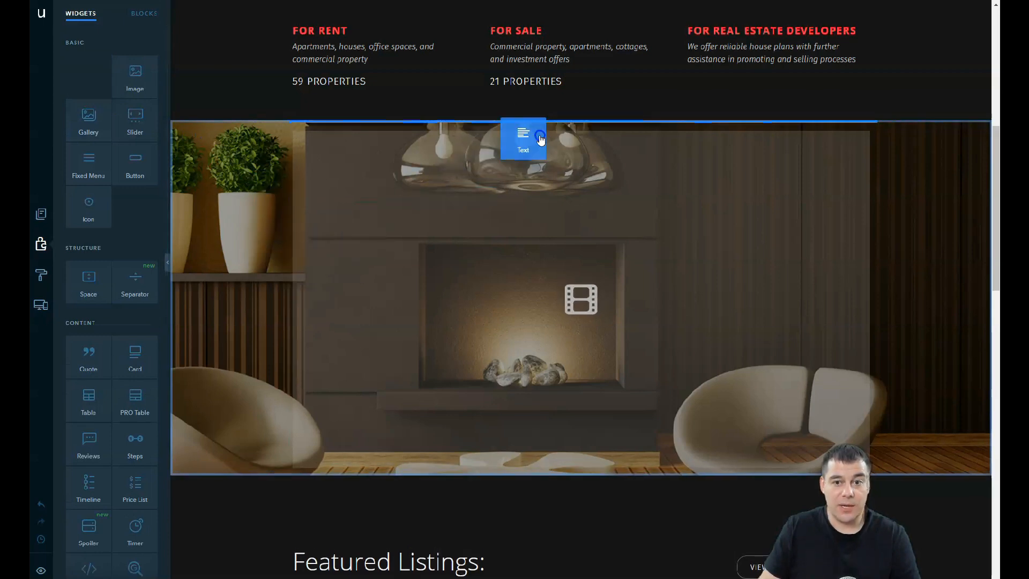
pyautogui.moveTo(524, 138); pyautogui.dragTo(384, 466)
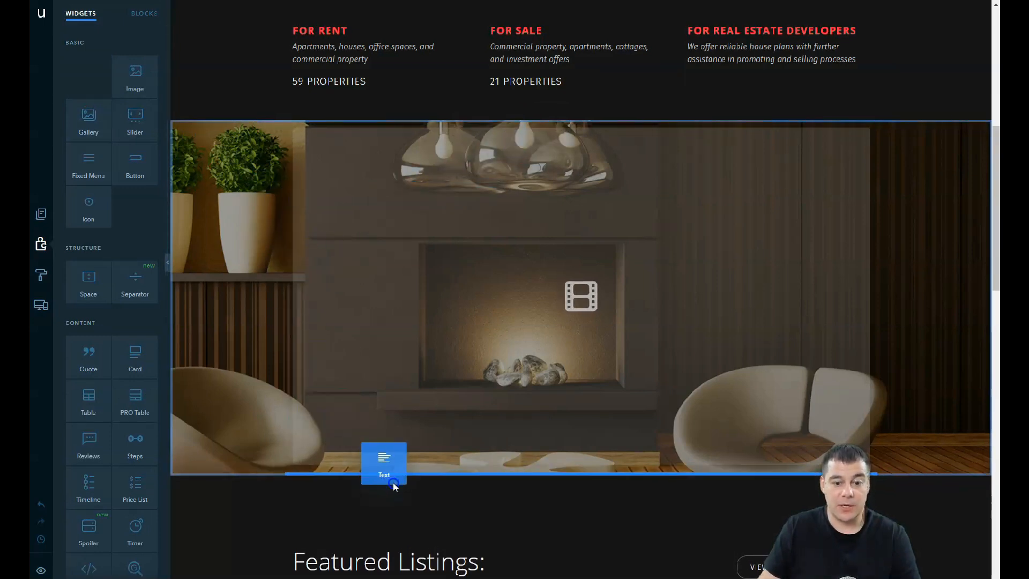
pyautogui.moveTo(383, 466); pyautogui.dragTo(604, 504)
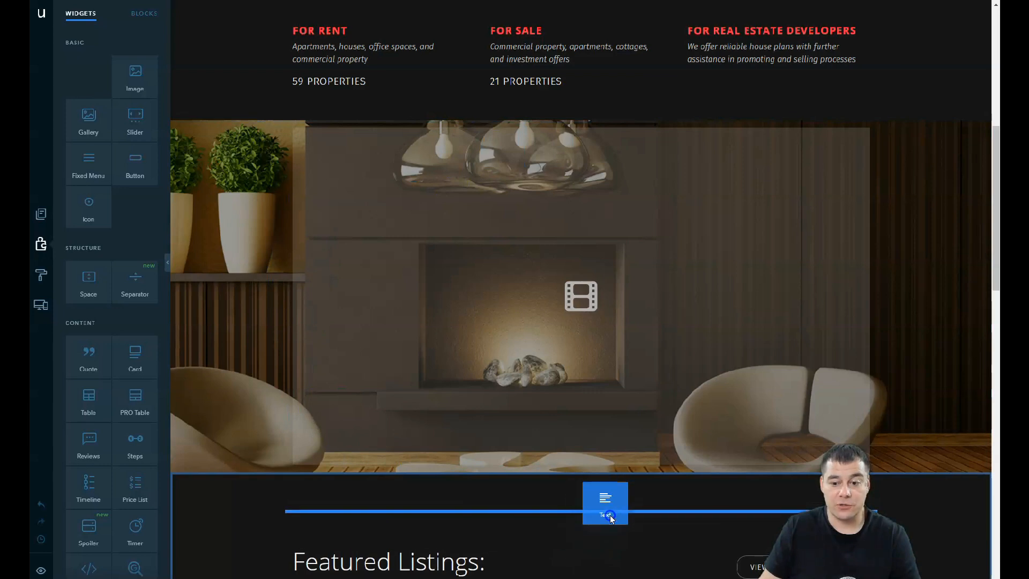
pyautogui.moveTo(605, 504); pyautogui.dragTo(865, 251)
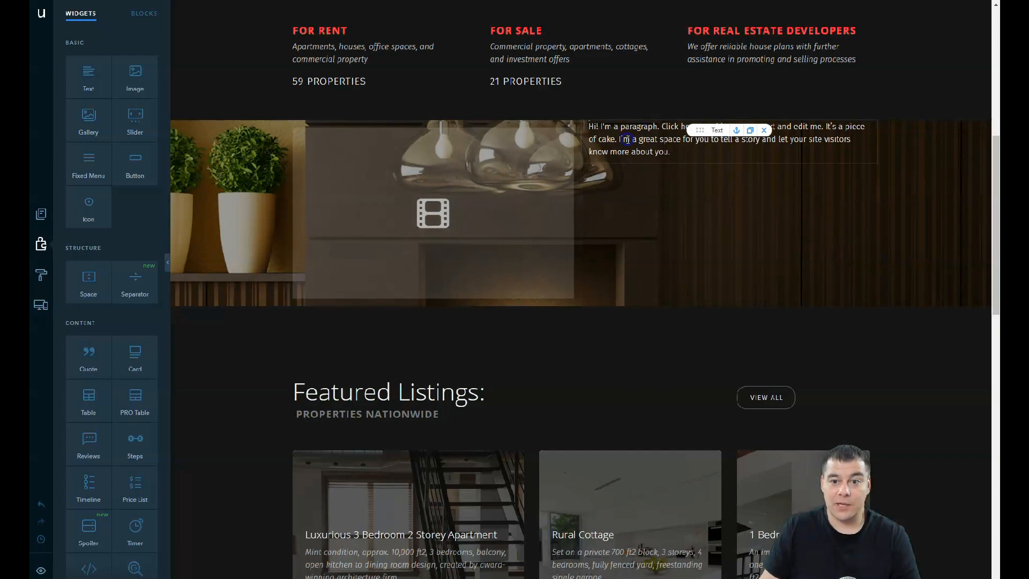
# - Try Heading 3 and Important styles on the paragraph, remove bold, and finish with a button beneath it
pyautogui.click(613, 101)
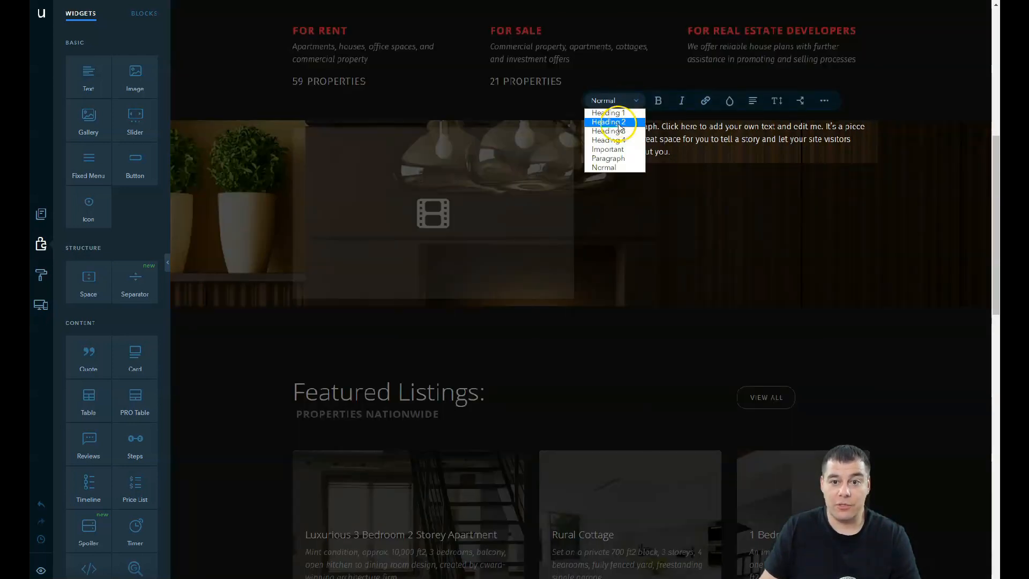
pyautogui.click(607, 131)
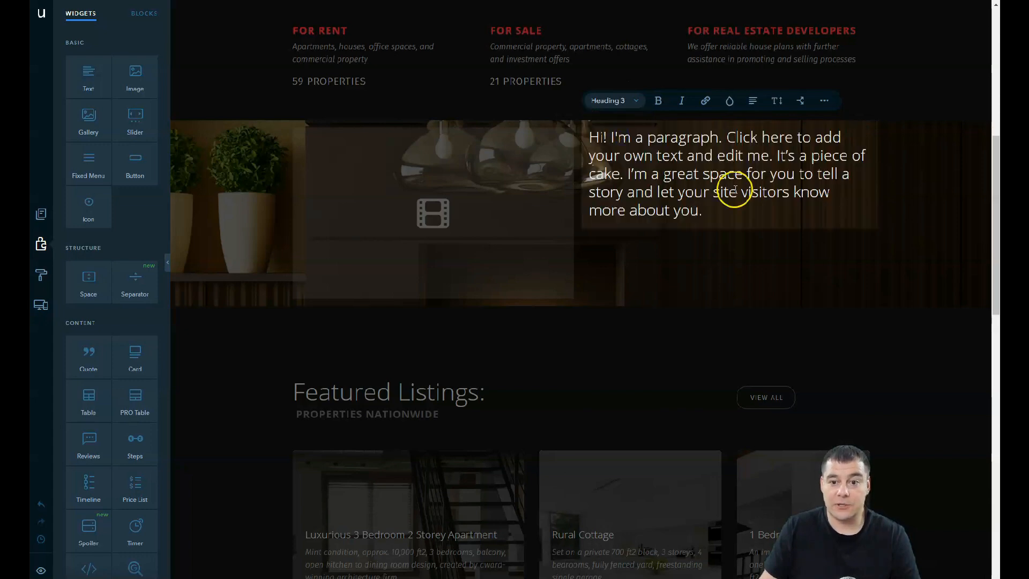
pyautogui.click(612, 100)
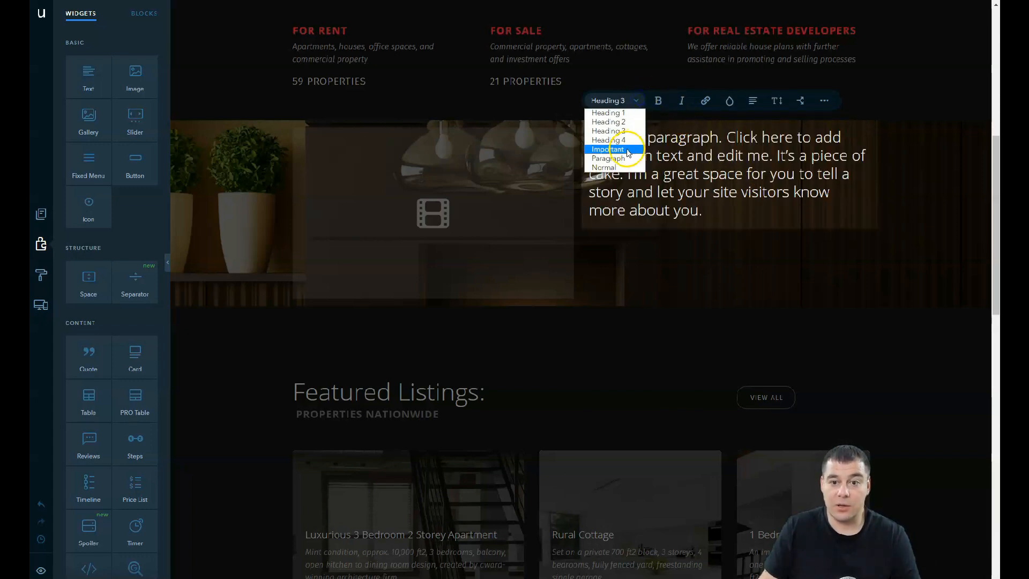
pyautogui.click(606, 149)
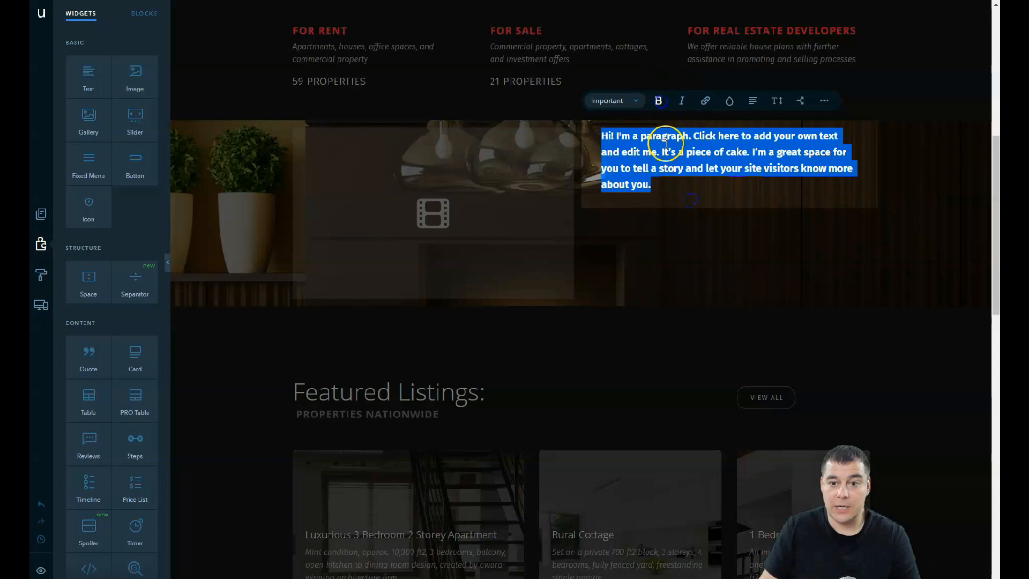
pyautogui.click(657, 101)
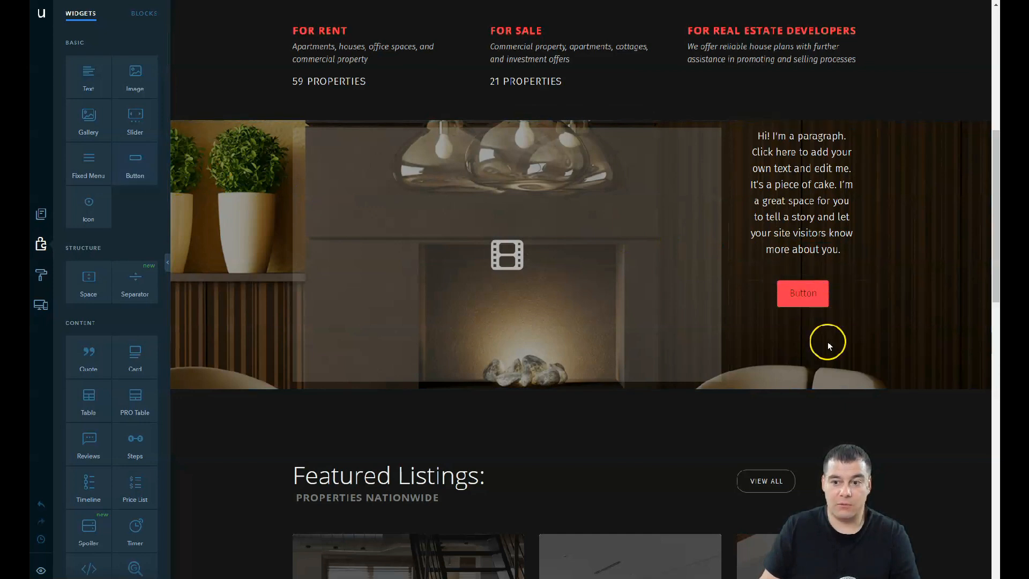
pyautogui.click(802, 293)
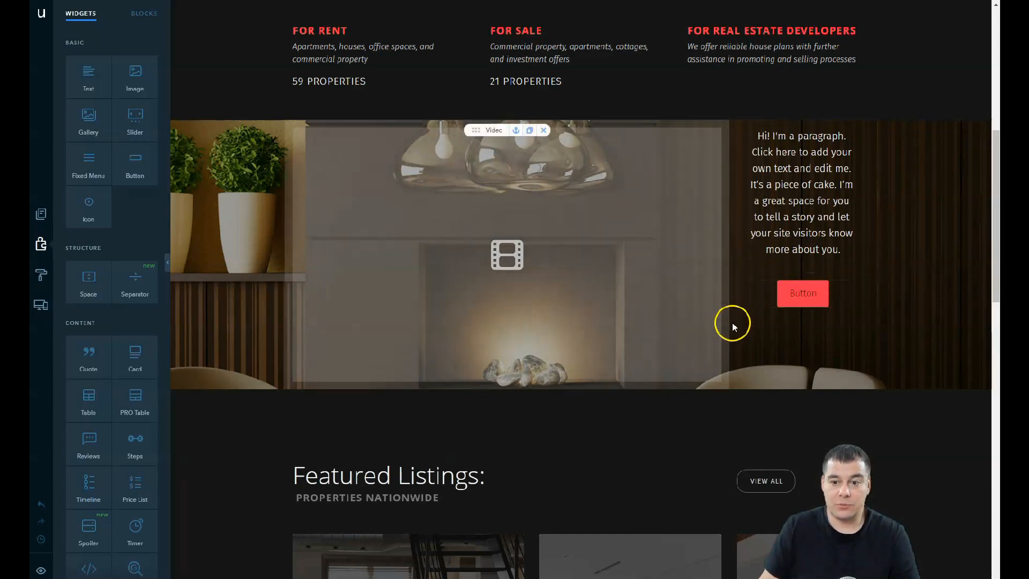
# - Select the video-and-text block and move its column divider to widen the text-and-button column
pyautogui.click(730, 315)
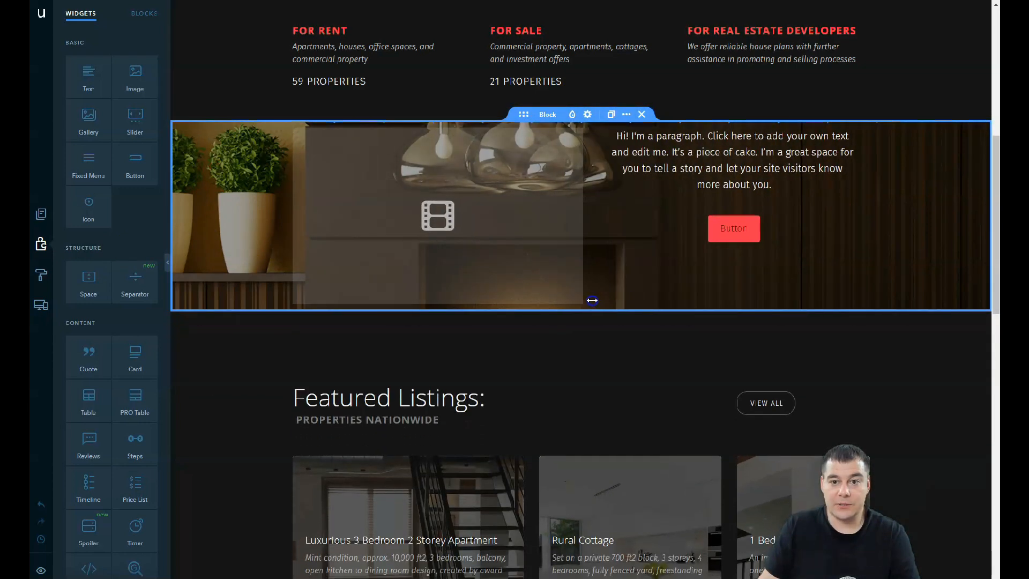
pyautogui.click(732, 228)
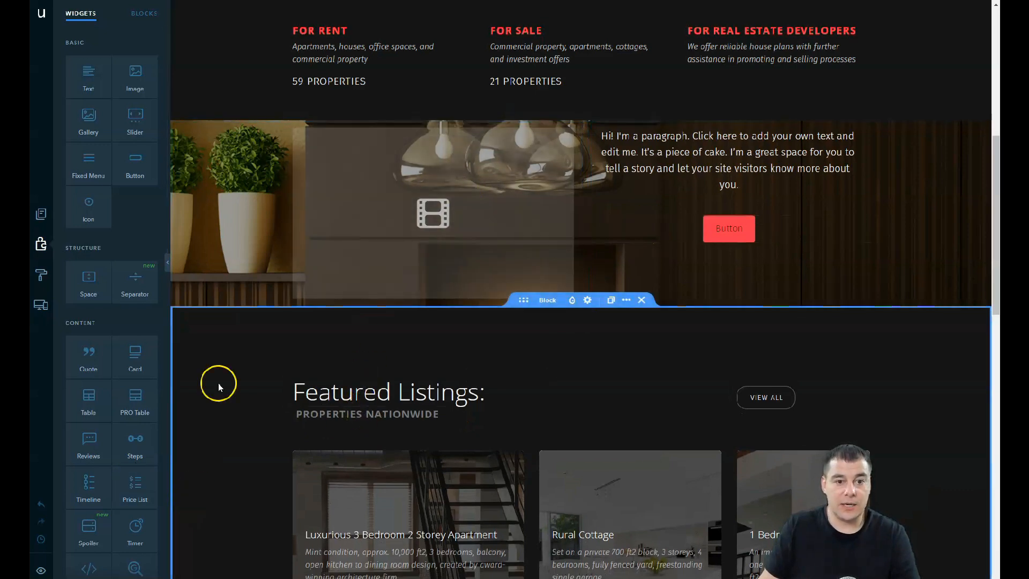
pyautogui.click(727, 160)
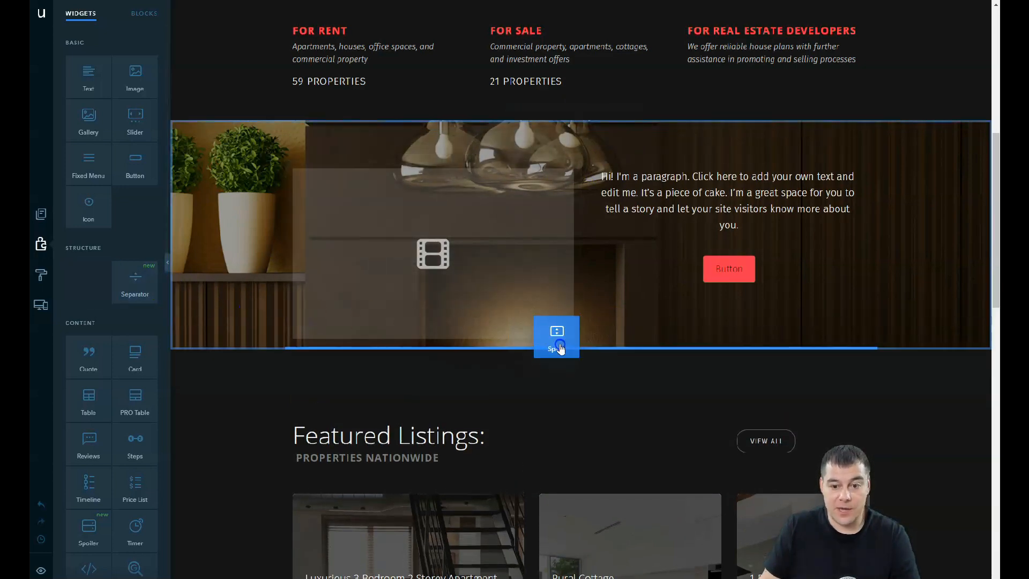
# - Add a Space widget to the block and stretch the space above the content to about 100 px
pyautogui.moveTo(556, 340); pyautogui.dragTo(697, 304)
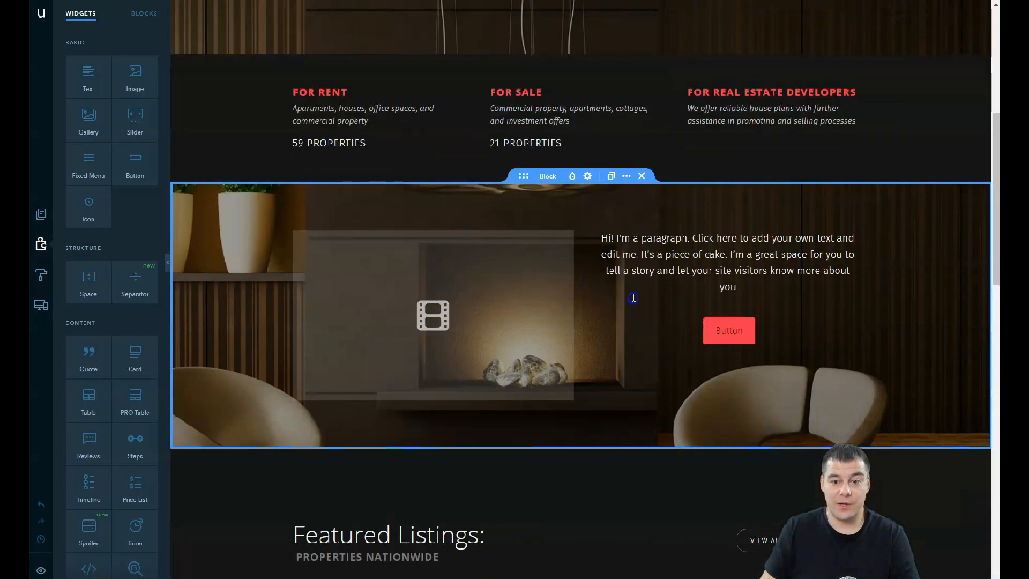
pyautogui.scroll(-3)
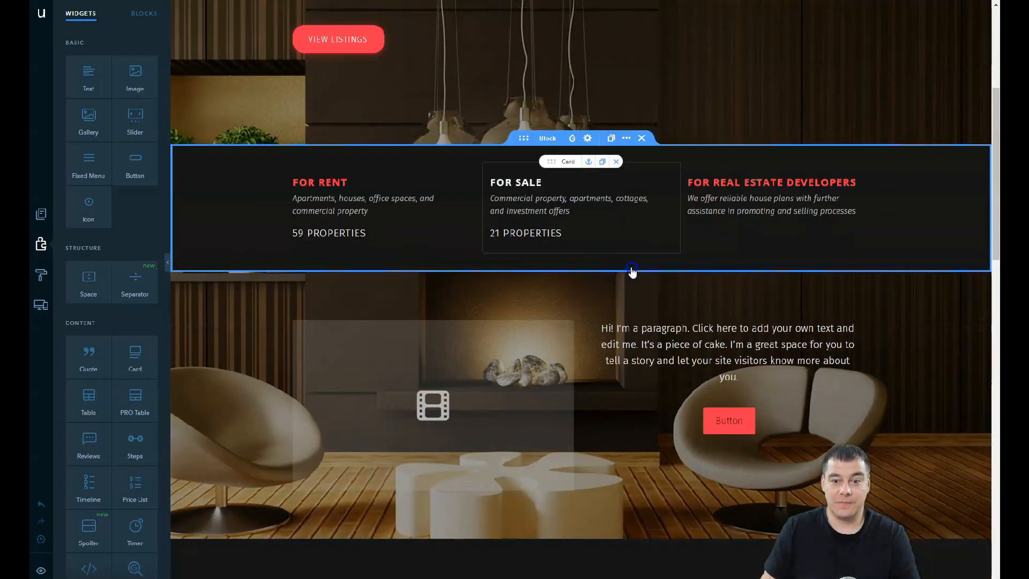
pyautogui.scroll(-3)
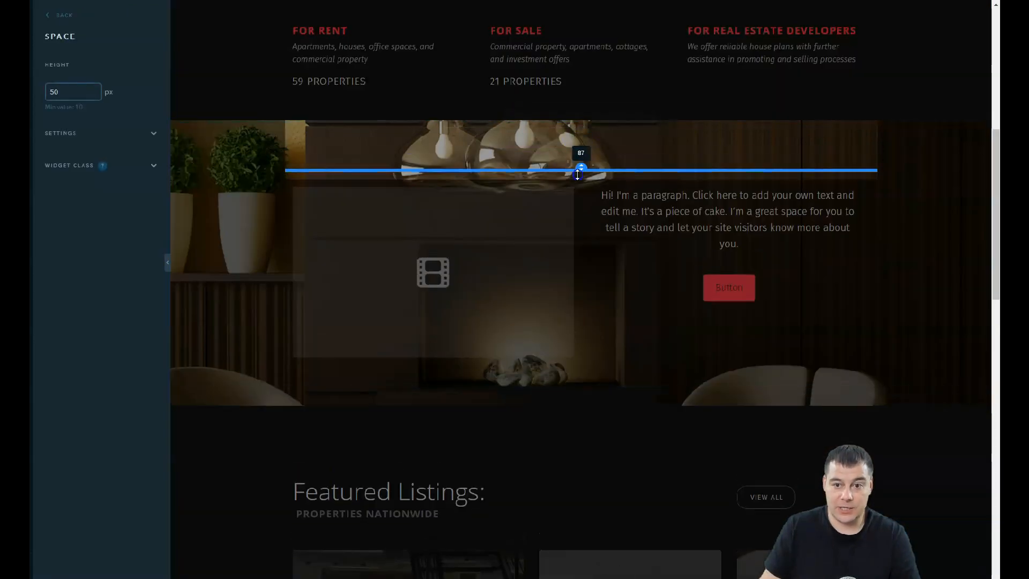
pyautogui.moveTo(579, 170); pyautogui.dragTo(579, 176)
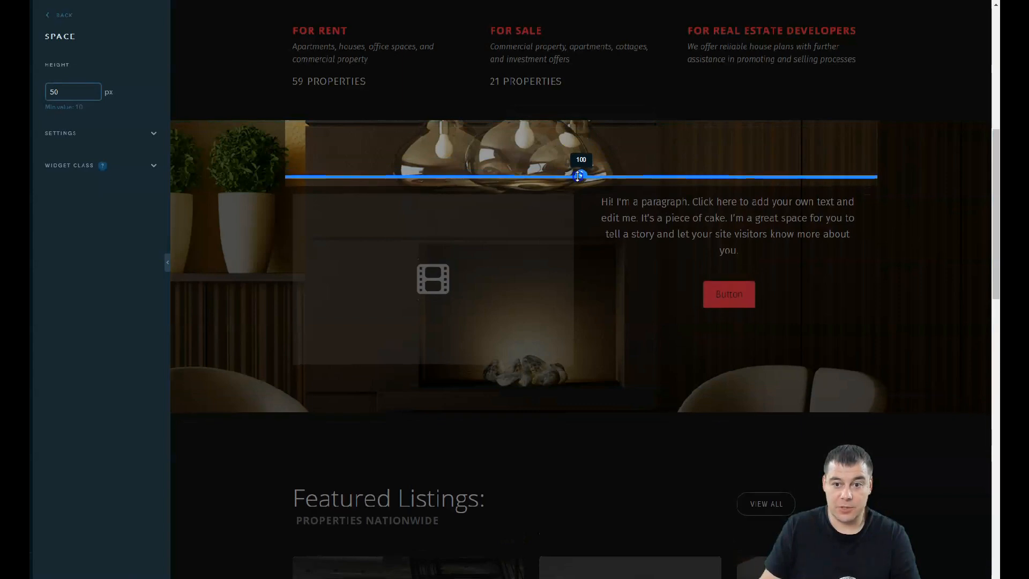
pyautogui.moveTo(579, 174); pyautogui.dragTo(581, 175)
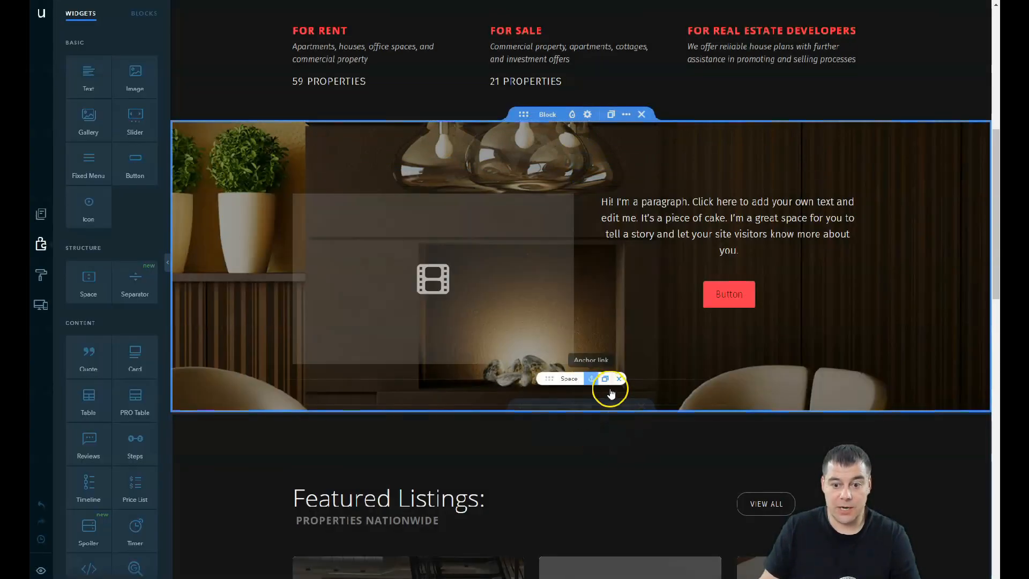
# - Stretch the space below the content to about 100 px as well
pyautogui.click(604, 378)
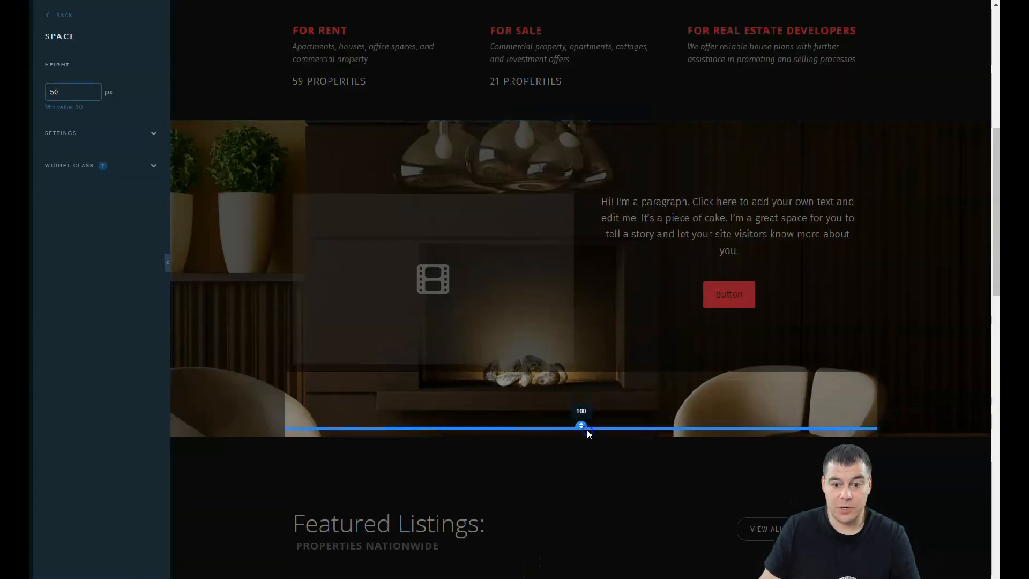
pyautogui.moveTo(580, 427); pyautogui.dragTo(583, 426)
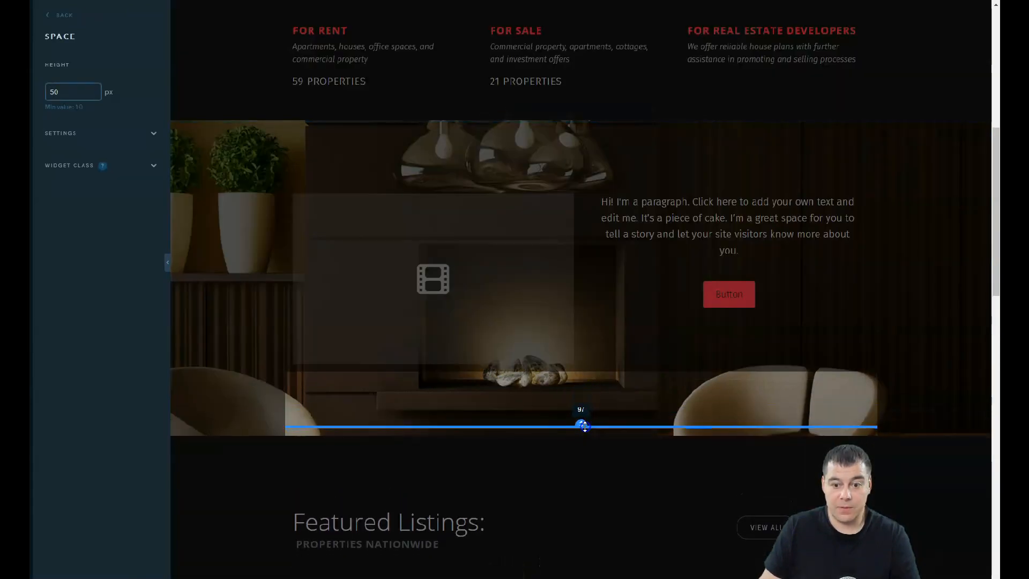
pyautogui.moveTo(582, 426); pyautogui.dragTo(583, 428)
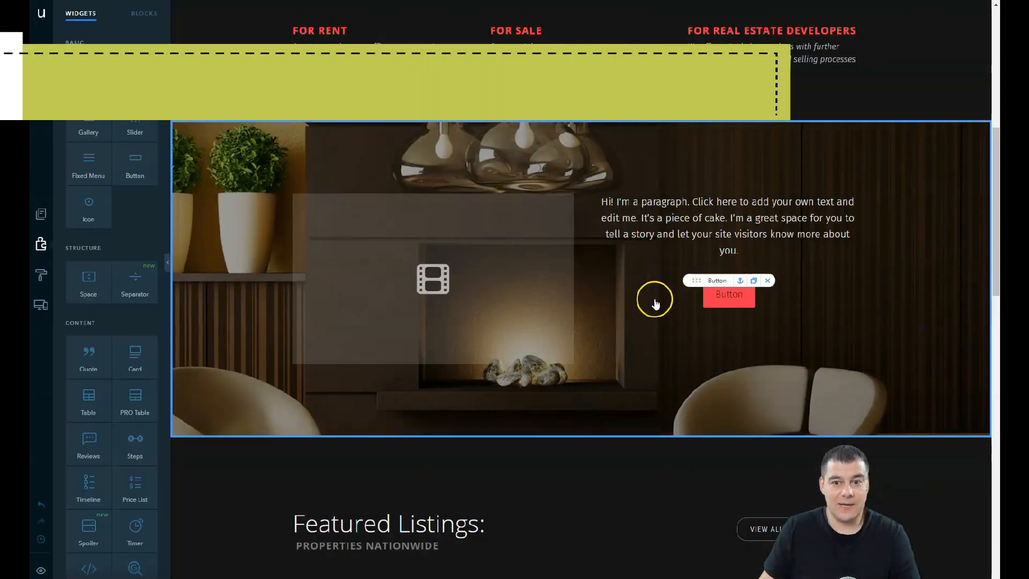
pyautogui.click(432, 278)
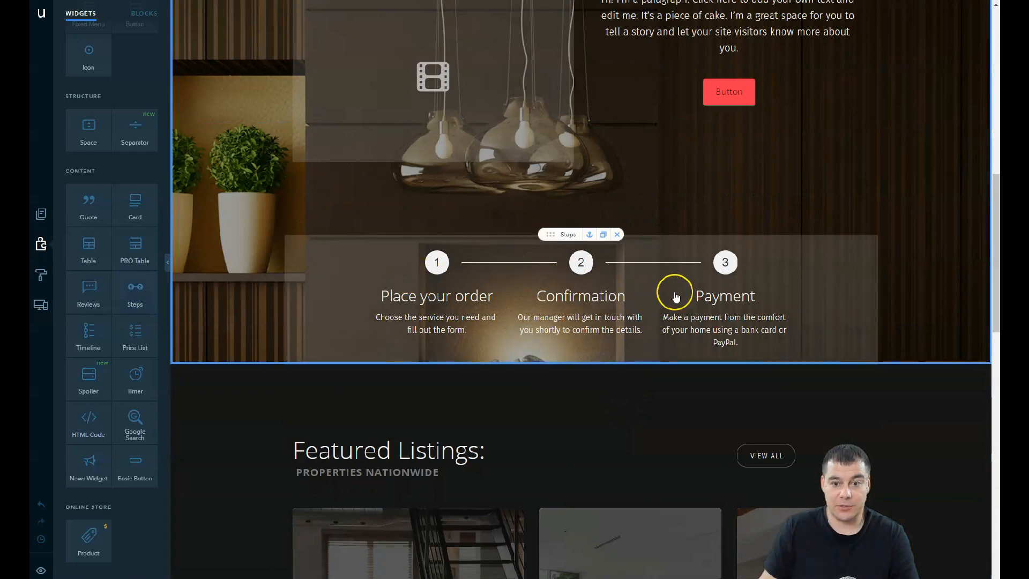
pyautogui.scroll(-3)
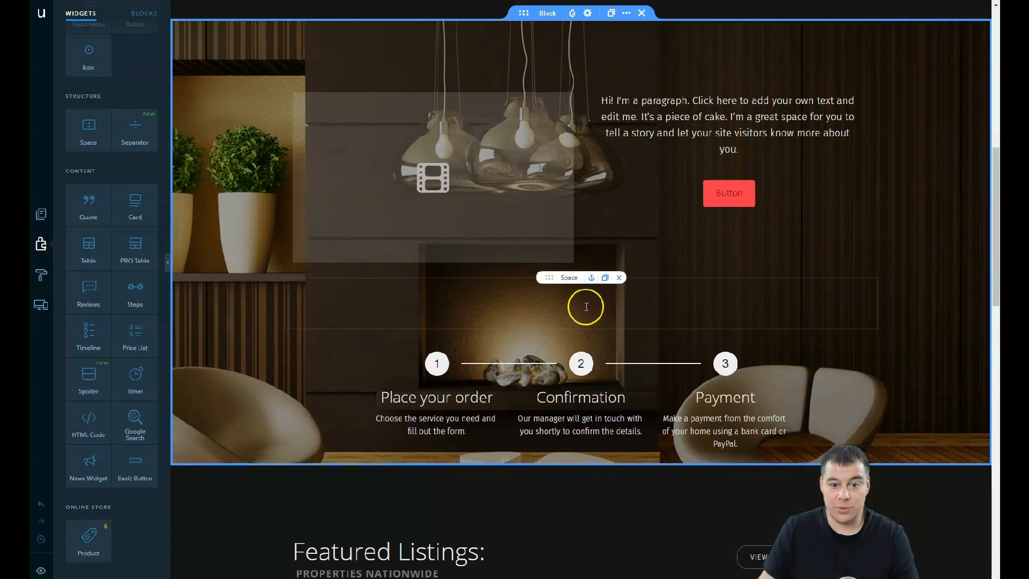
pyautogui.moveTo(574, 326)
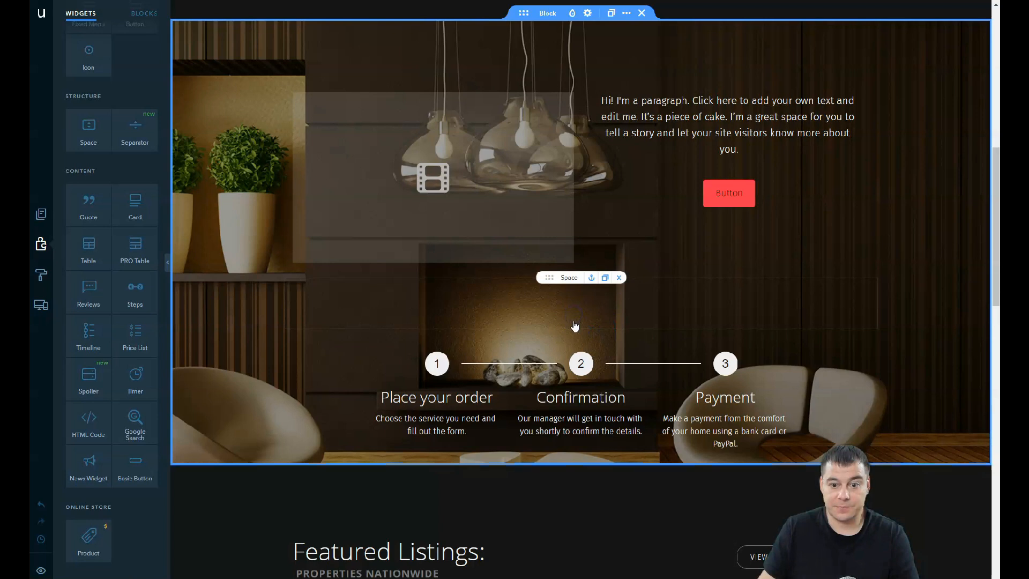
pyautogui.click(568, 276)
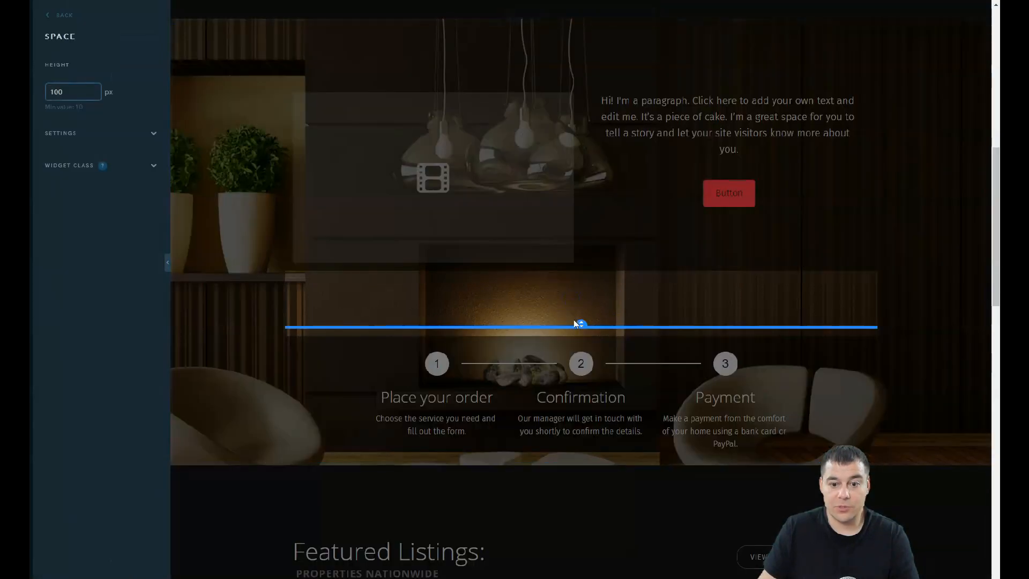
pyautogui.moveTo(579, 324); pyautogui.dragTo(581, 299)
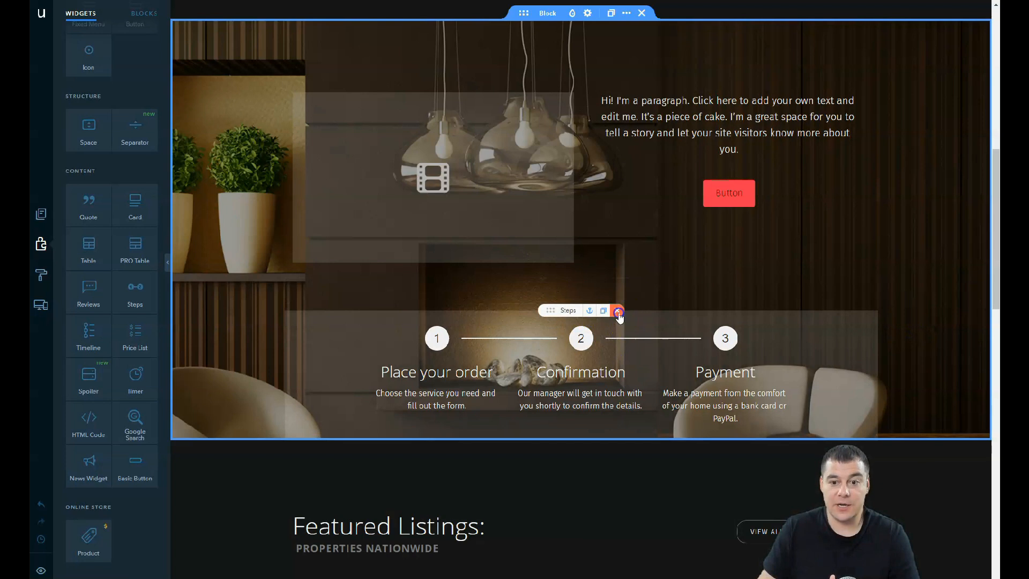
pyautogui.click(618, 310)
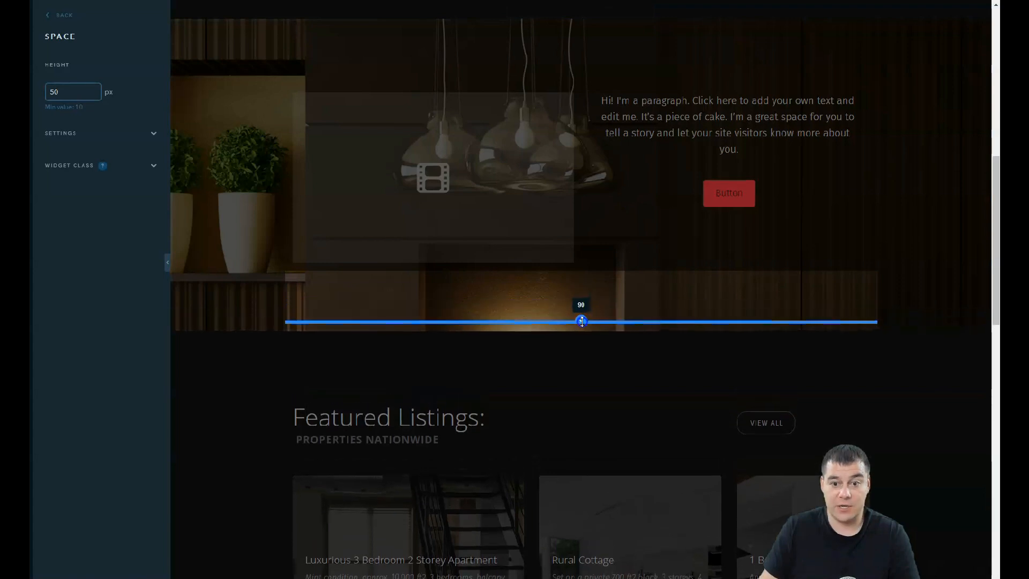
pyautogui.moveTo(580, 321); pyautogui.dragTo(581, 323)
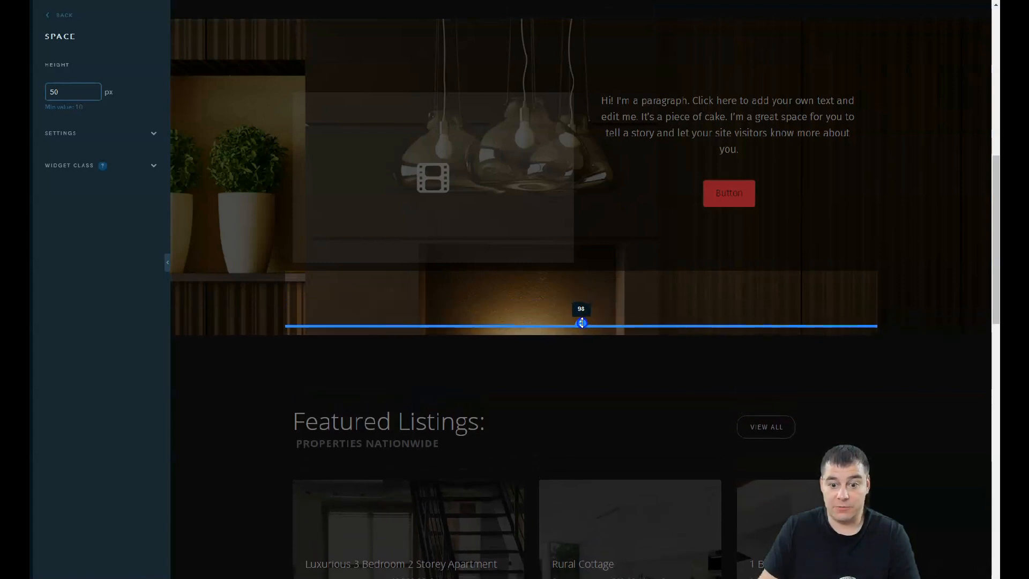
pyautogui.moveTo(581, 323); pyautogui.dragTo(581, 324)
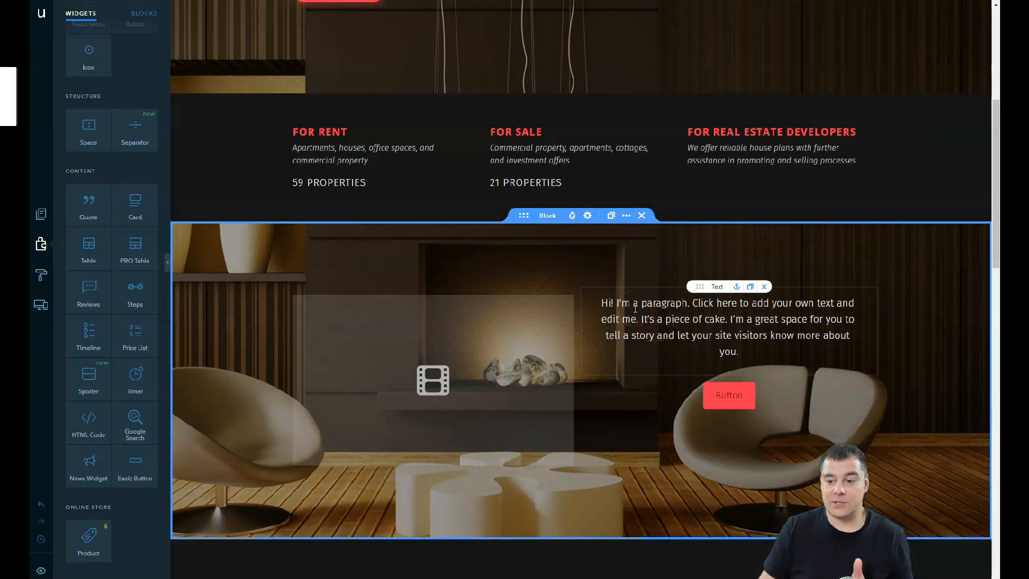
pyautogui.scroll(-3)
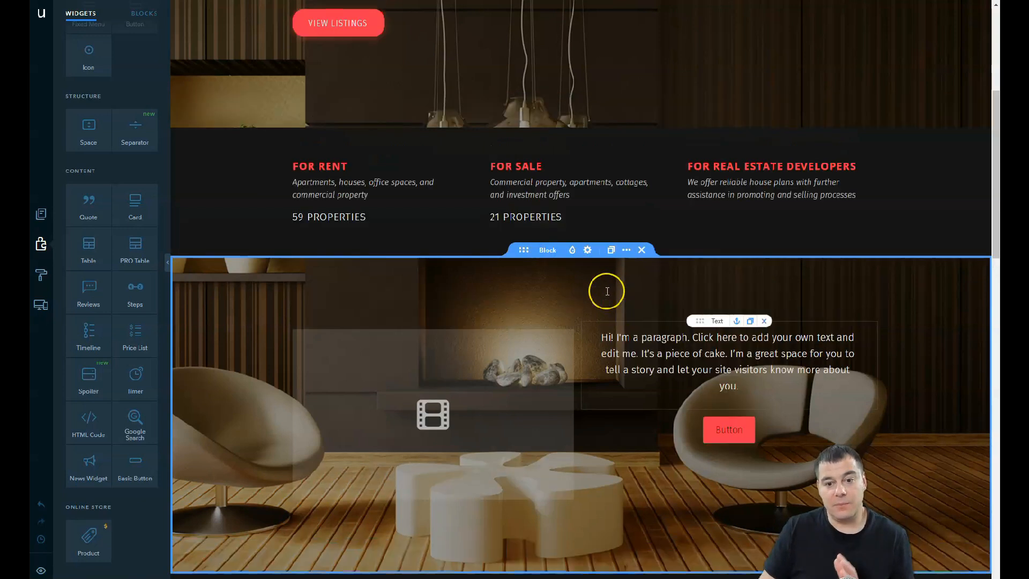
pyautogui.scroll(-3)
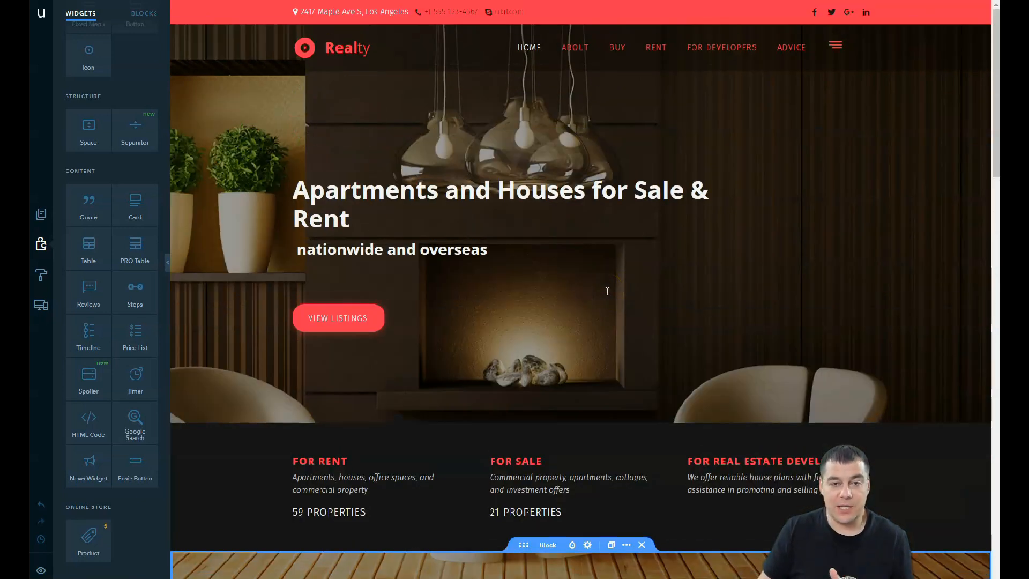
pyautogui.scroll(-3)
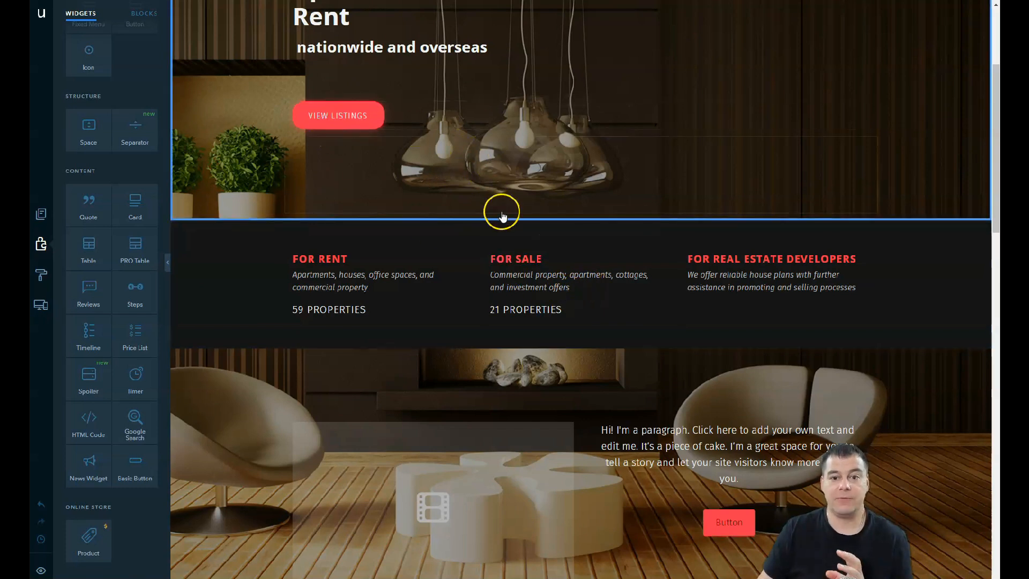
pyautogui.scroll(-3)
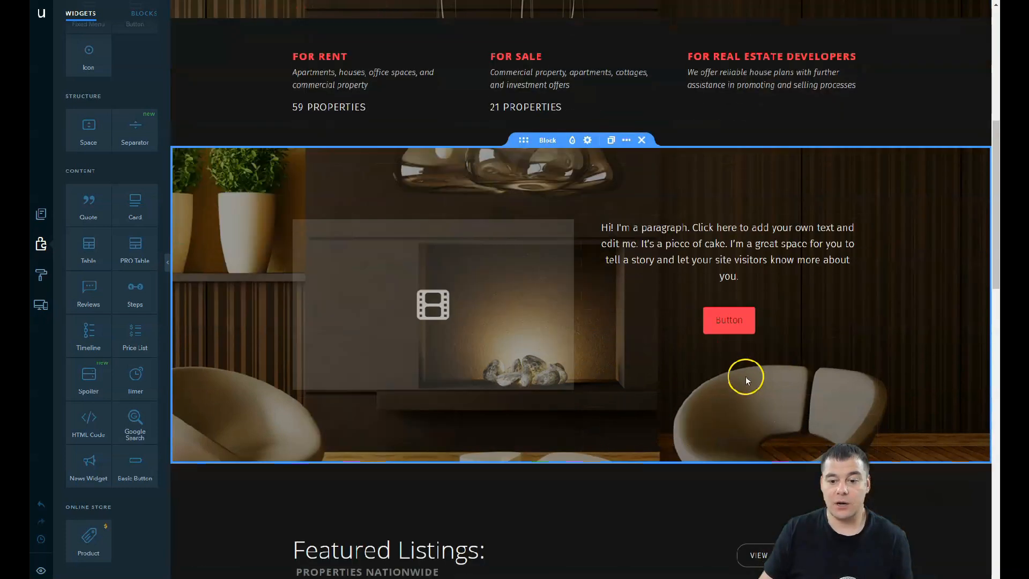
# - Select the red button and bring up its link destination options
pyautogui.click(727, 320)
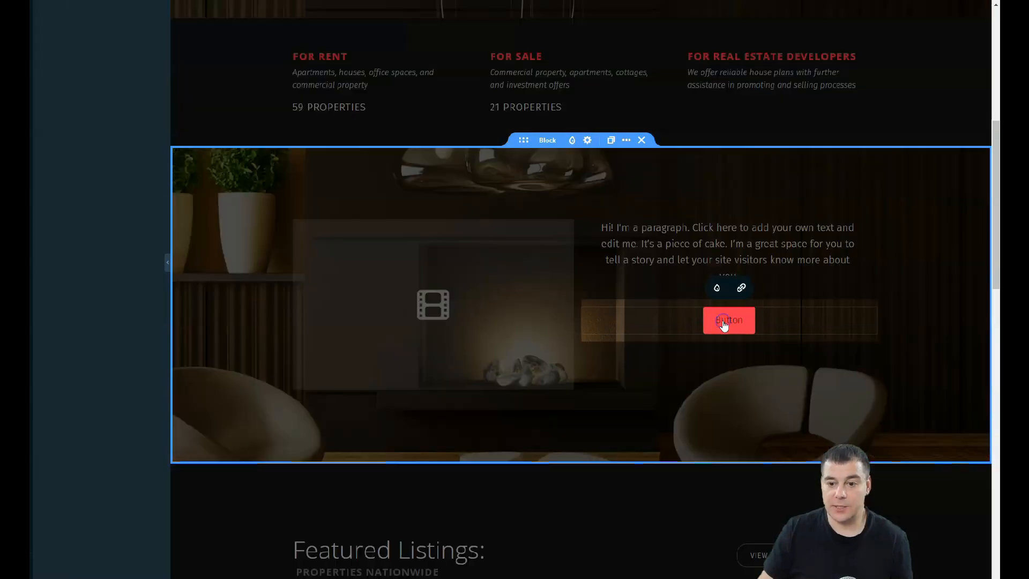
pyautogui.click(729, 321)
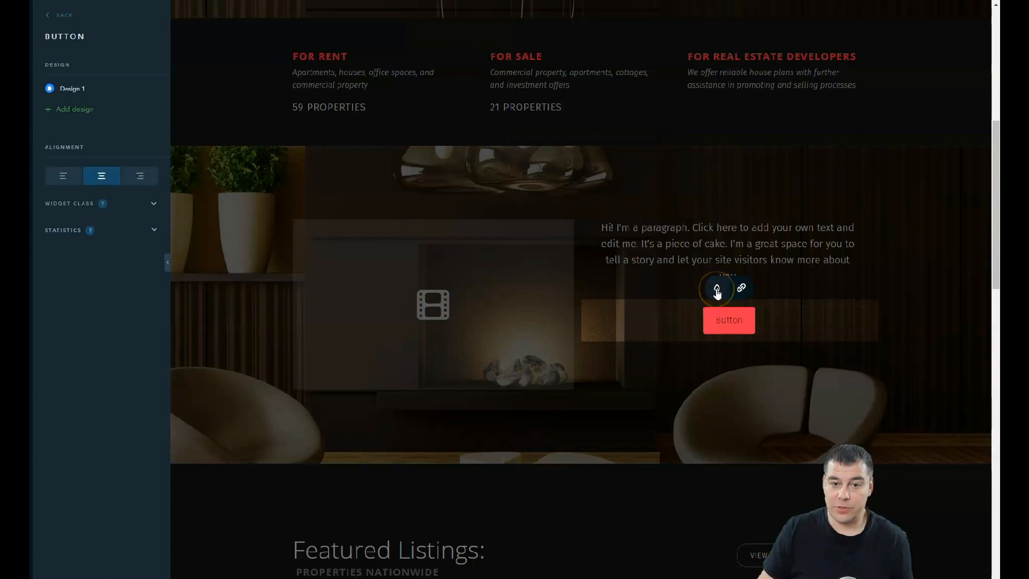
pyautogui.click(716, 288)
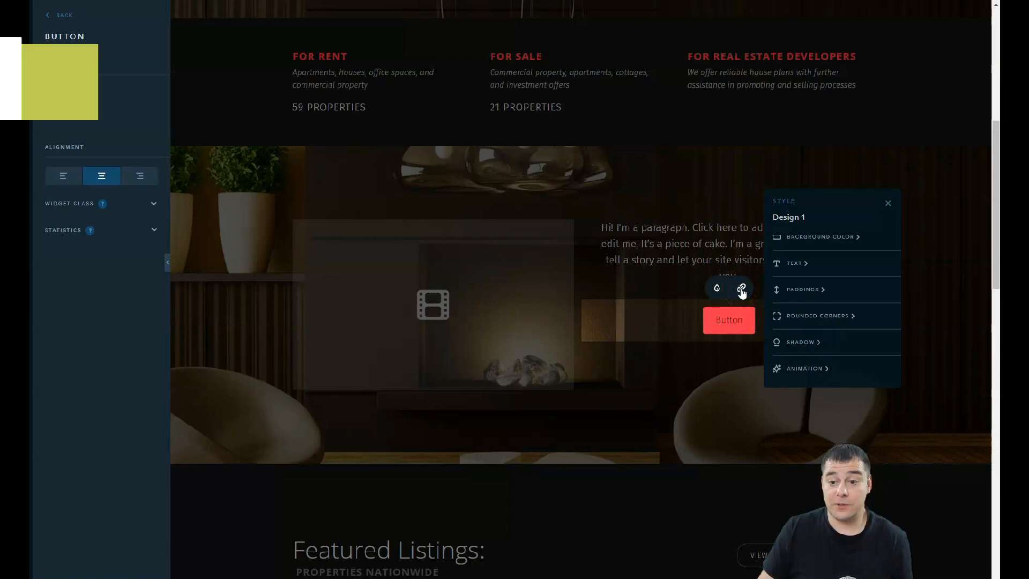
pyautogui.click(740, 289)
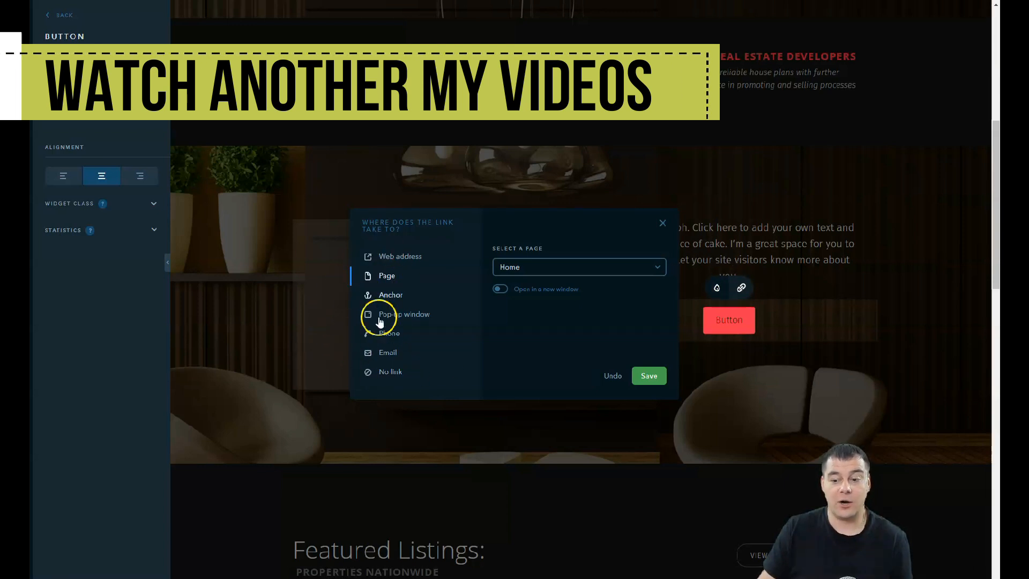
pyautogui.moveTo(388, 333)
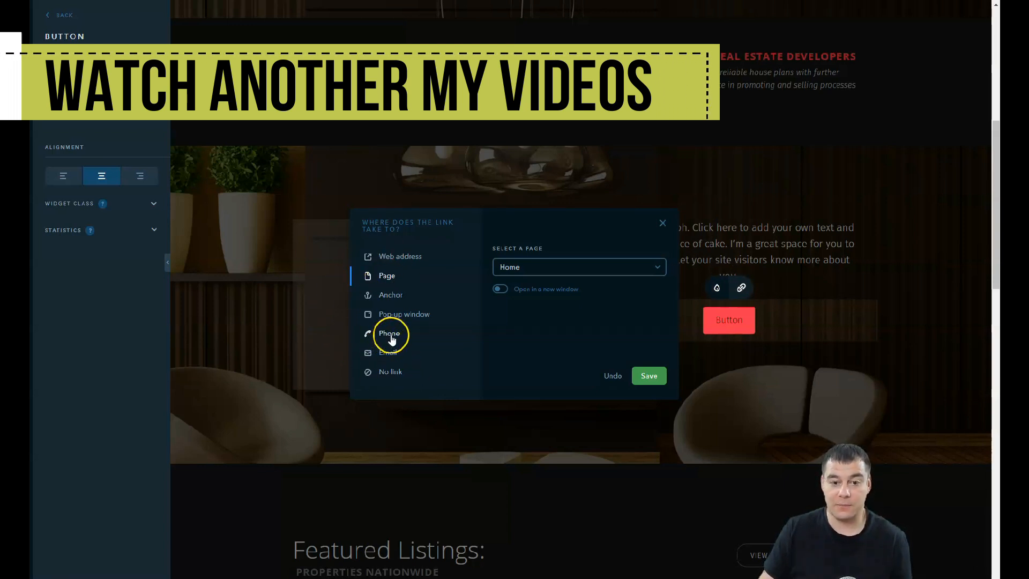
pyautogui.moveTo(391, 295)
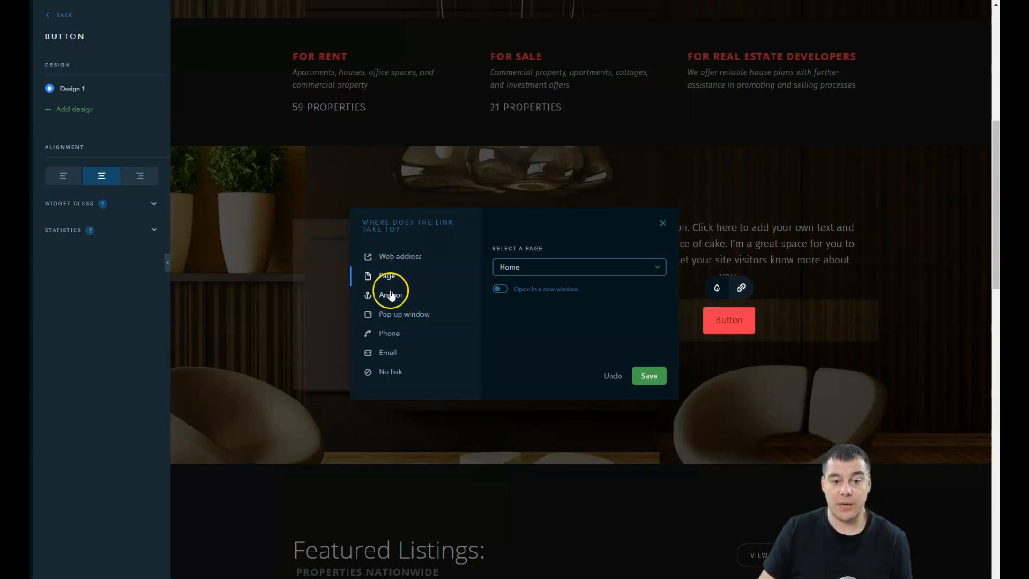
pyautogui.moveTo(390, 372)
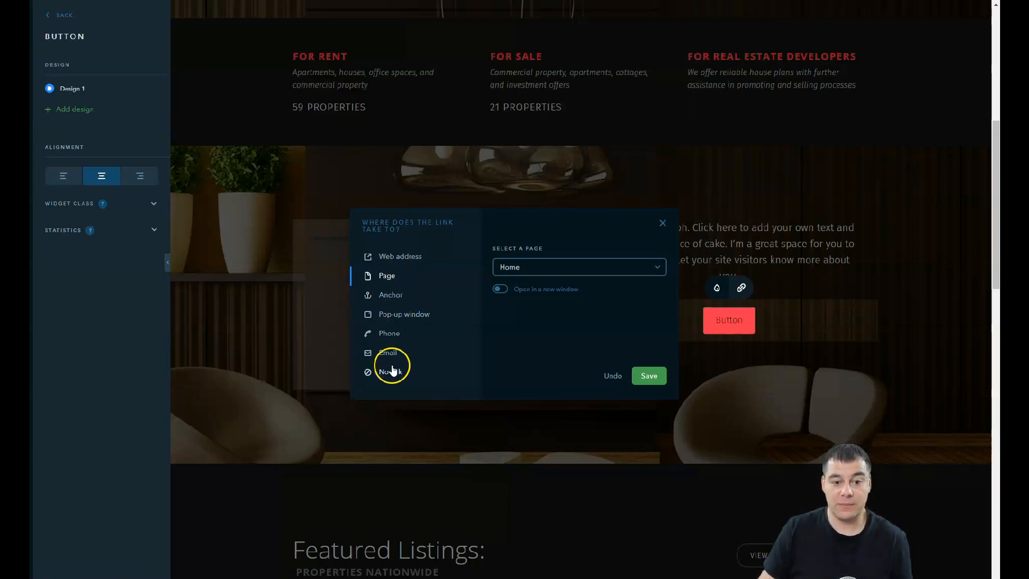
pyautogui.moveTo(391, 327)
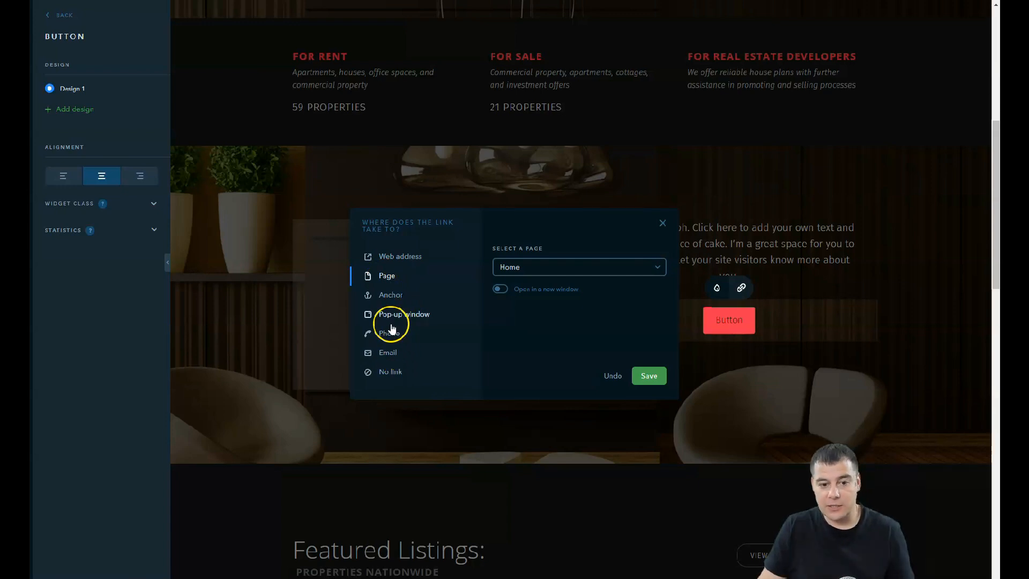
# - Link the button to a pop-up window and start editing the 'New window' form
pyautogui.click(404, 314)
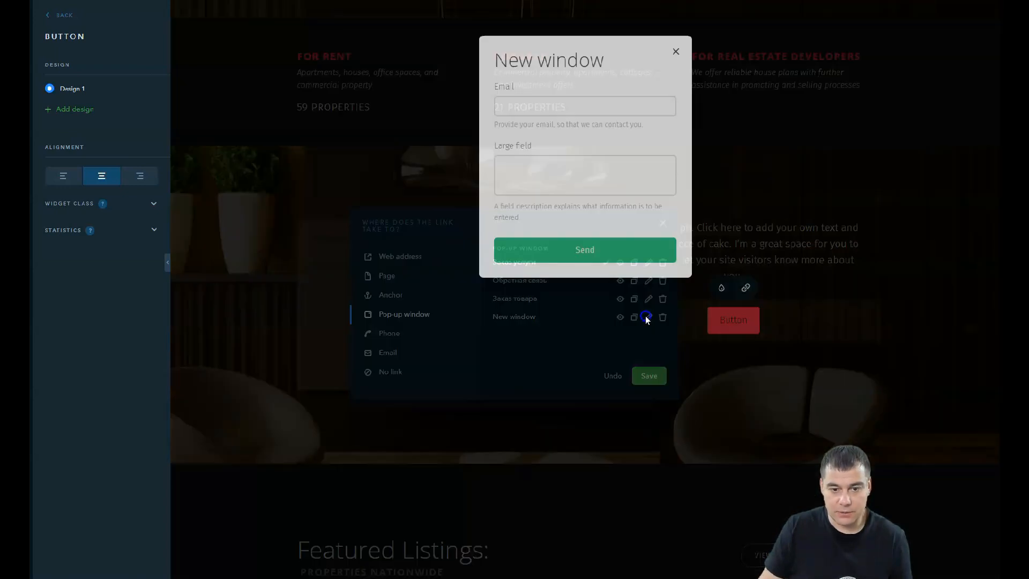
pyautogui.click(633, 317)
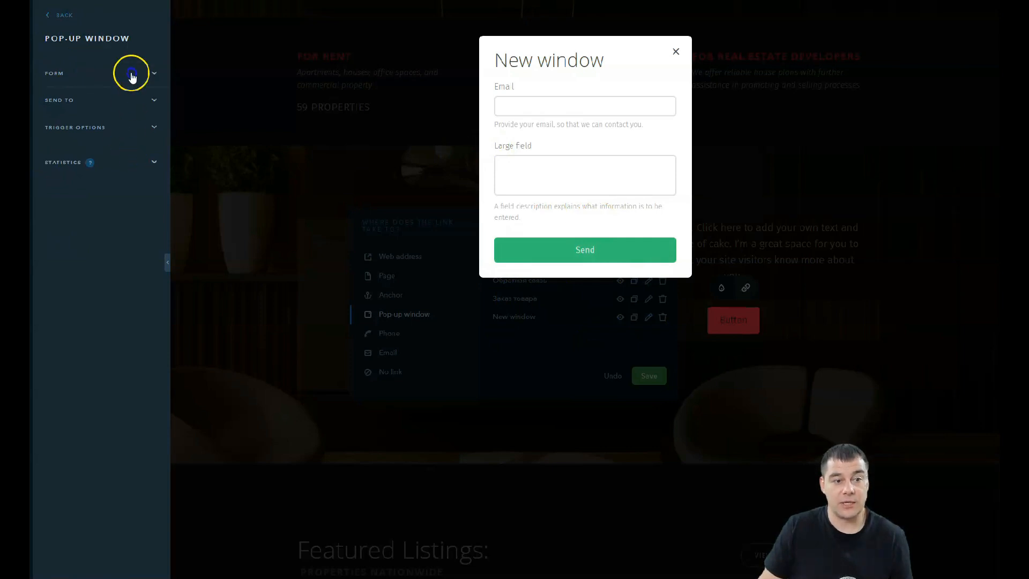
# - Add a Name field, switch off Large field, and add then switch off Phone number
pyautogui.click(153, 73)
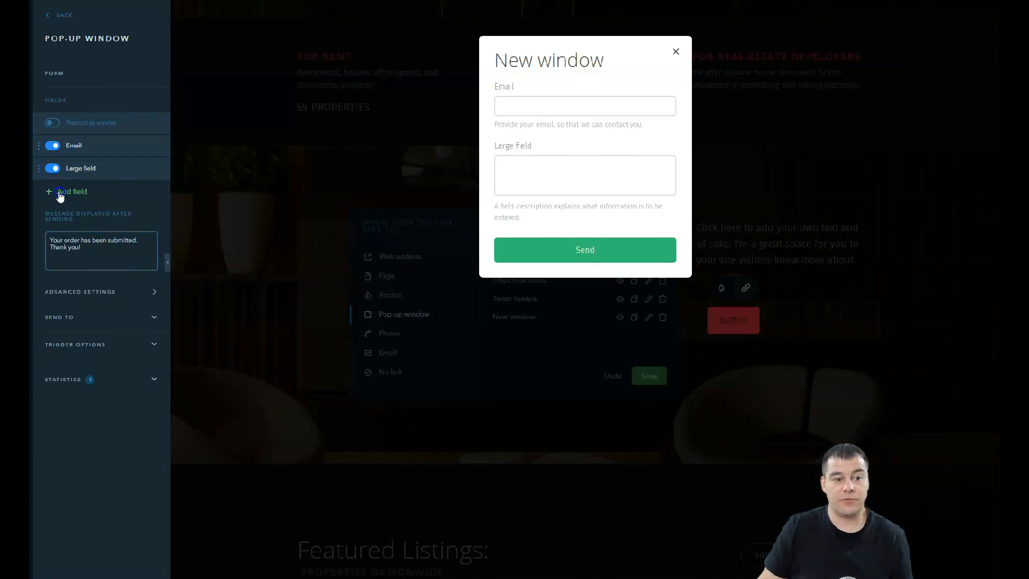
pyautogui.click(68, 190)
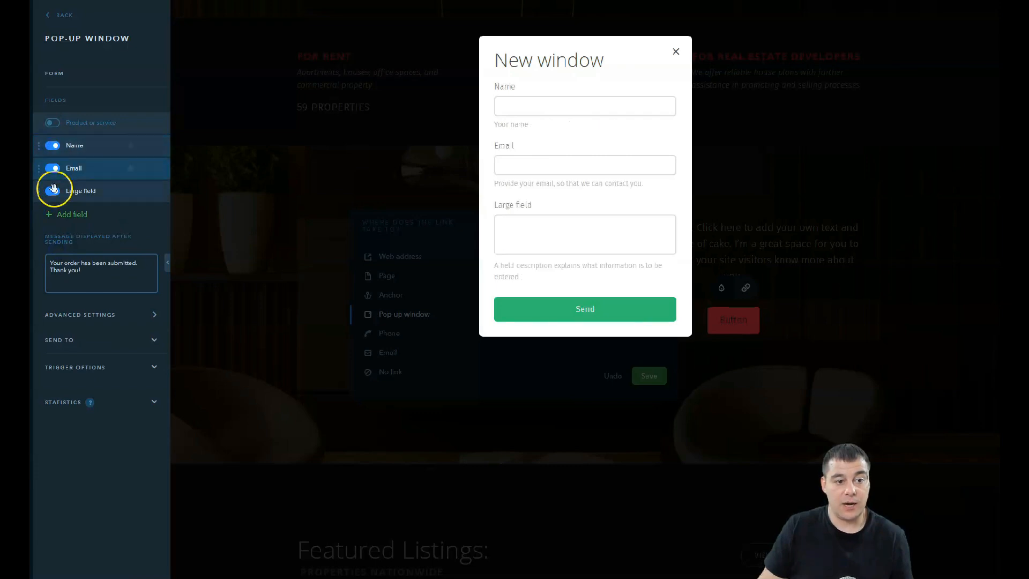
pyautogui.click(54, 190)
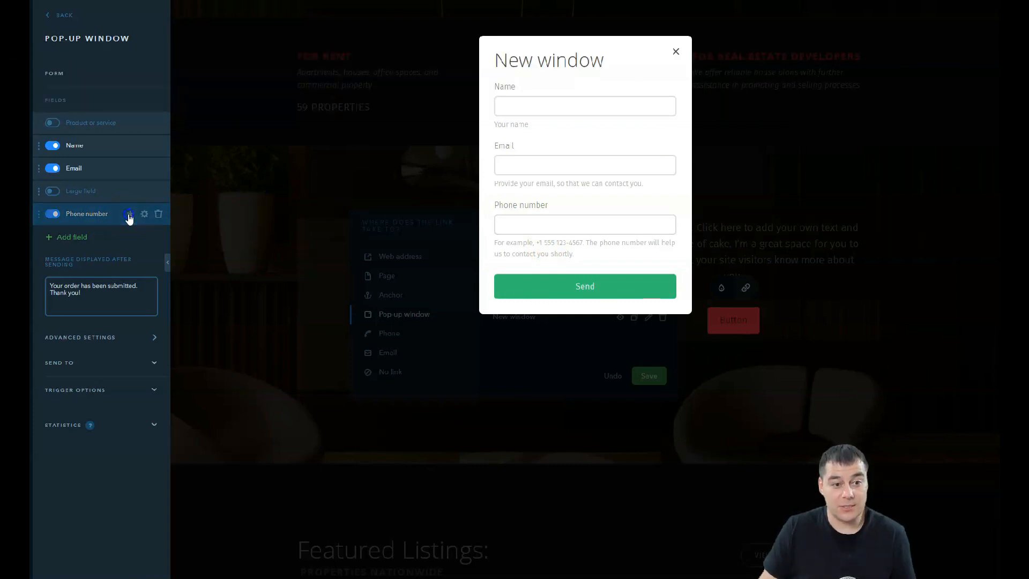
pyautogui.click(130, 213)
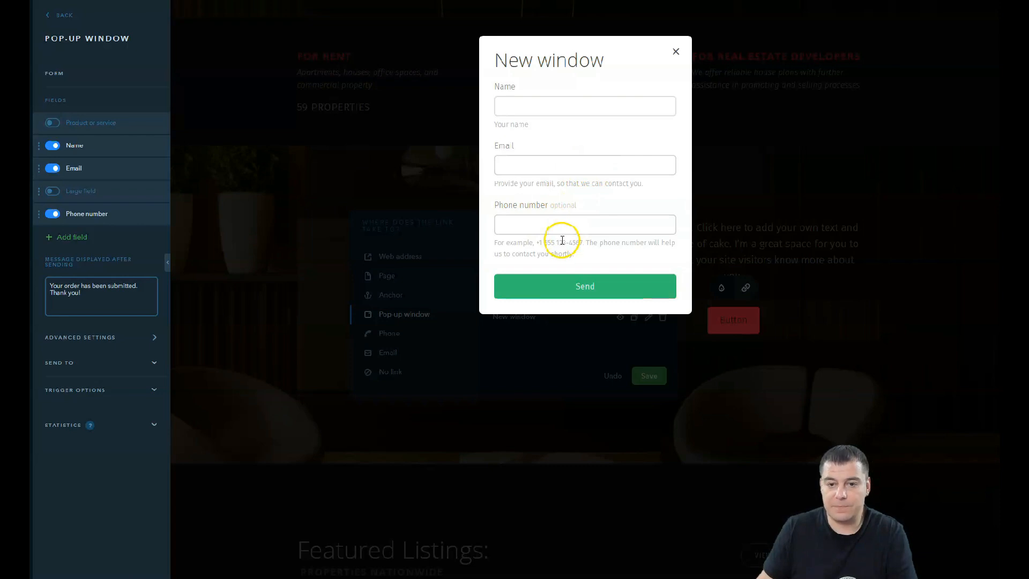
pyautogui.moveTo(585, 194)
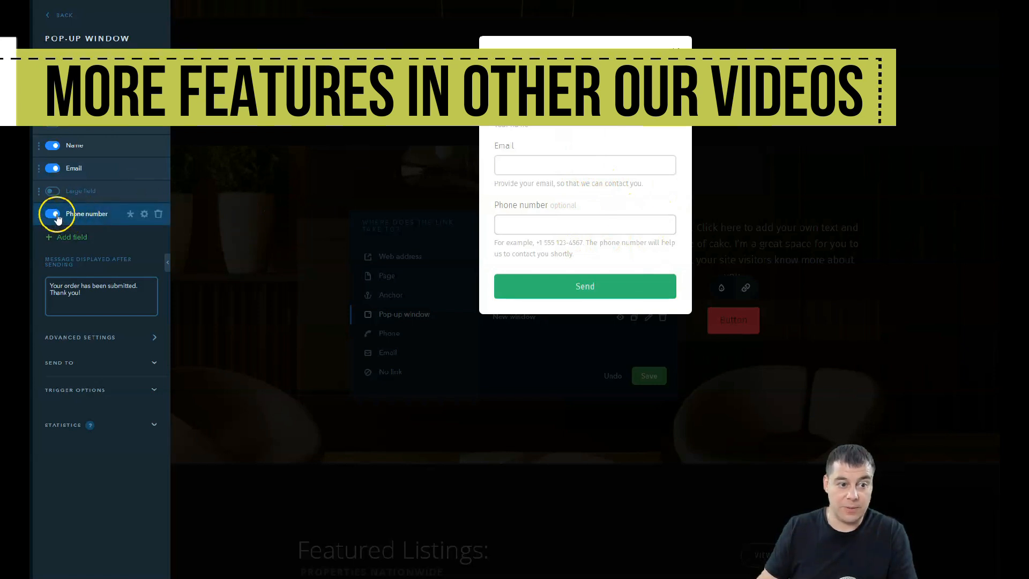
pyautogui.click(52, 213)
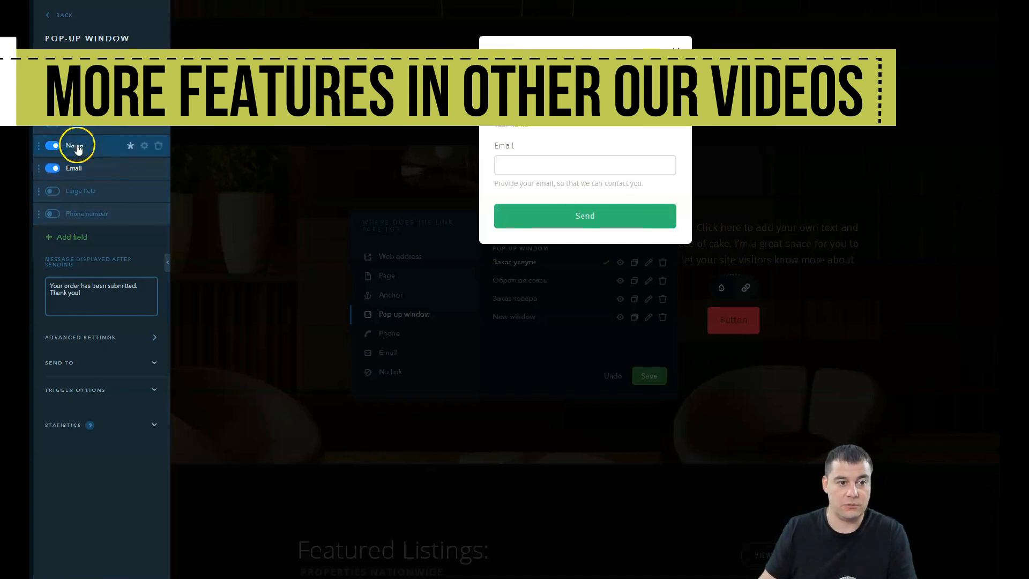
pyautogui.moveTo(83, 213)
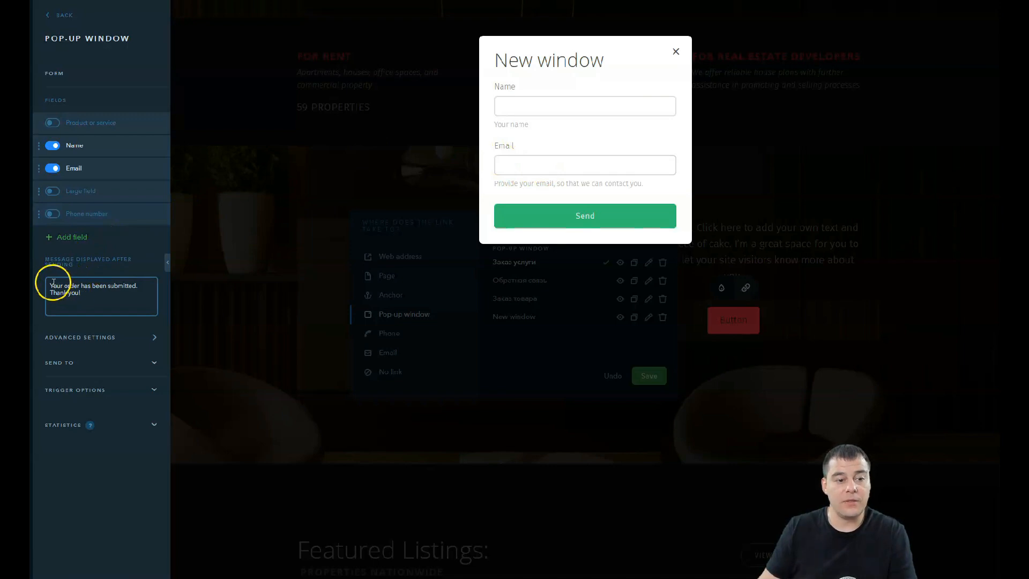
pyautogui.tripleClick(101, 288)
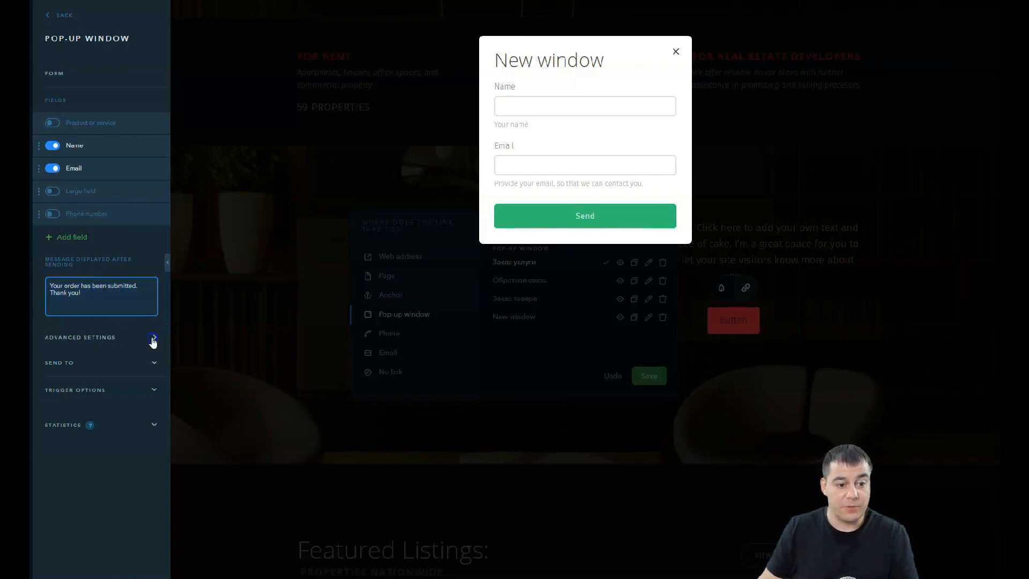
pyautogui.click(153, 340)
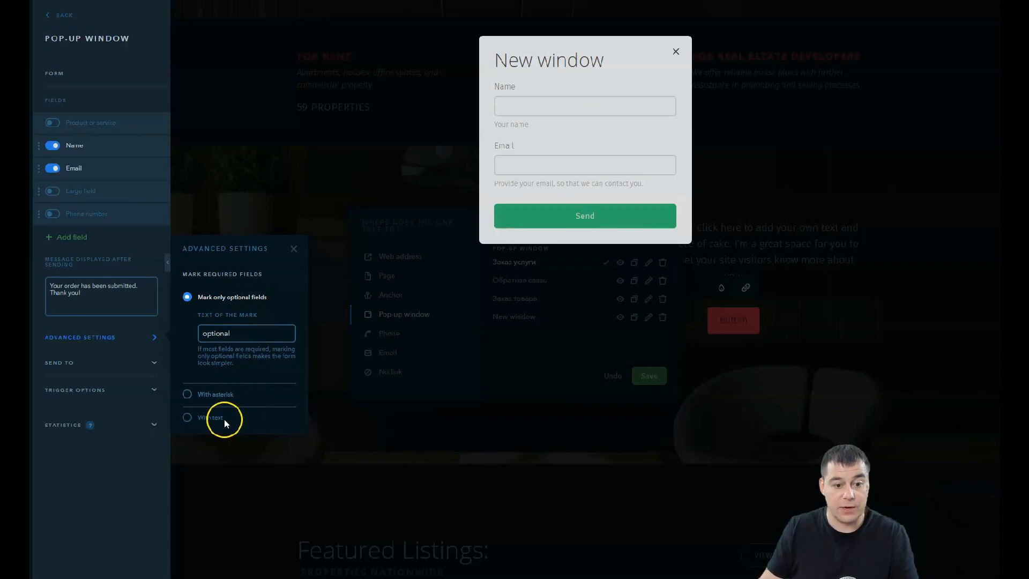
pyautogui.click(81, 337)
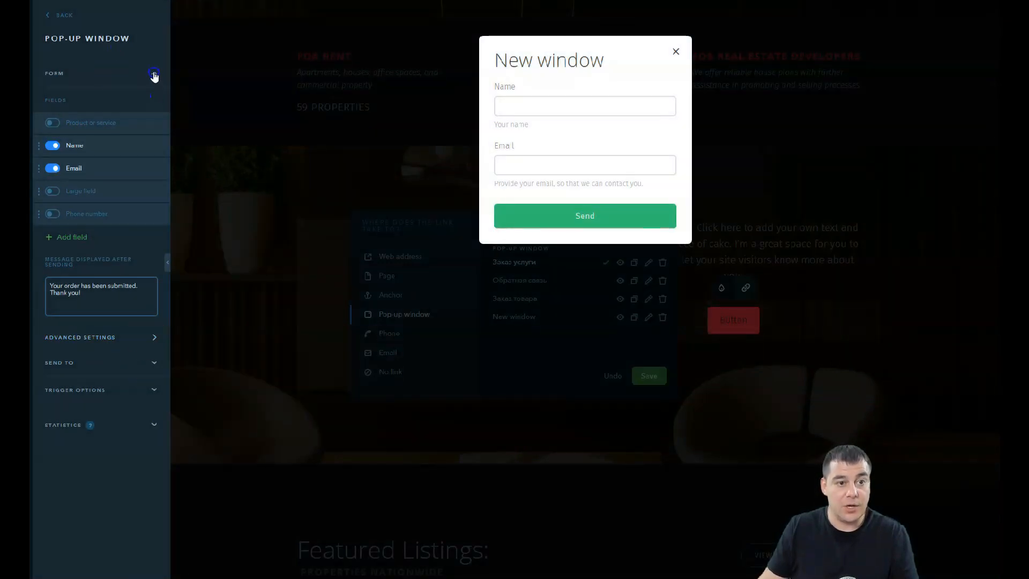
# - Send submissions to an additional email, review CRM options, and close the pop-up settings
pyautogui.click(153, 73)
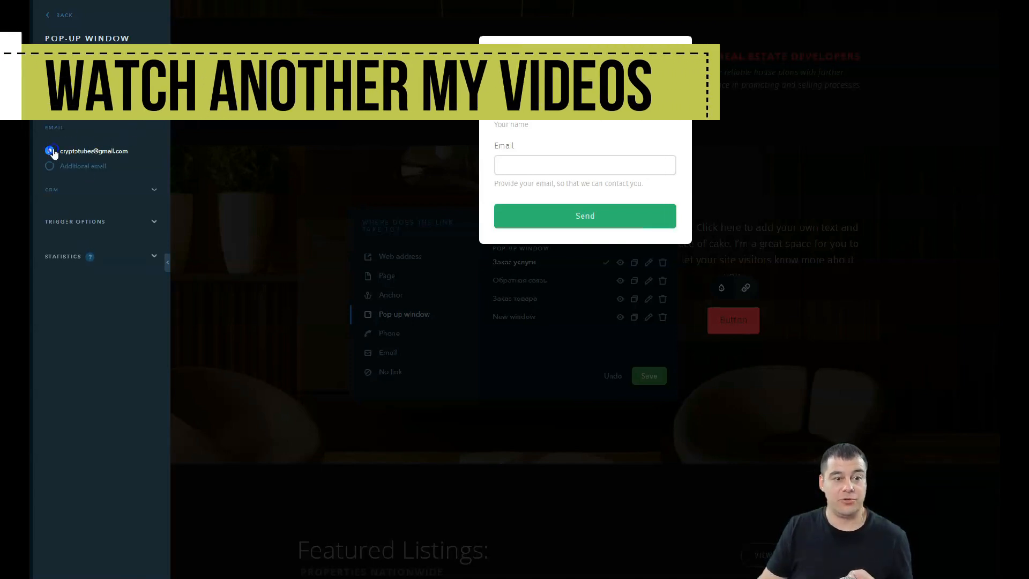
pyautogui.click(51, 166)
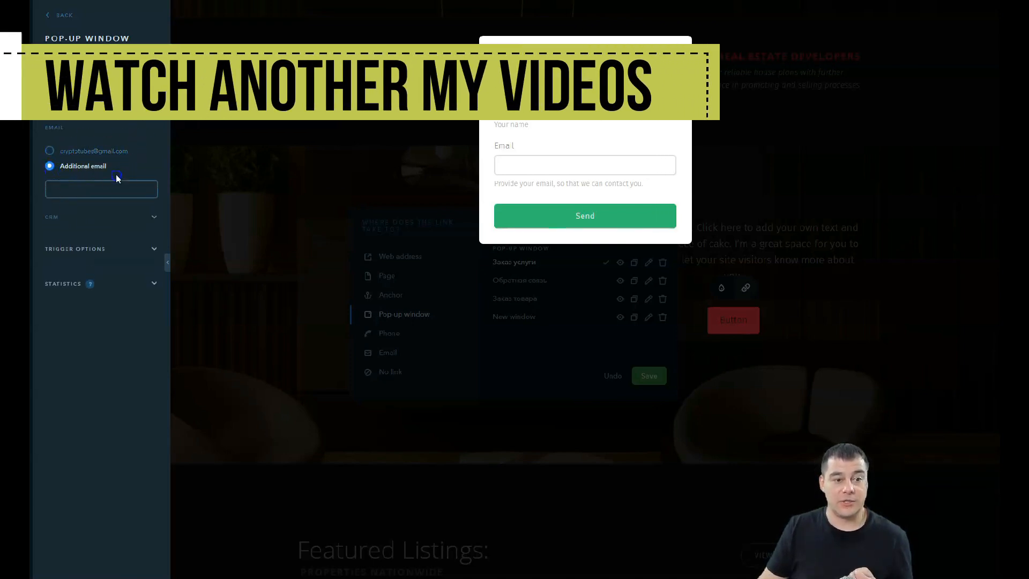
pyautogui.click(101, 189)
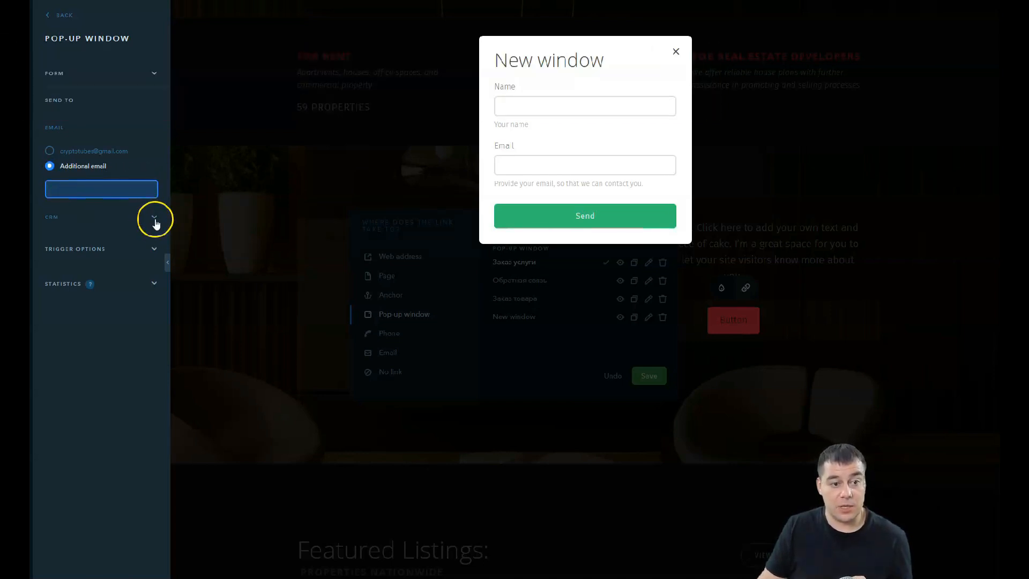
pyautogui.click(154, 216)
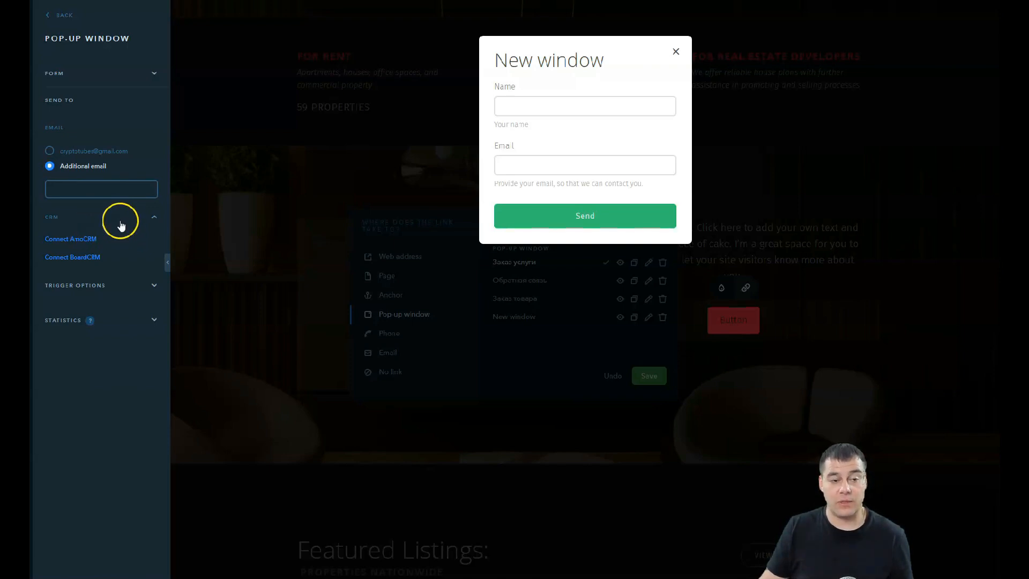
pyautogui.click(153, 73)
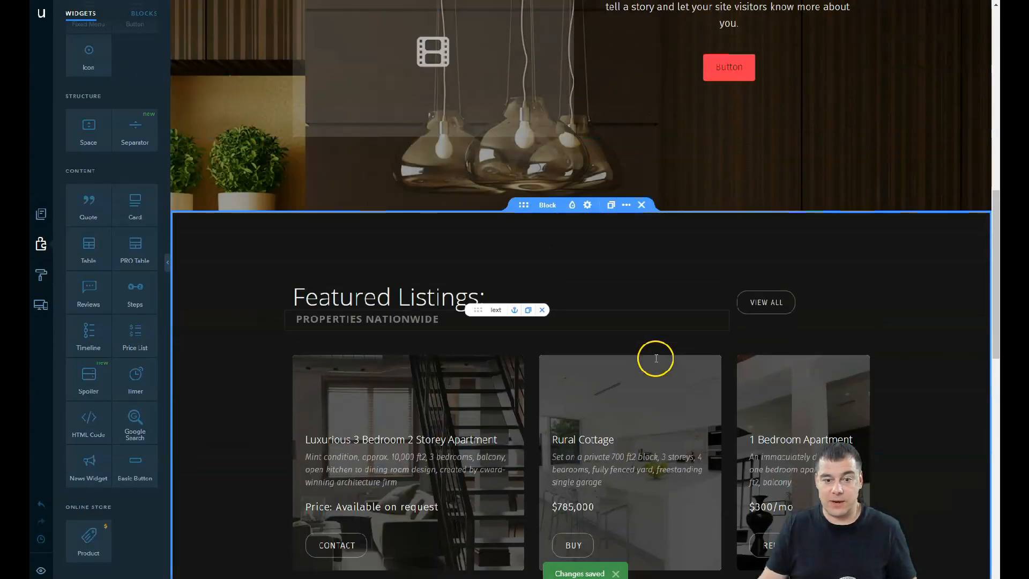
pyautogui.scroll(-3)
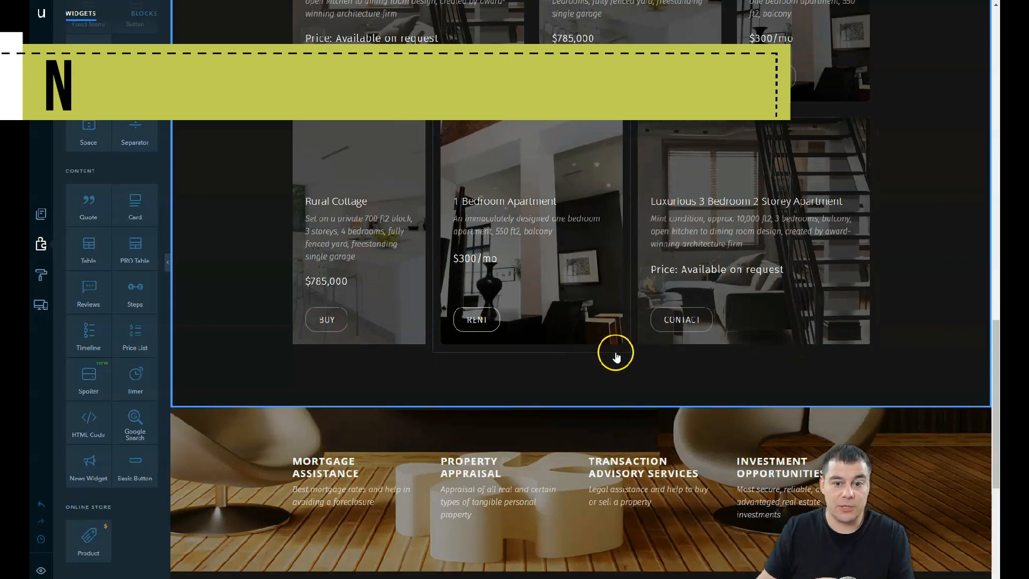
pyautogui.scroll(-3)
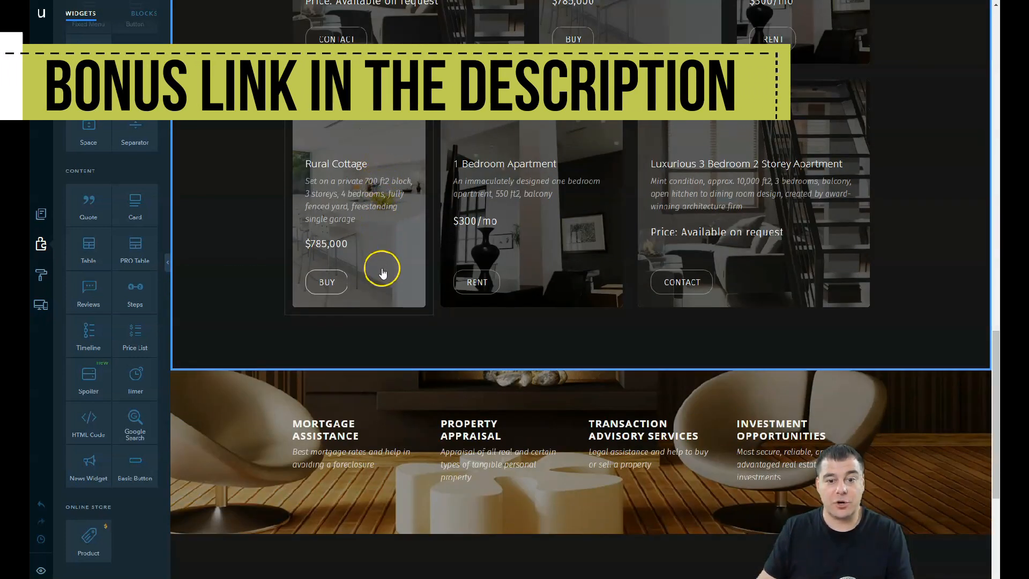
pyautogui.scroll(-3)
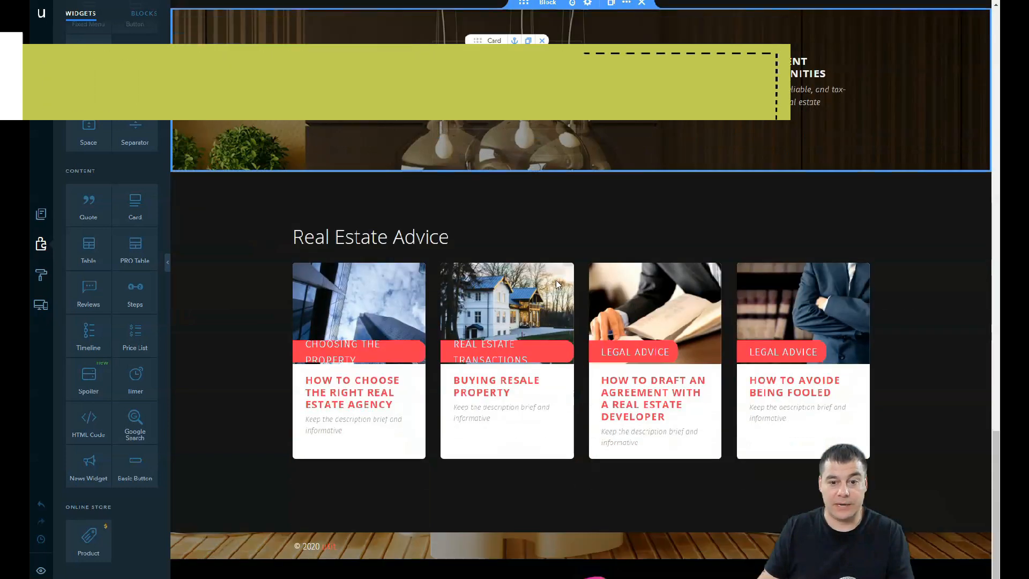
pyautogui.click(505, 312)
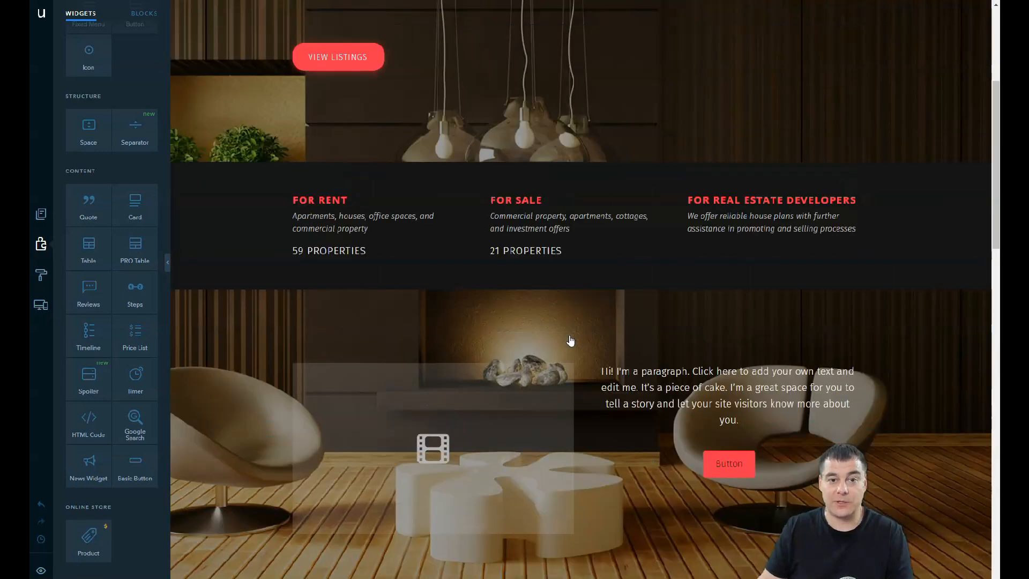
pyautogui.scroll(3)
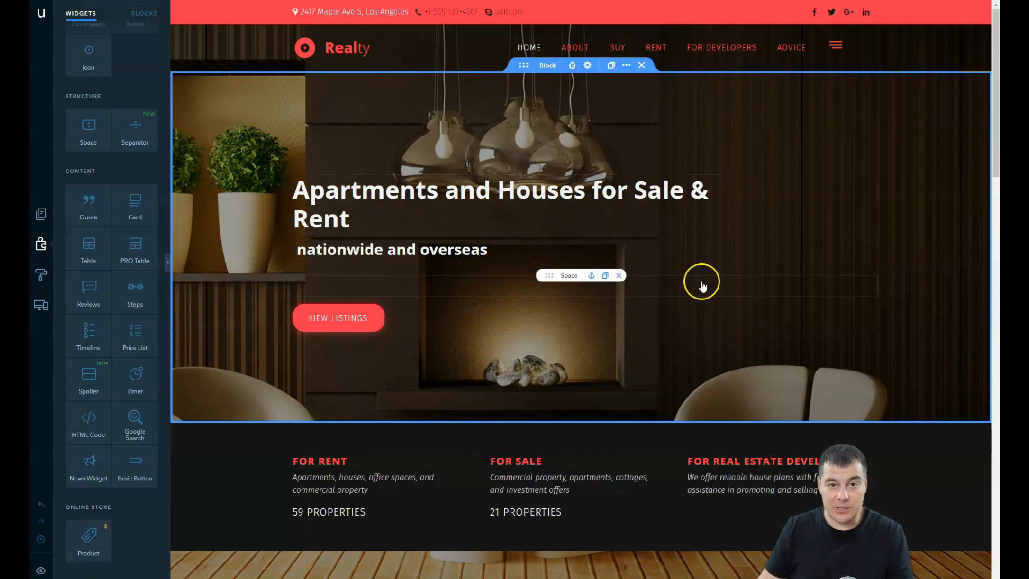
pyautogui.moveTo(768, 231)
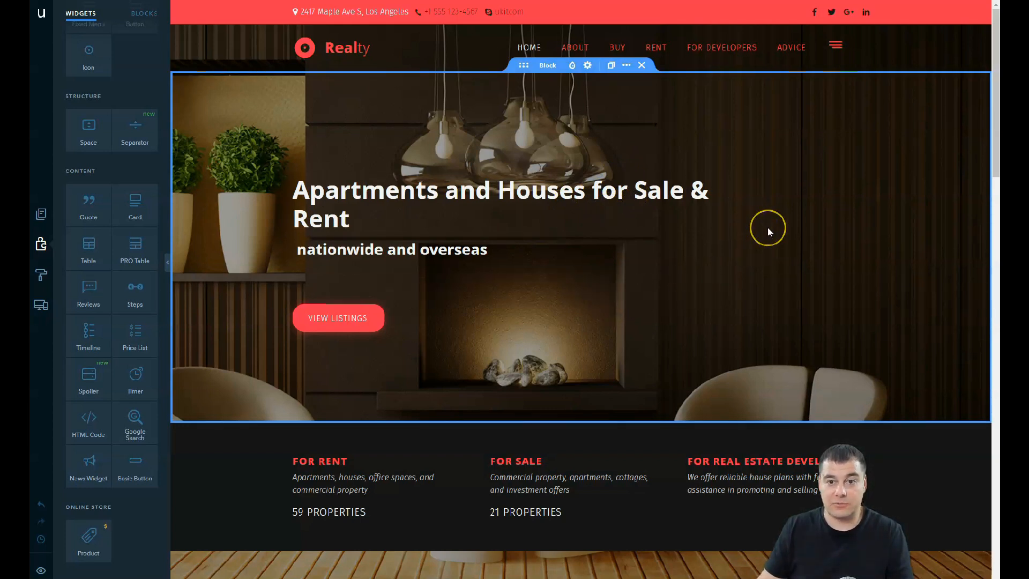
pyautogui.moveTo(770, 232)
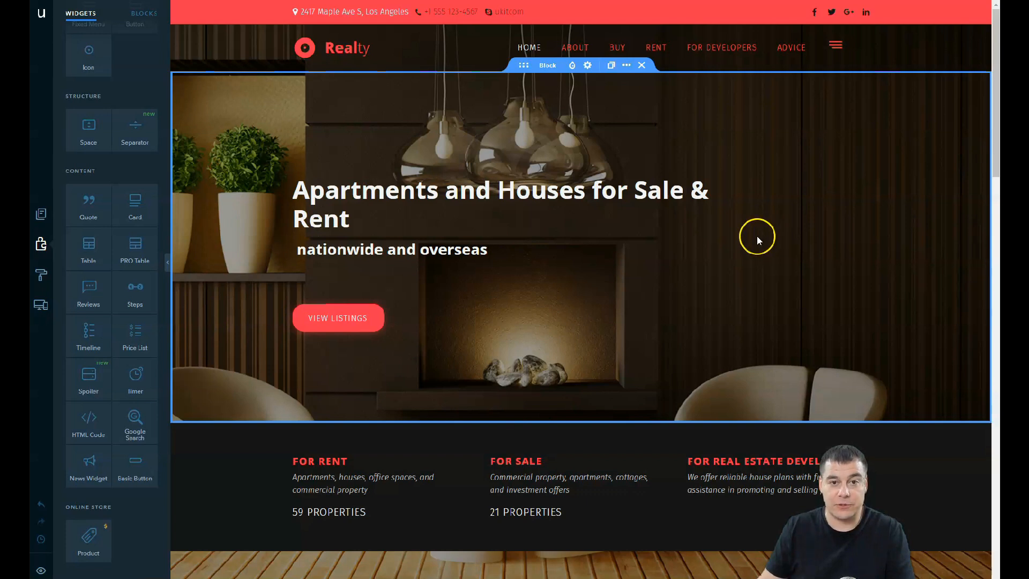
pyautogui.moveTo(754, 231)
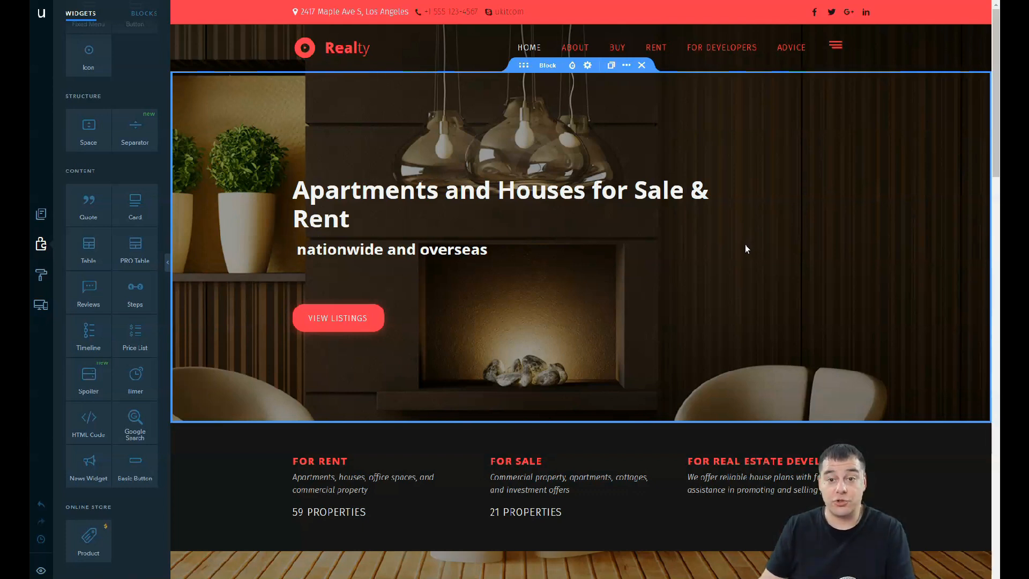
pyautogui.moveTo(742, 253)
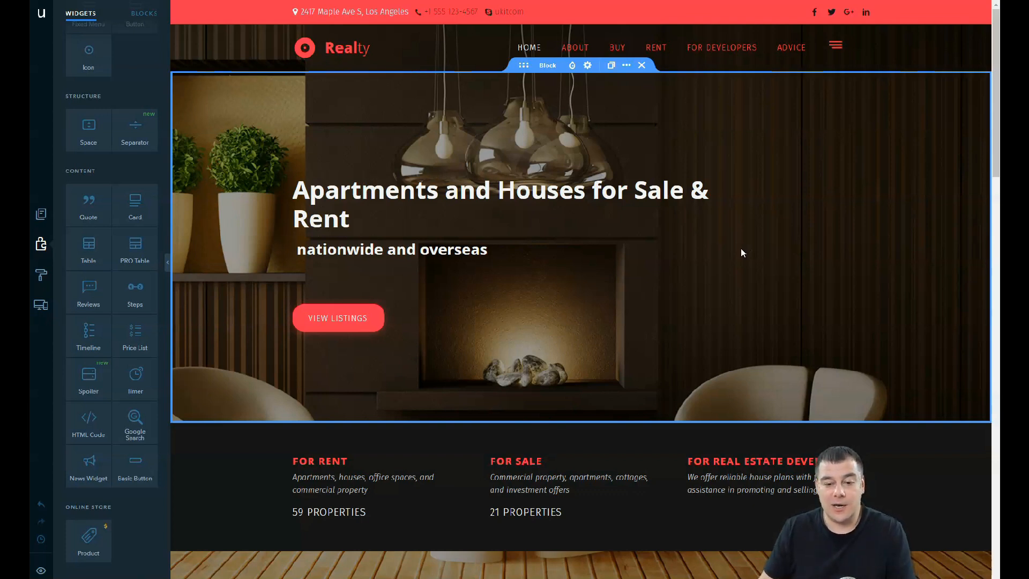
pyautogui.moveTo(740, 256)
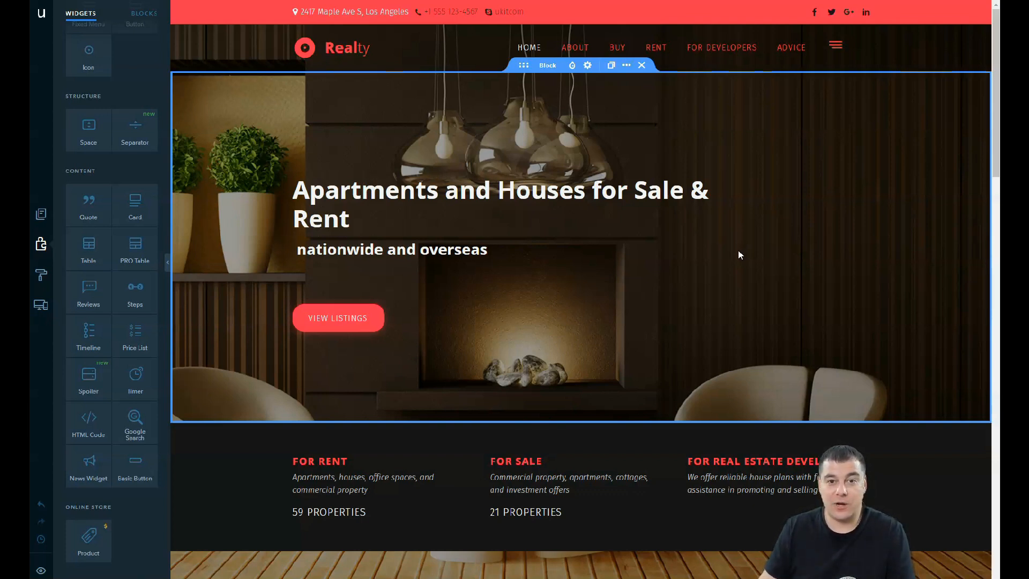